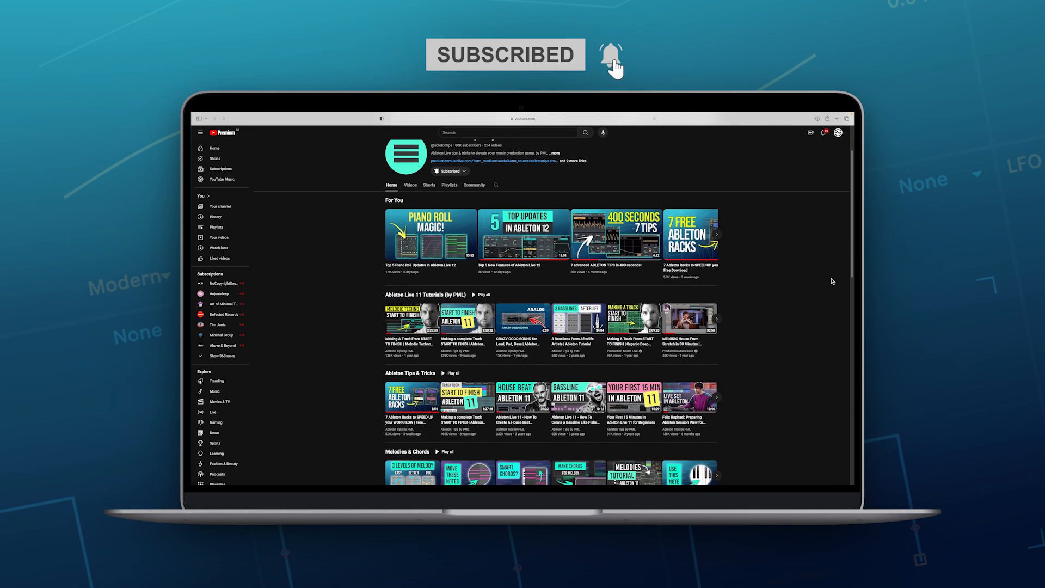
Scroll to the Beginner Tutorial folder and audition PML AH Clap 010.wav.
scroll("down", 3)
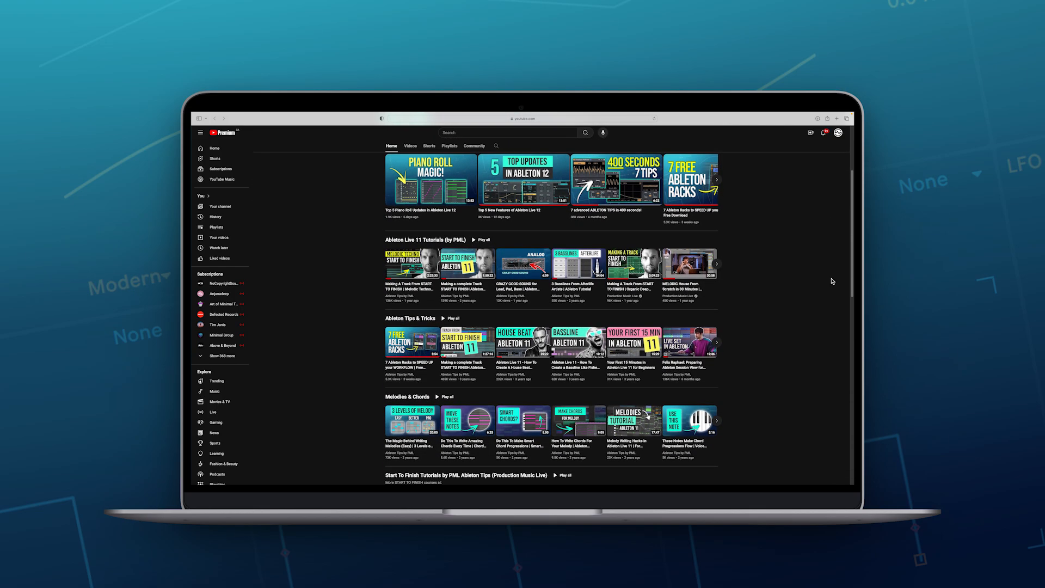
scroll("down", 3)
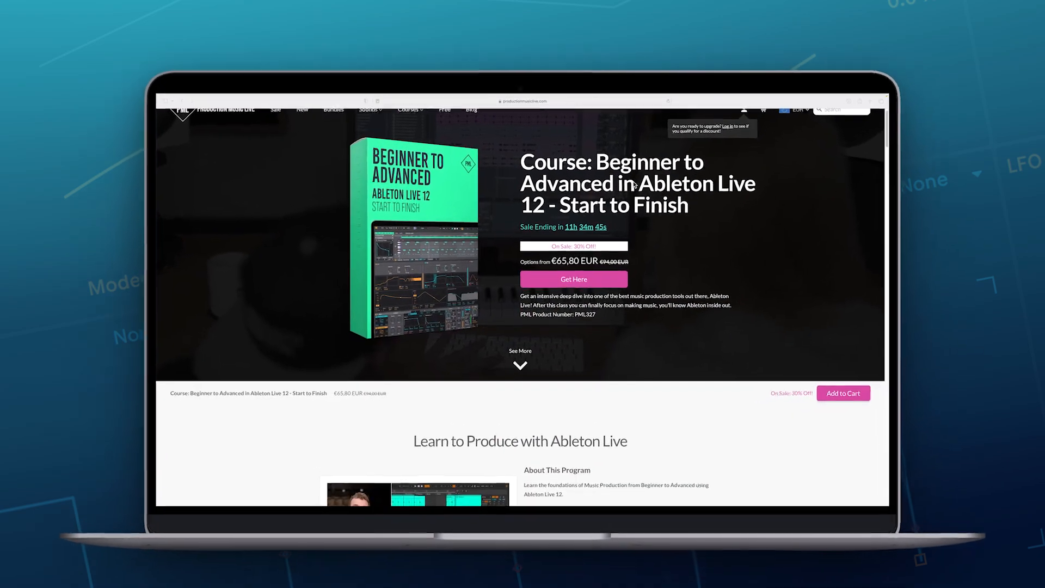
scroll("down", 3)
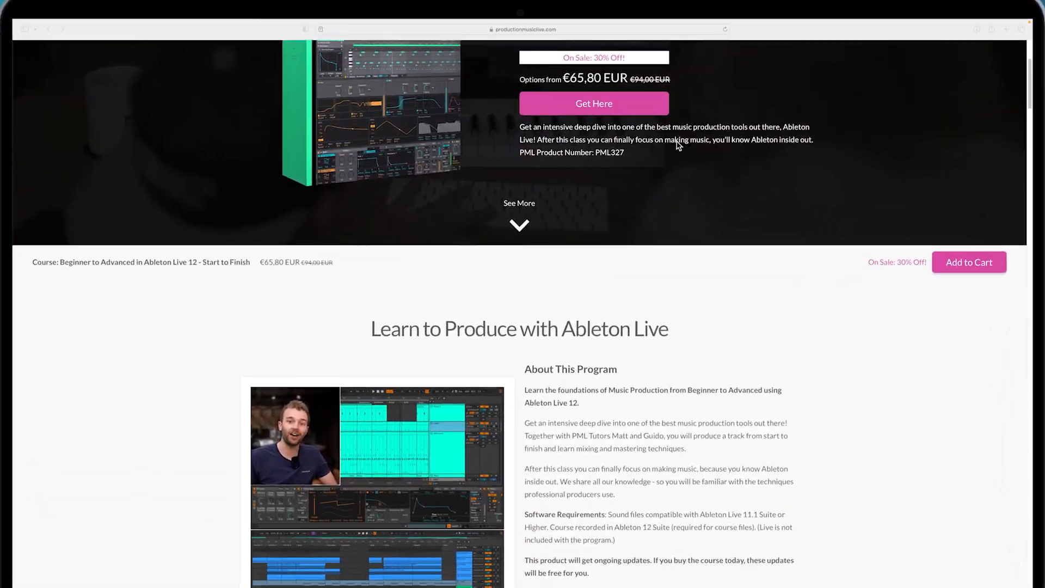
scroll("down", 3)
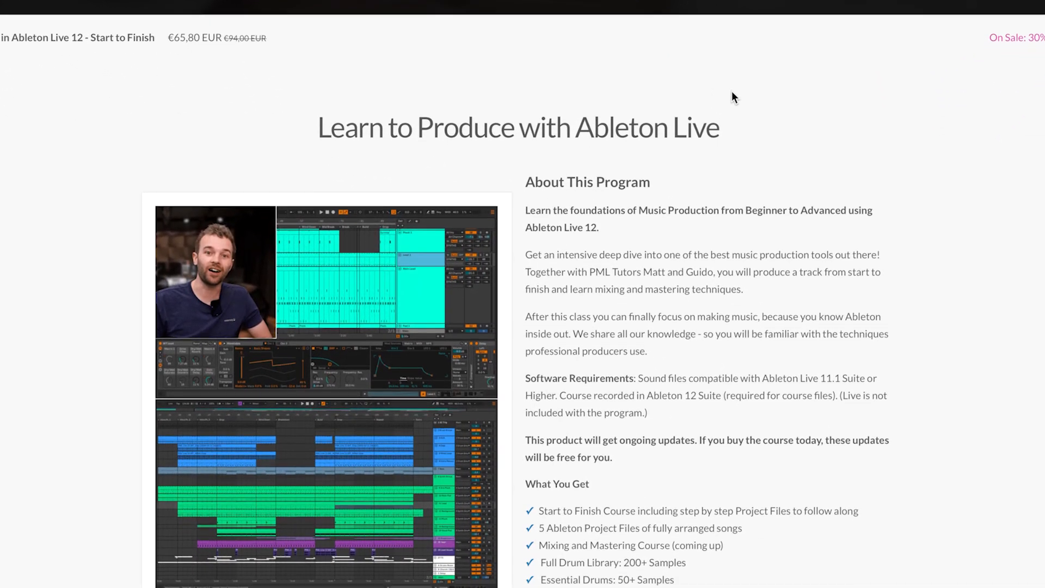
scroll("down", 3)
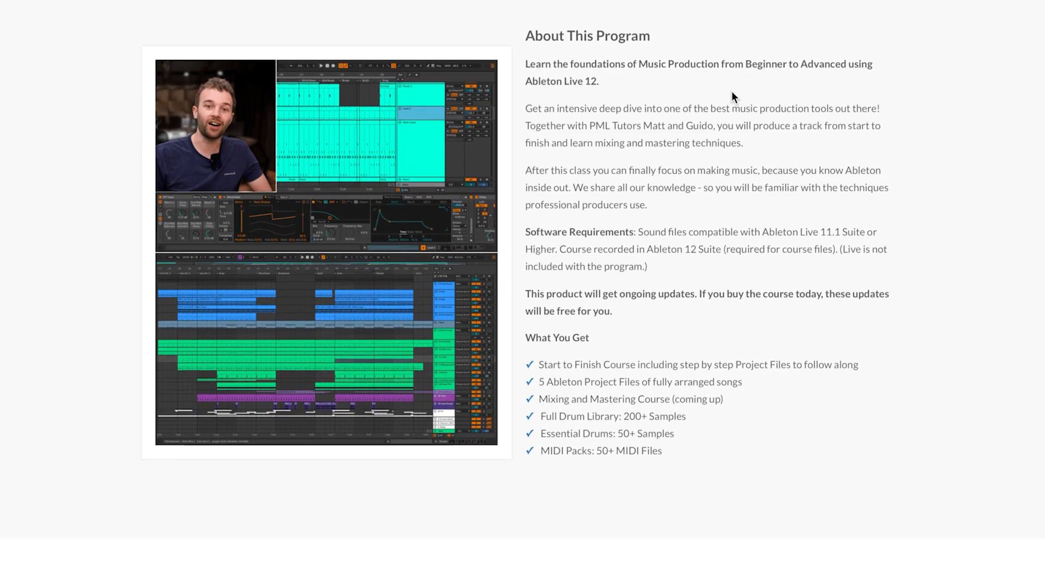
scroll("down", 3)
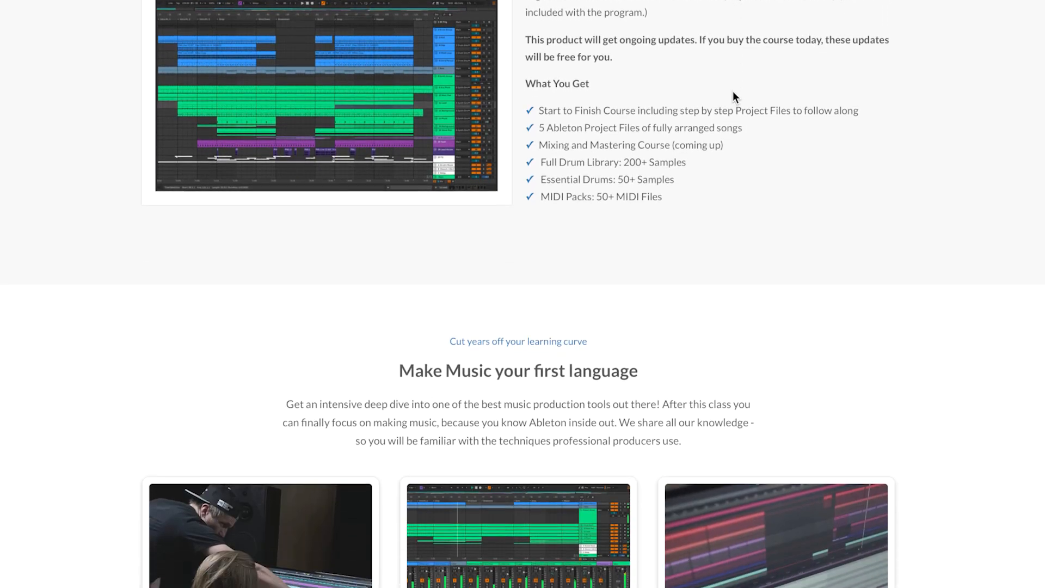
scroll("down", 3)
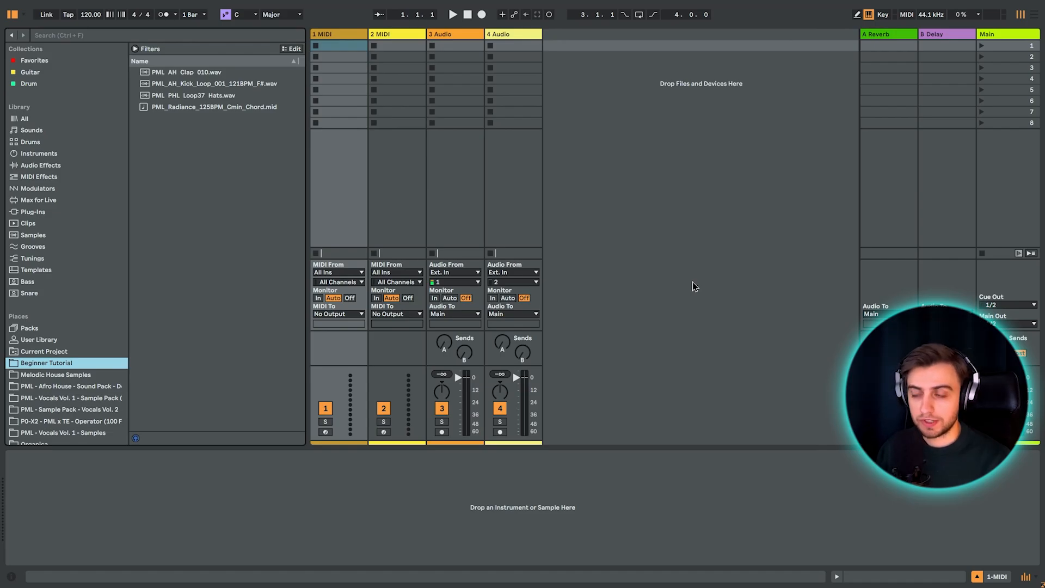
mouse_move(718, 343)
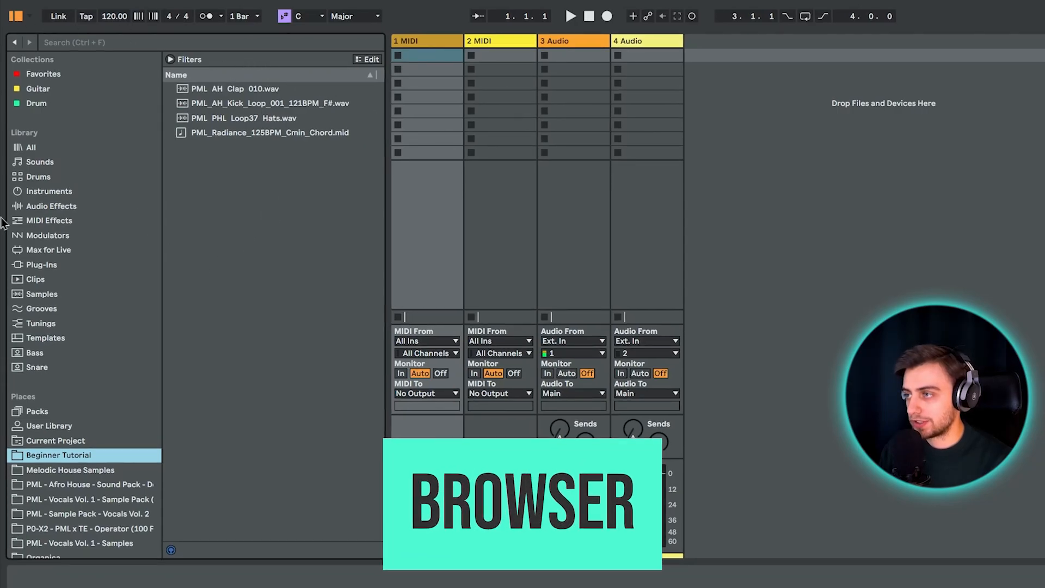
mouse_move(54, 128)
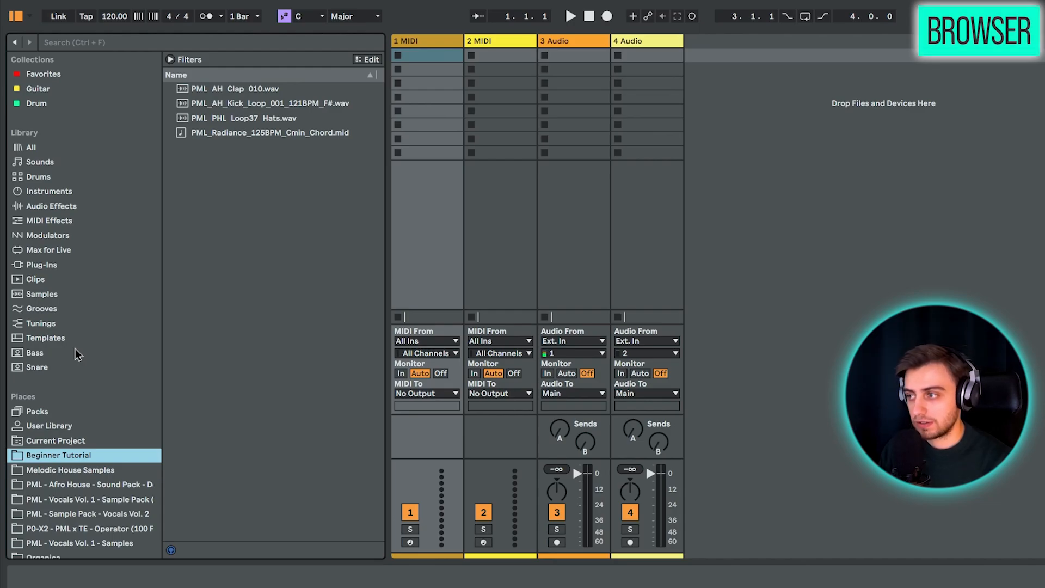
mouse_move(44, 470)
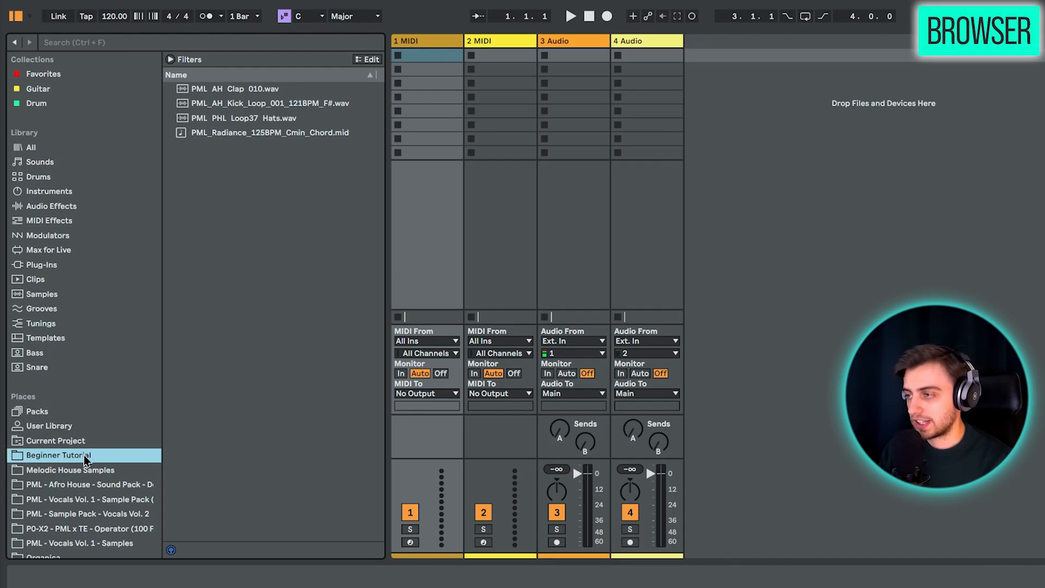
mouse_move(197, 95)
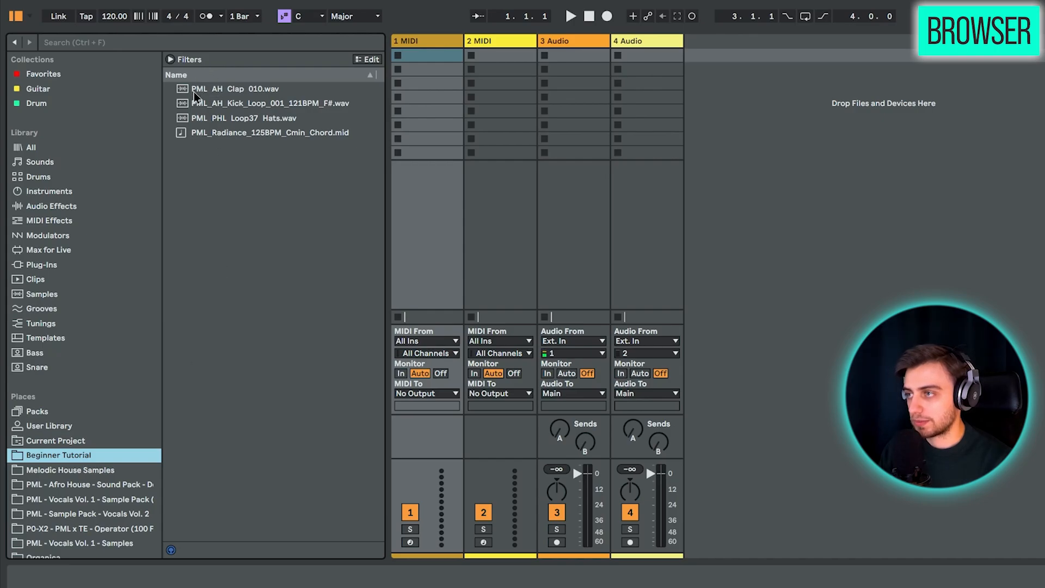
mouse_move(129, 430)
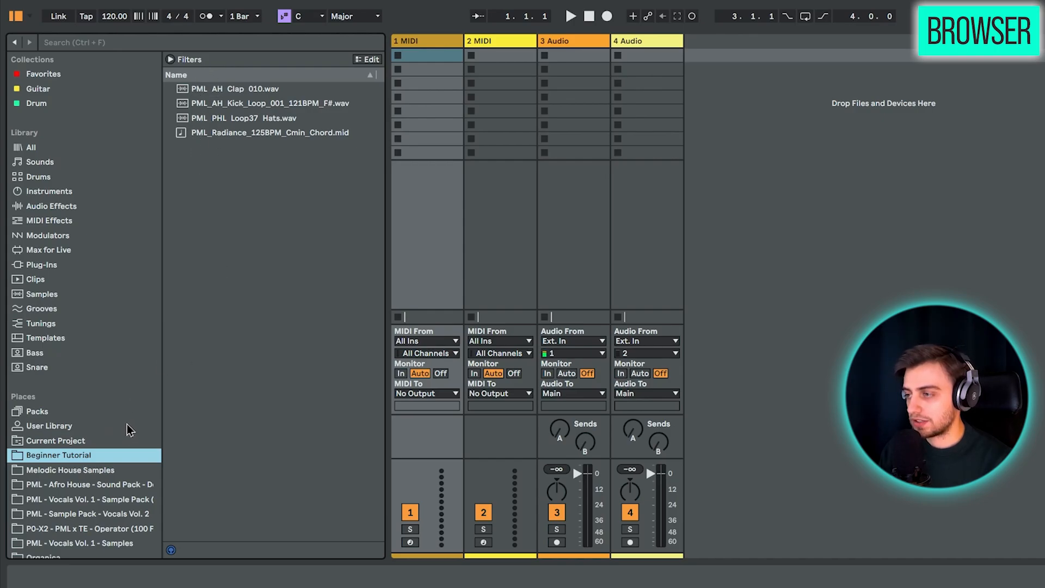
mouse_move(266, 355)
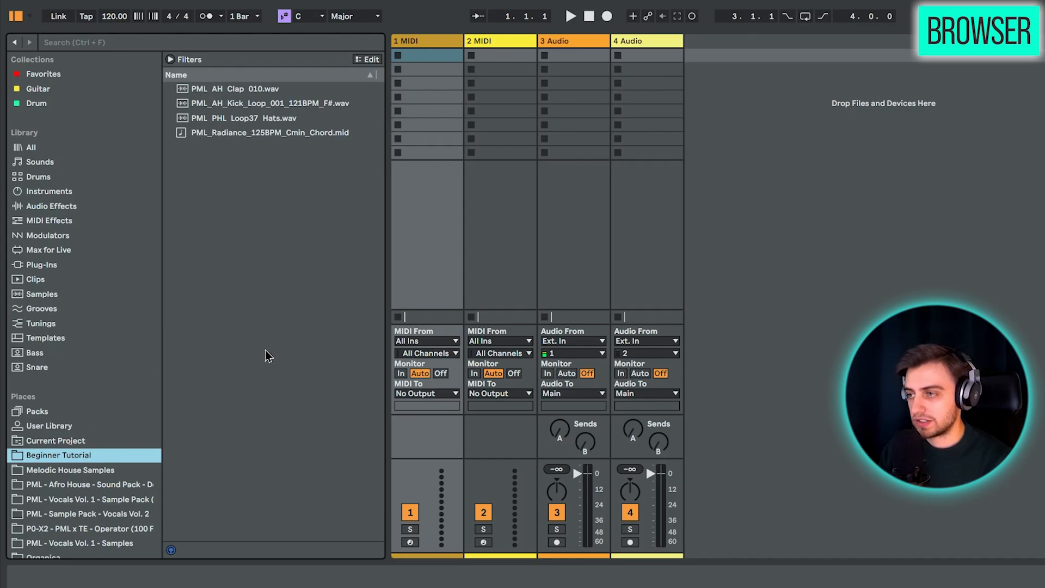
mouse_move(52, 425)
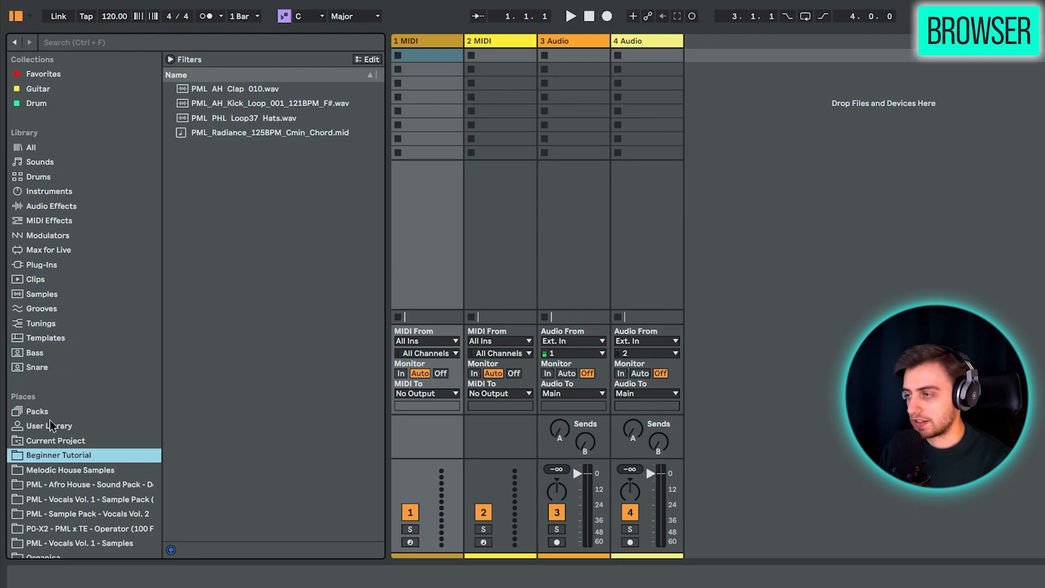
mouse_move(113, 360)
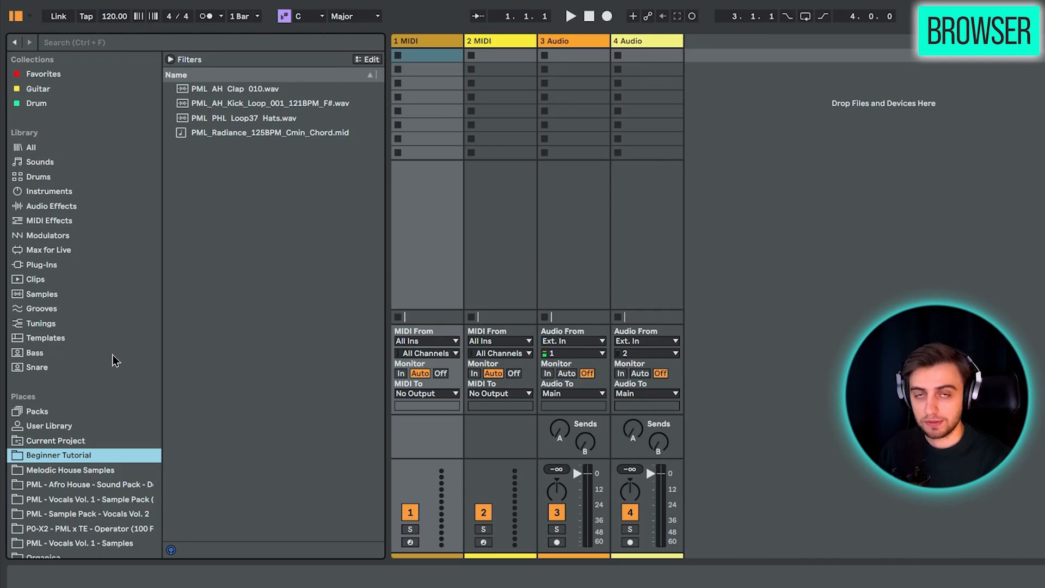
mouse_move(245, 172)
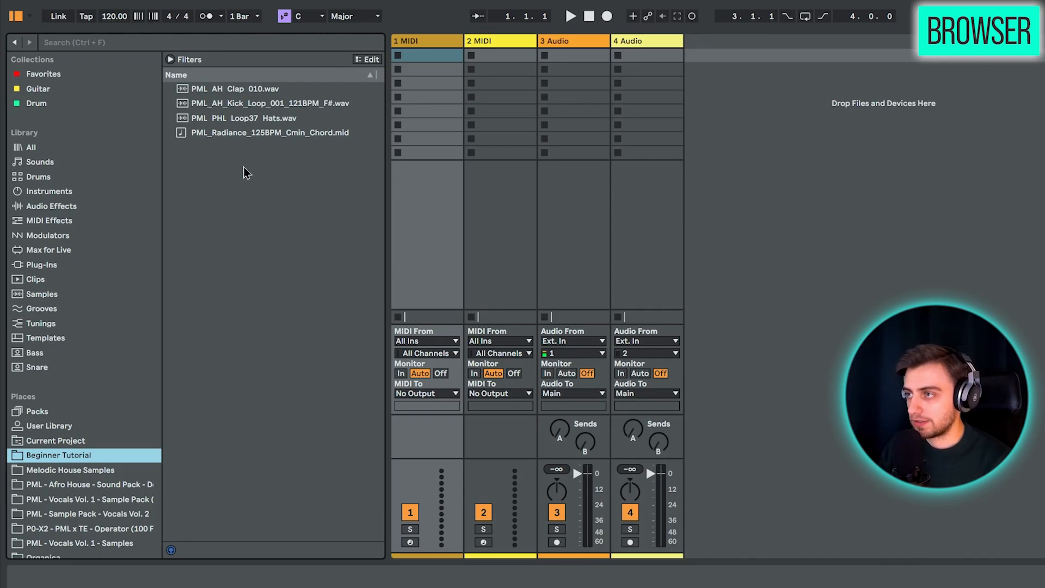
left_click(236, 88)
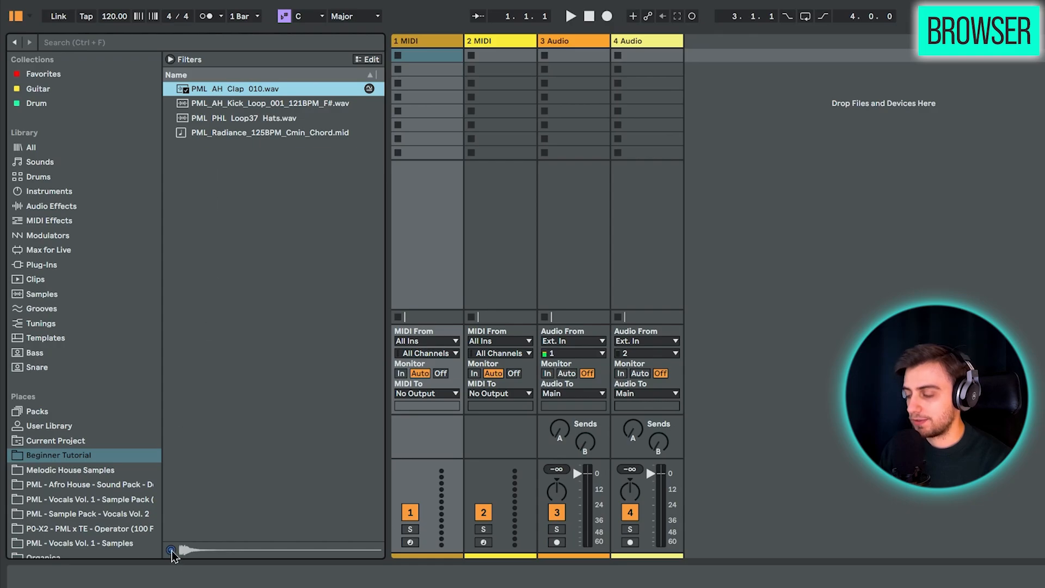
mouse_move(237, 93)
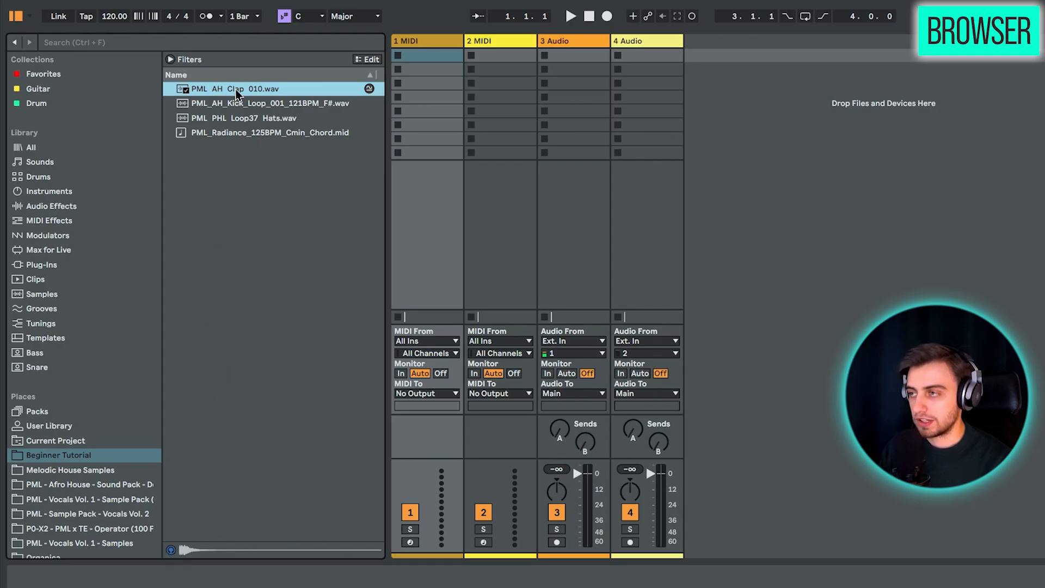
mouse_move(294, 339)
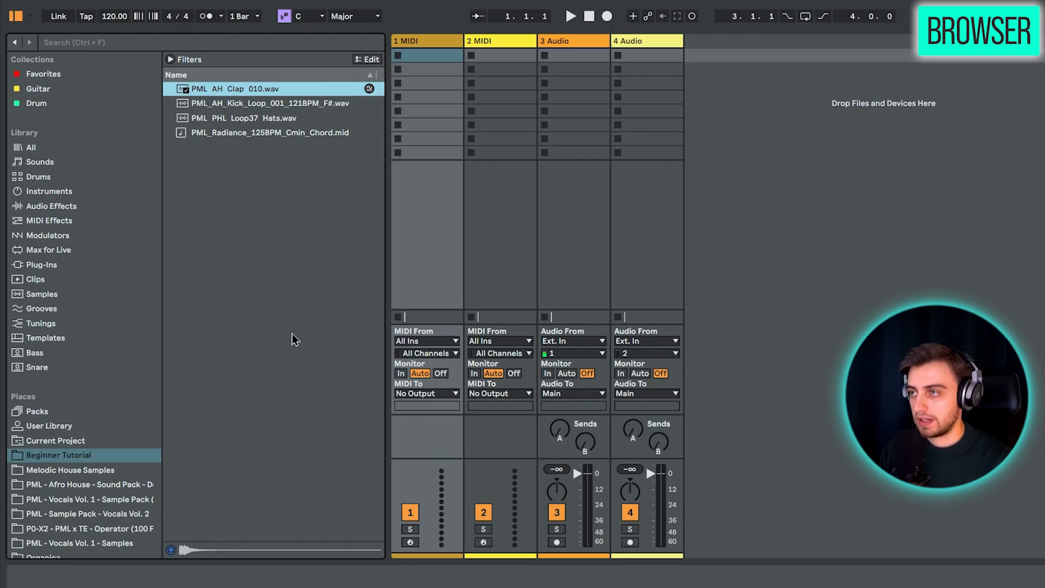
mouse_move(339, 201)
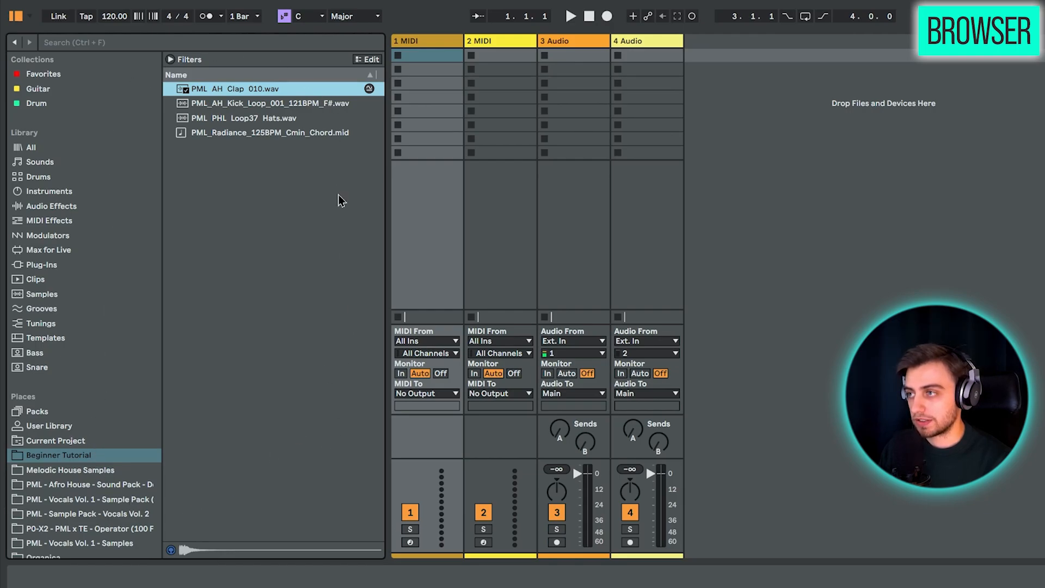
mouse_move(93, 457)
type("k")
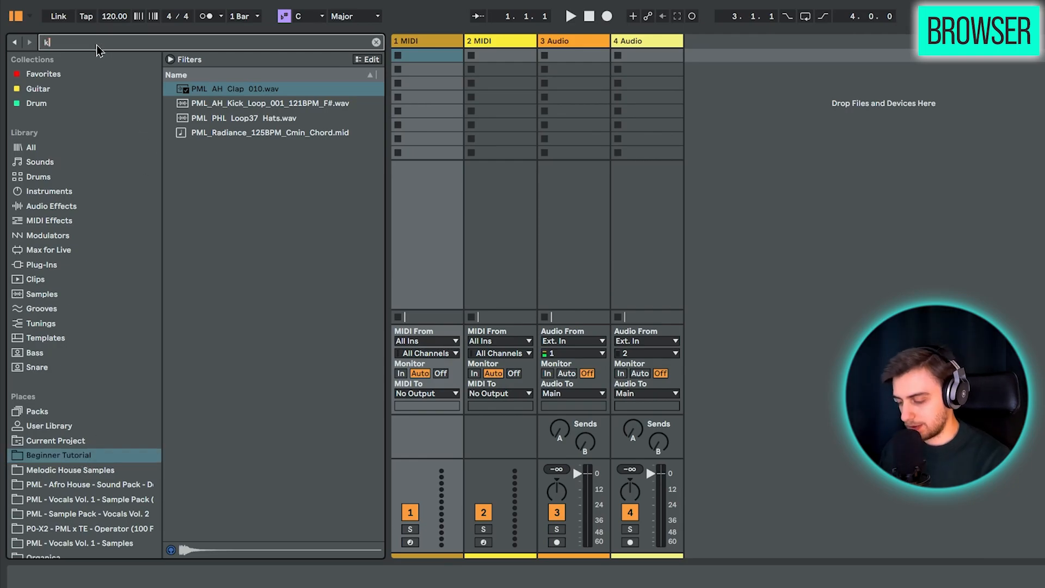
Search the library for 'kick' and audition PML_AH_Kick_Loop_001_121BPM_F#.wav.
type("ick")
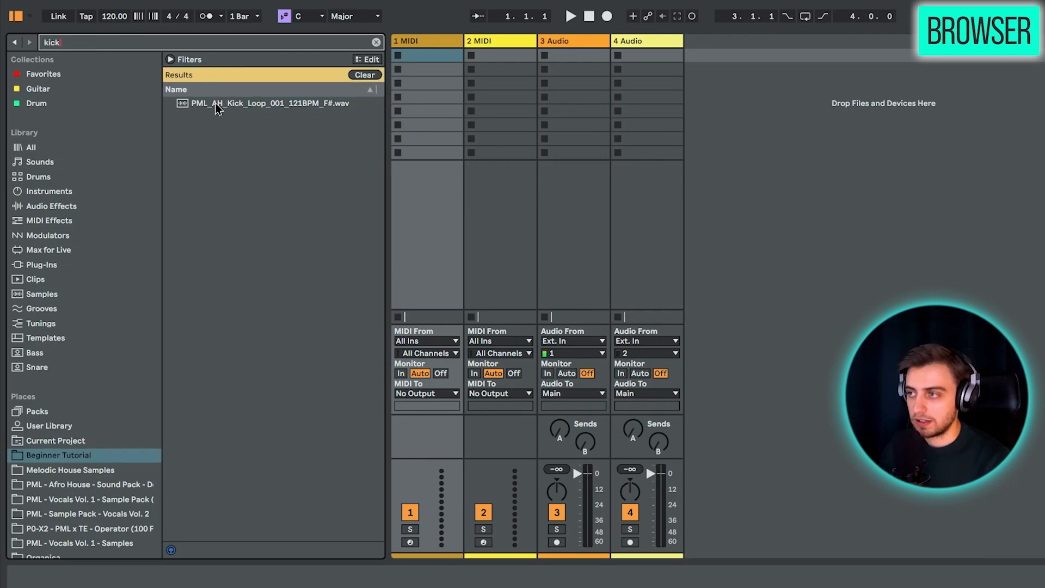
left_click(270, 103)
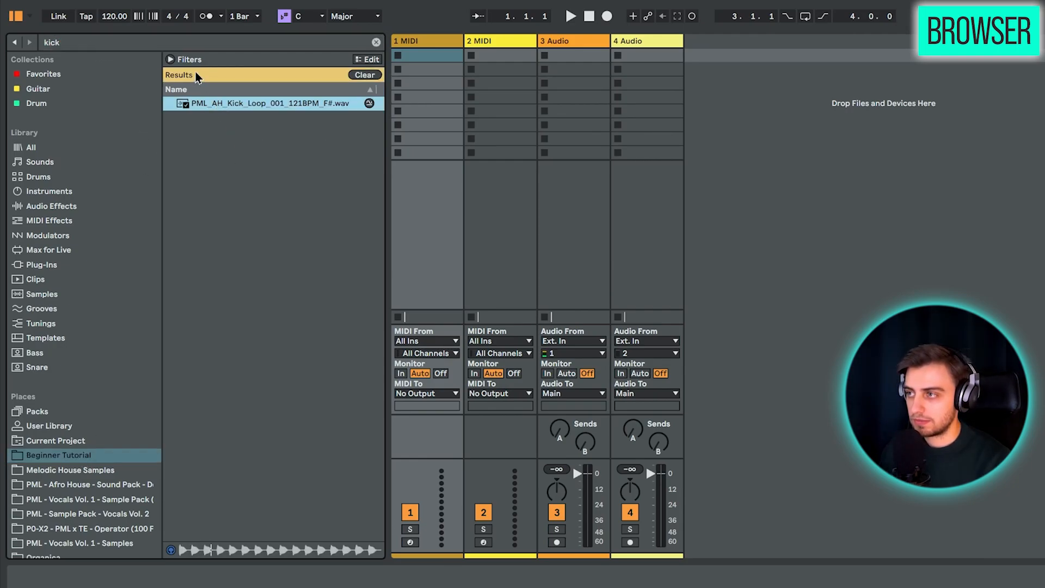
mouse_move(261, 491)
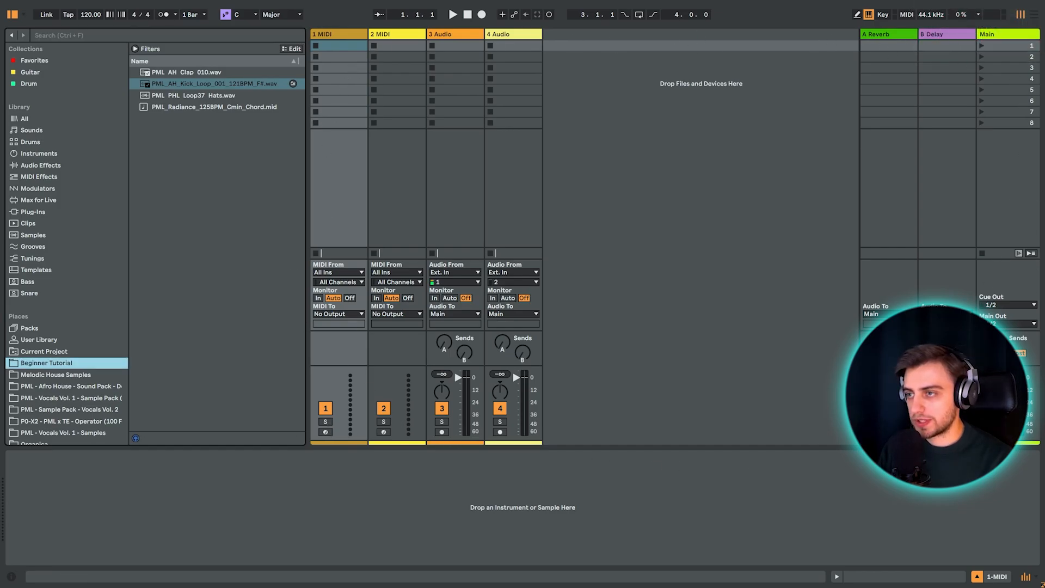
mouse_move(936, 185)
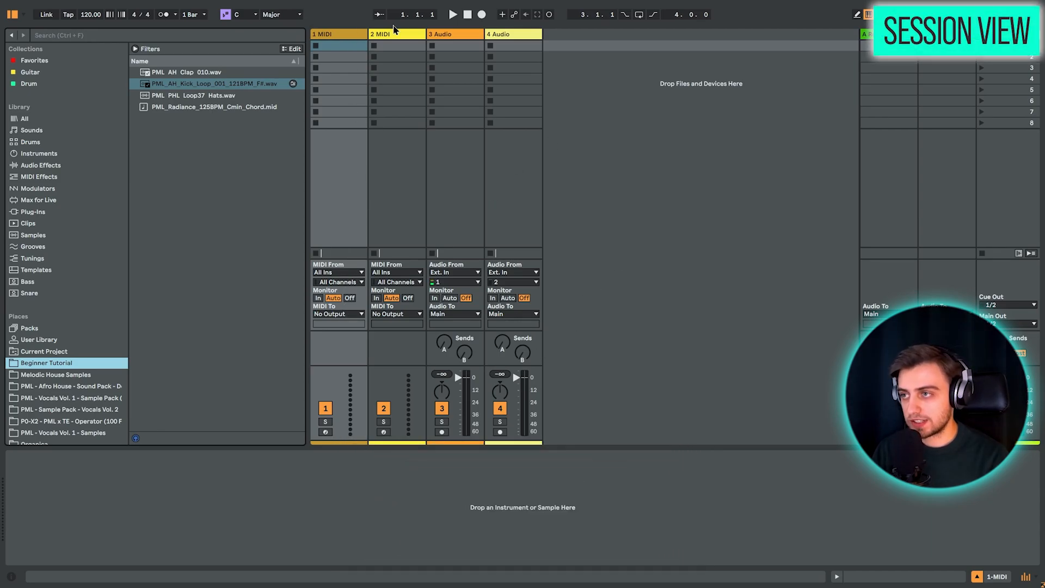
mouse_move(467, 45)
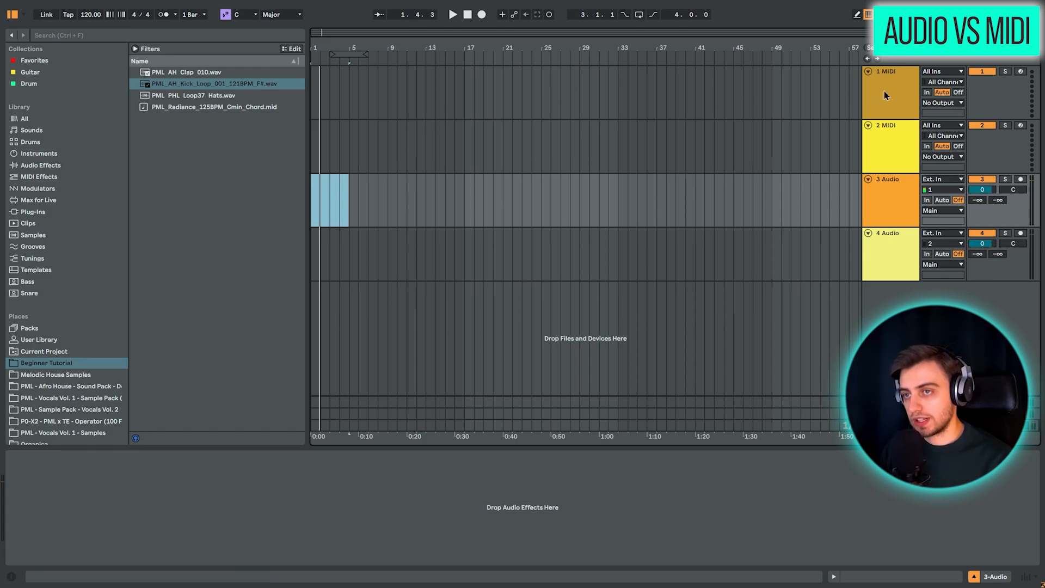
Search the library for 'piano' and load Upright Piano.adg onto MIDI track 1.
left_click(890, 93)
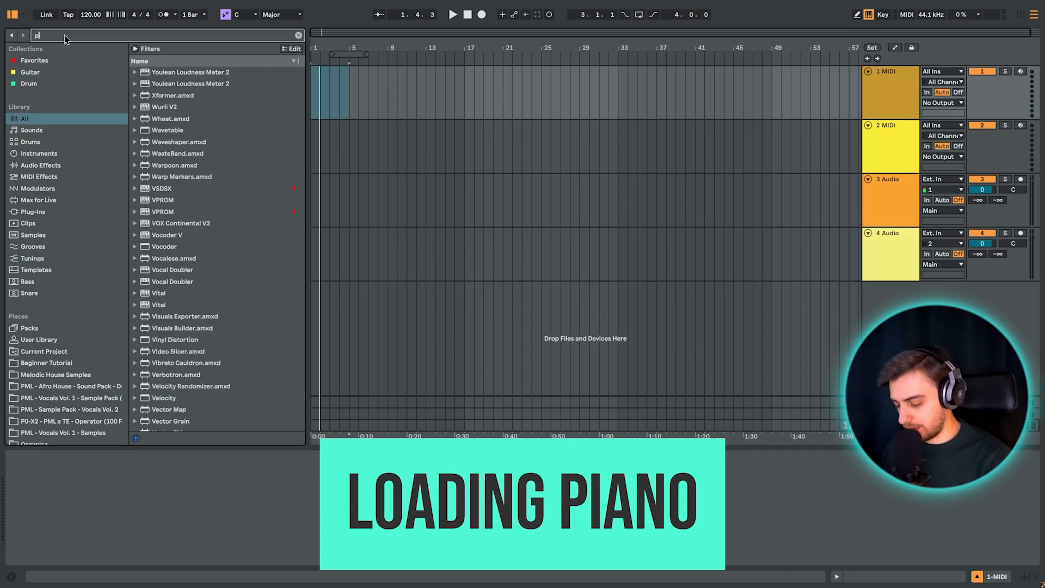
type("piano")
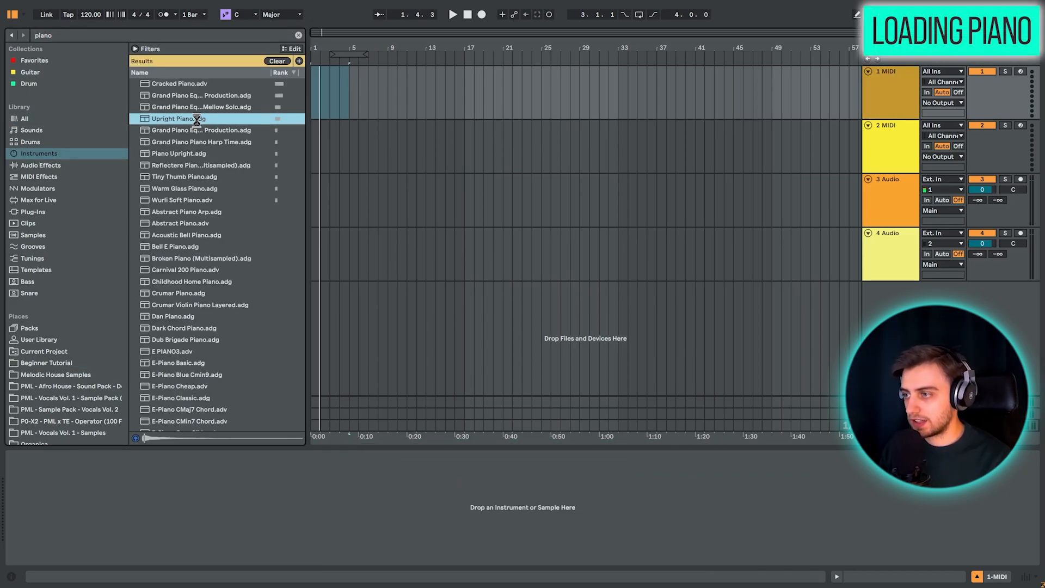
double_click(179, 118)
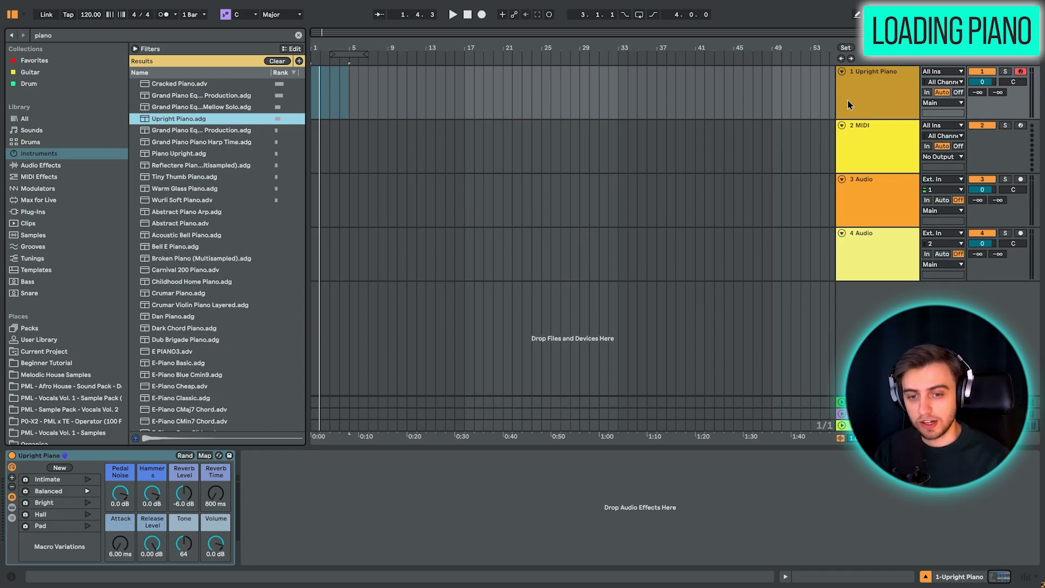
mouse_move(280, 500)
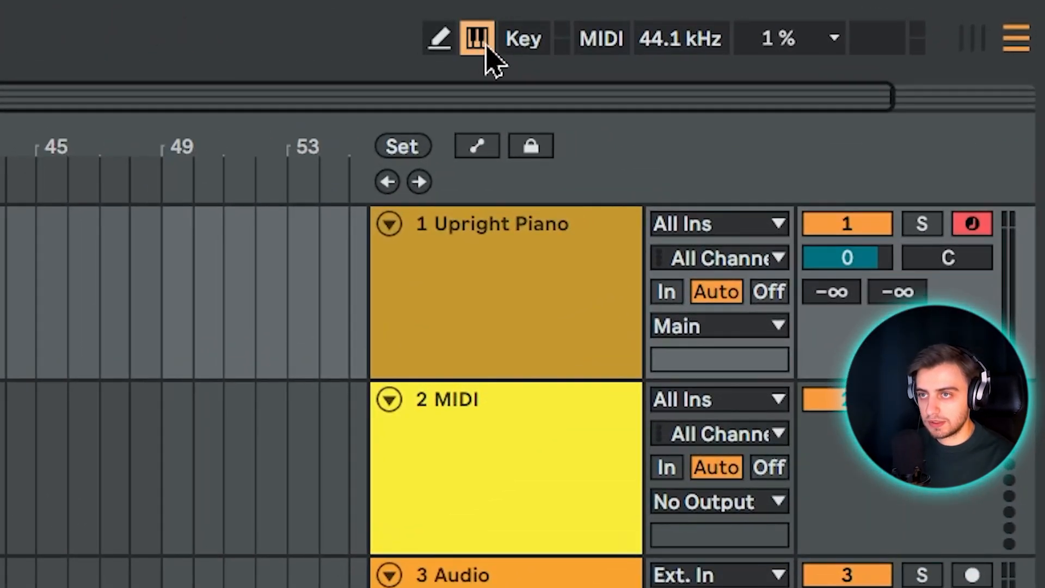
mouse_move(213, 13)
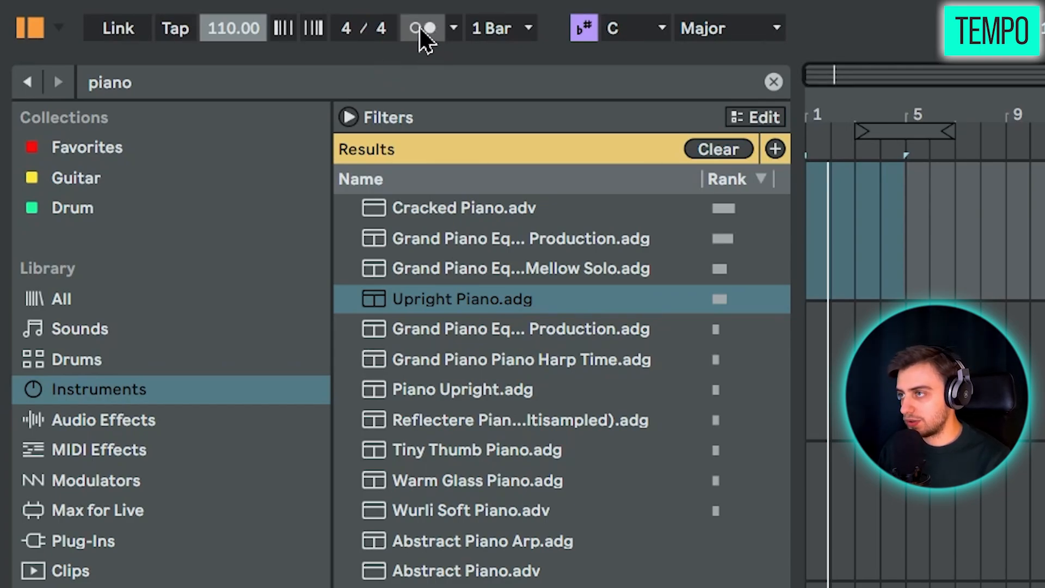
Switch the metronome on.
left_click(421, 27)
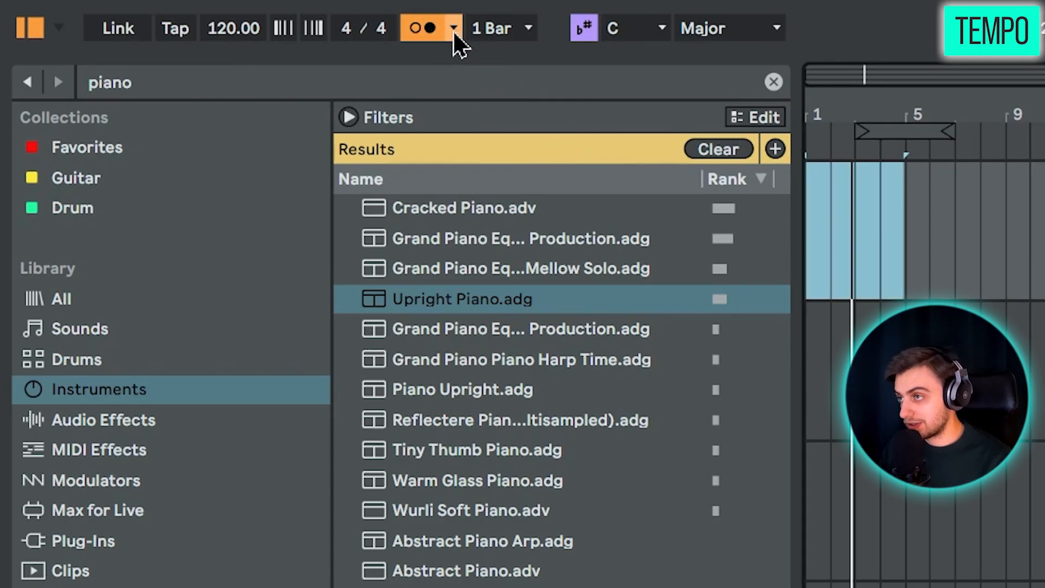
left_click(450, 28)
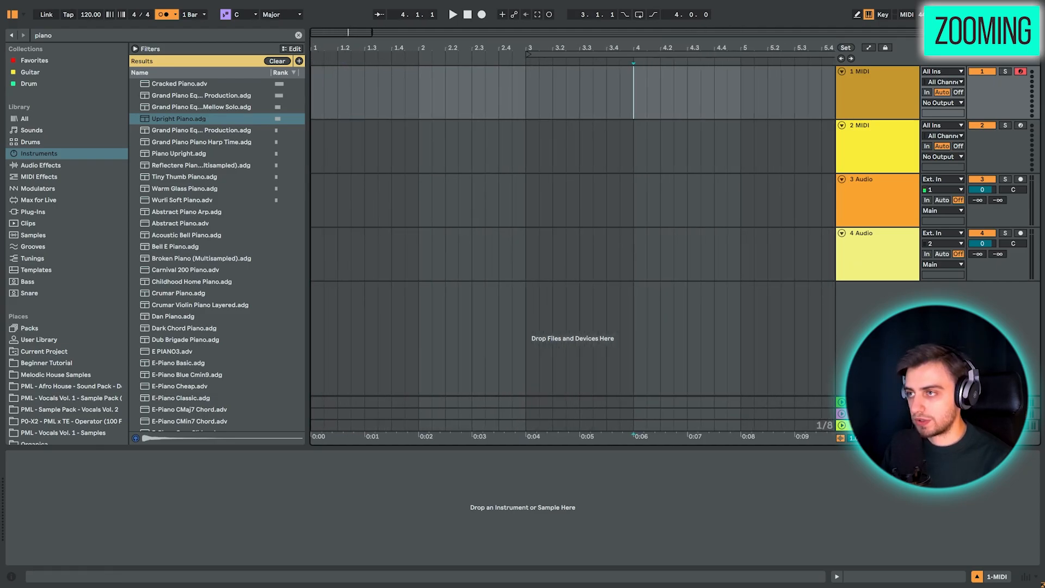
Scroll the Arrangement to view the audio track above the two MIDI tracks.
scroll("down", 3)
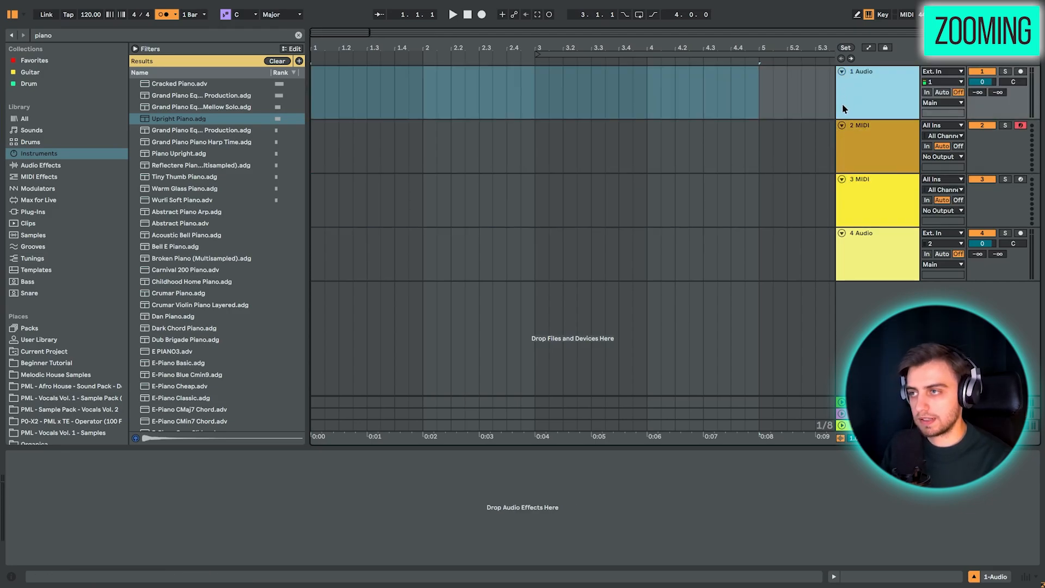
mouse_move(59, 416)
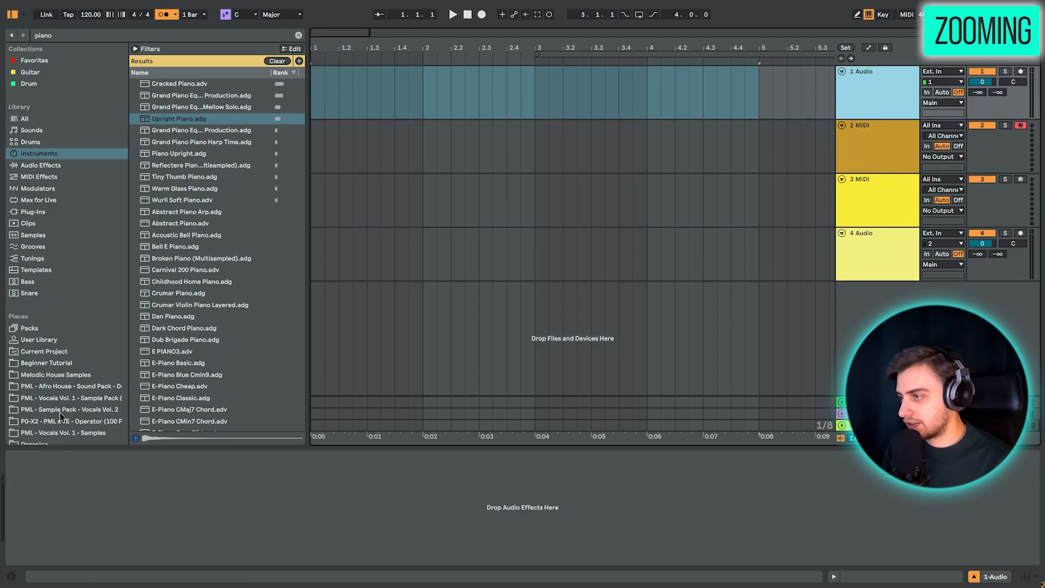
Open the Beginner Tutorial folder and clear the 'piano' search.
left_click(289, 60)
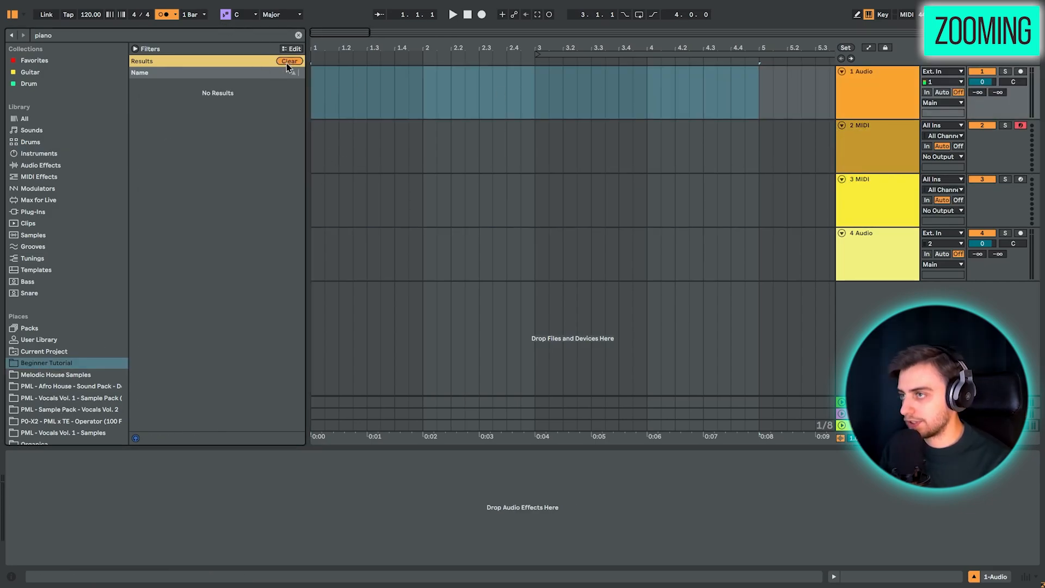
left_click(288, 60)
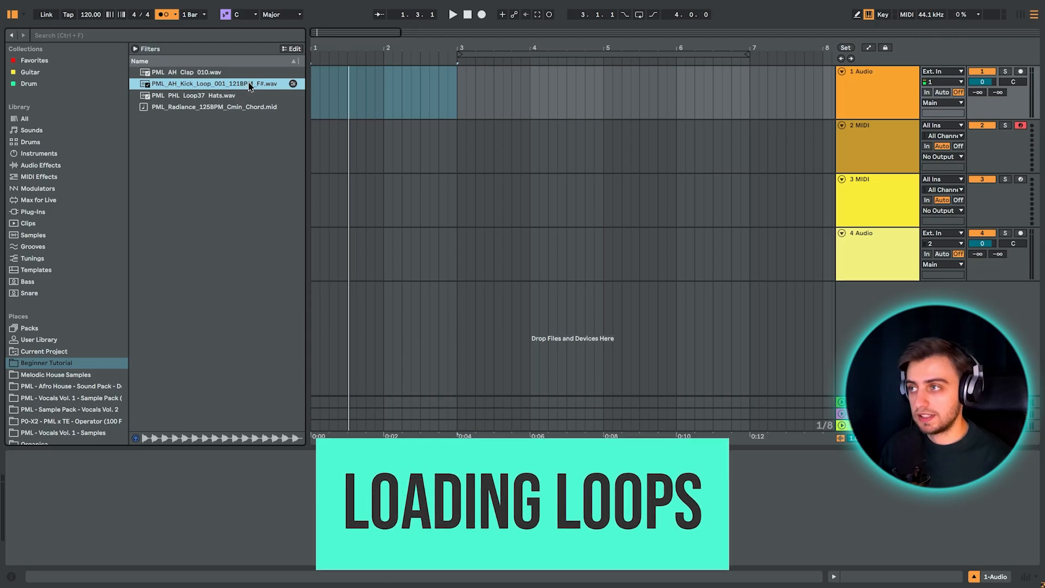
mouse_move(166, 44)
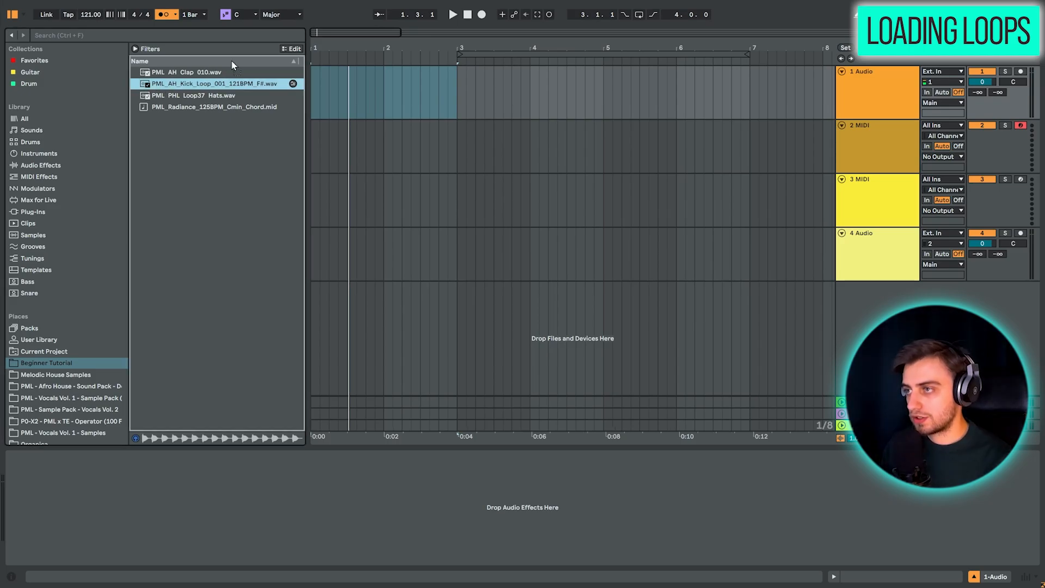
Place the kick loop at the arrangement start, turn on Warp, and select the clip.
left_click_drag(217, 83, 400, 93)
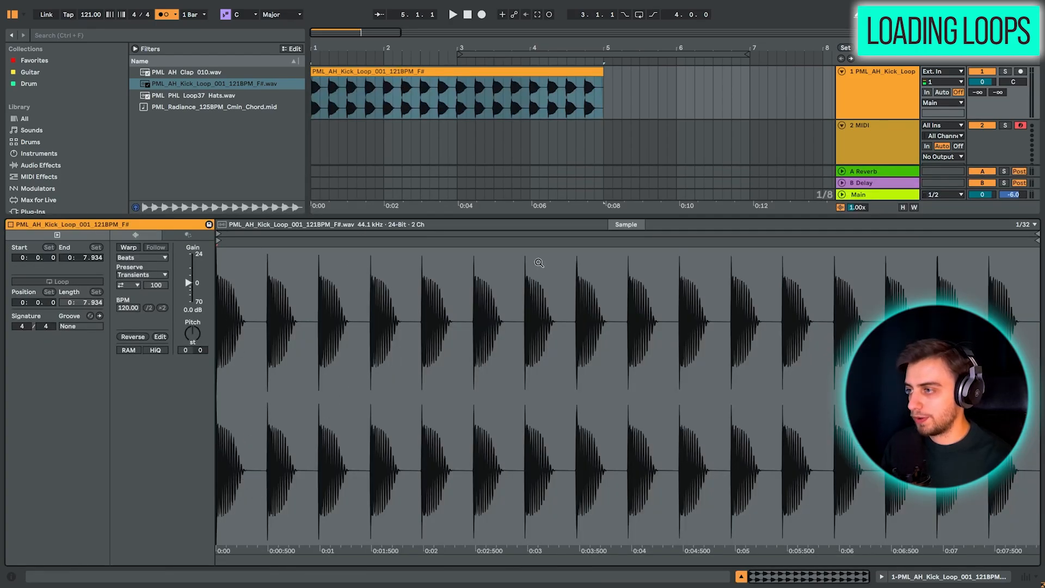
mouse_move(244, 255)
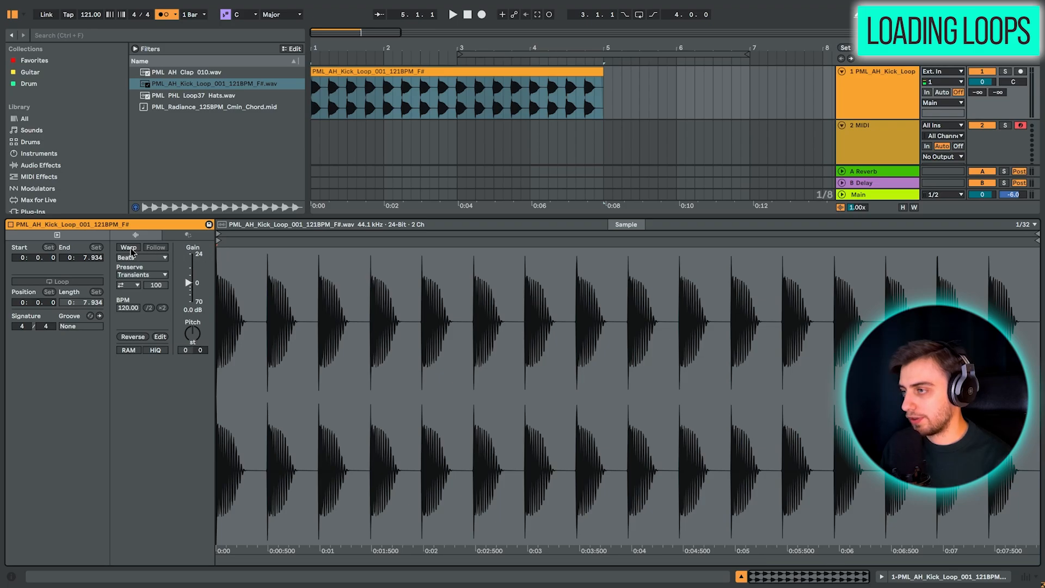
left_click(127, 247)
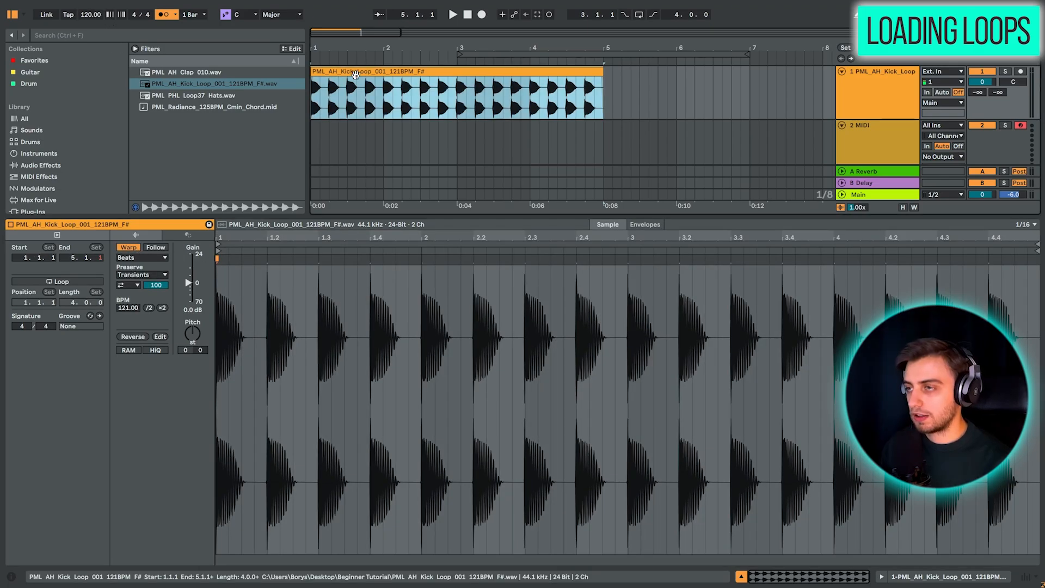
left_click(452, 14)
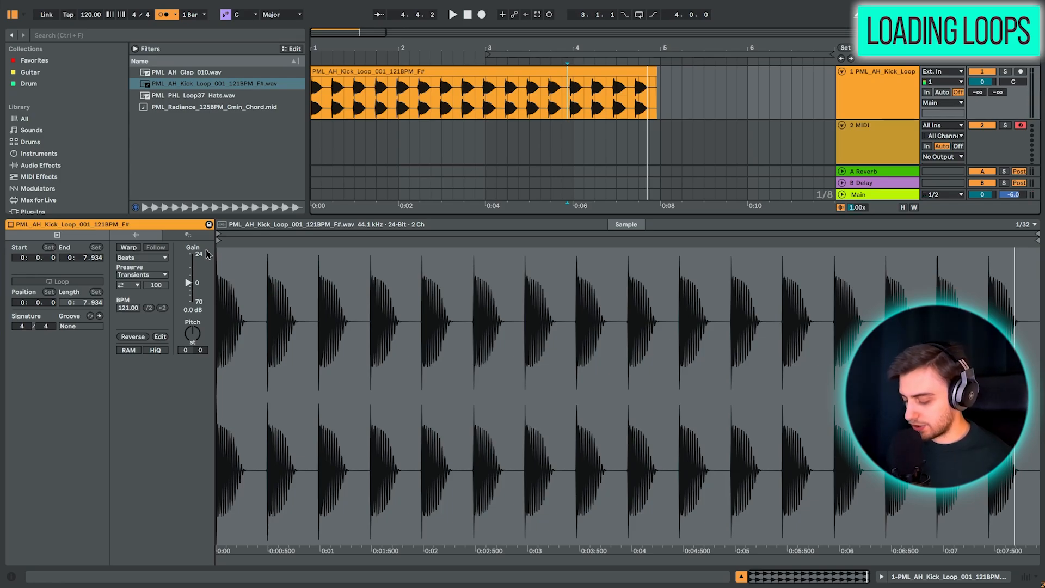
Turn on Warp for the kick loop clip so it spans four bars.
left_click(128, 246)
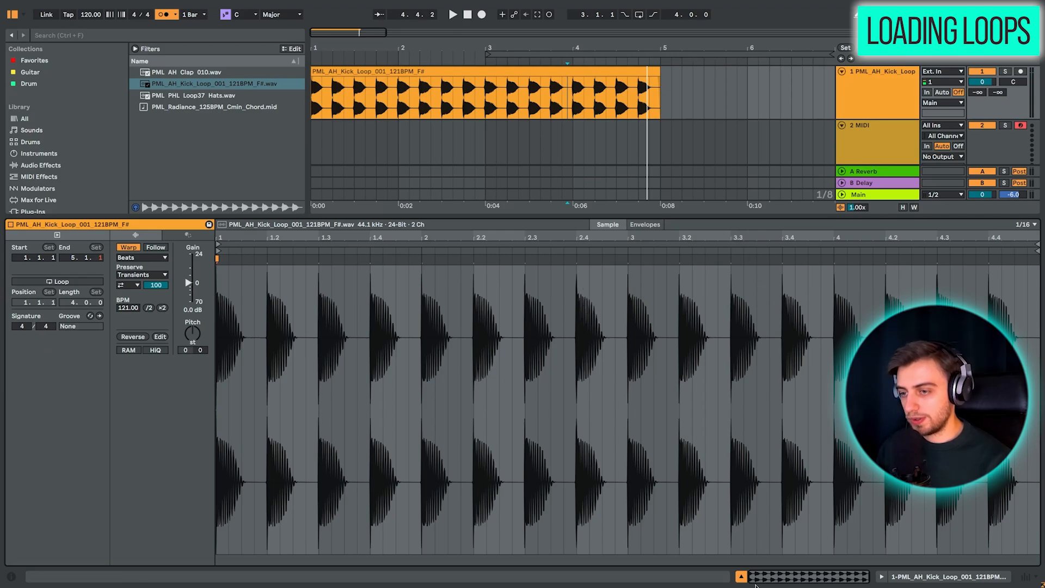
mouse_move(742, 579)
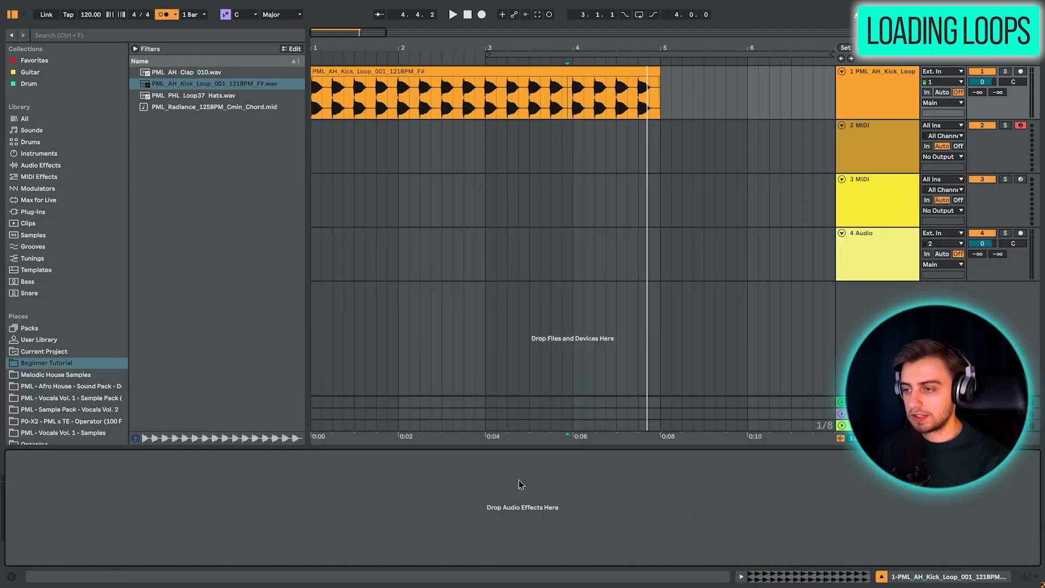
mouse_move(538, 522)
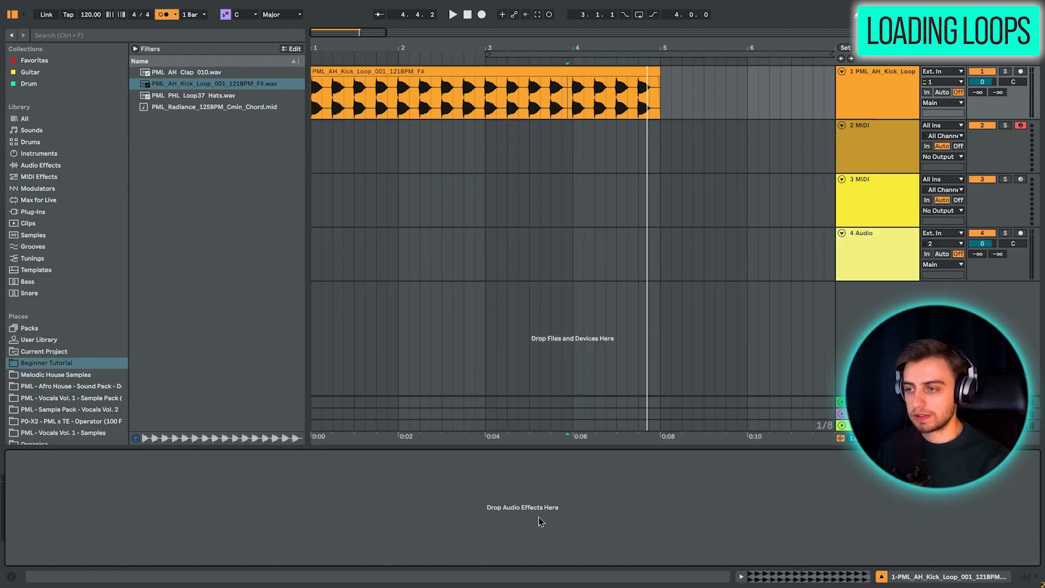
Select MIDI track 2, search the library for 'piano', and load Upright Piano.adg.
left_click(876, 147)
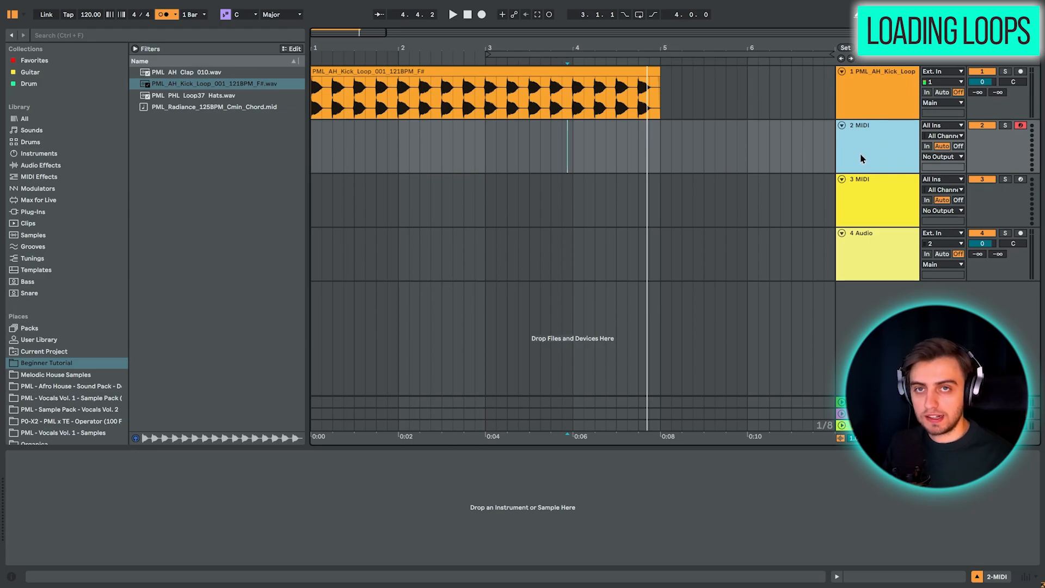
left_click(24, 119)
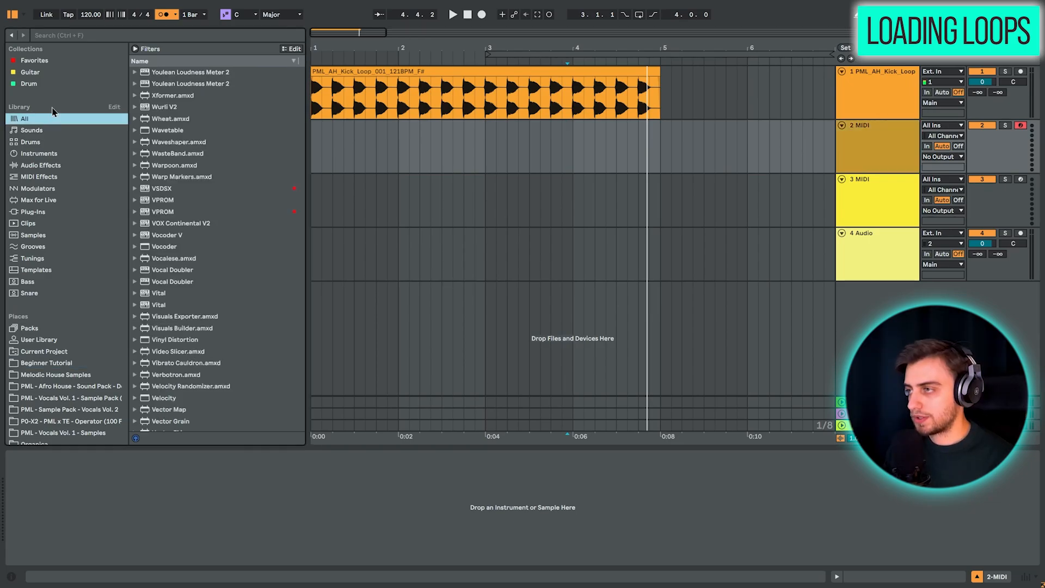
type("piano")
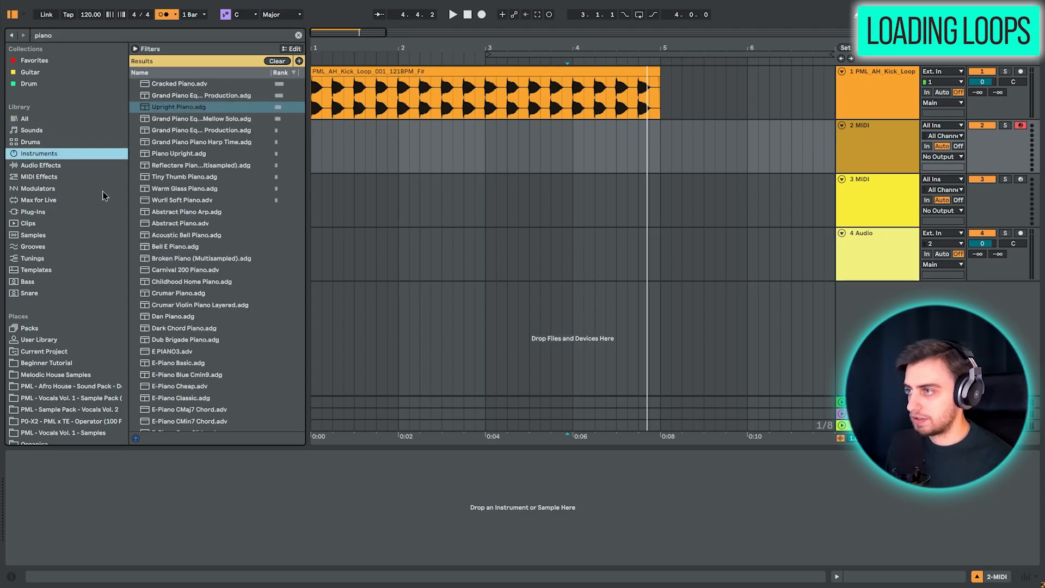
mouse_move(166, 99)
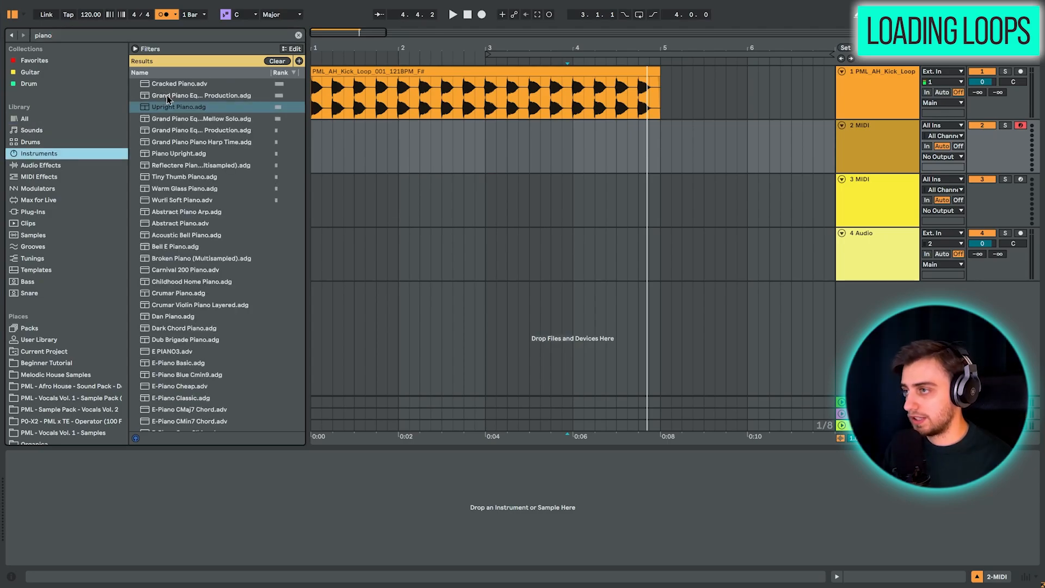
left_click(179, 106)
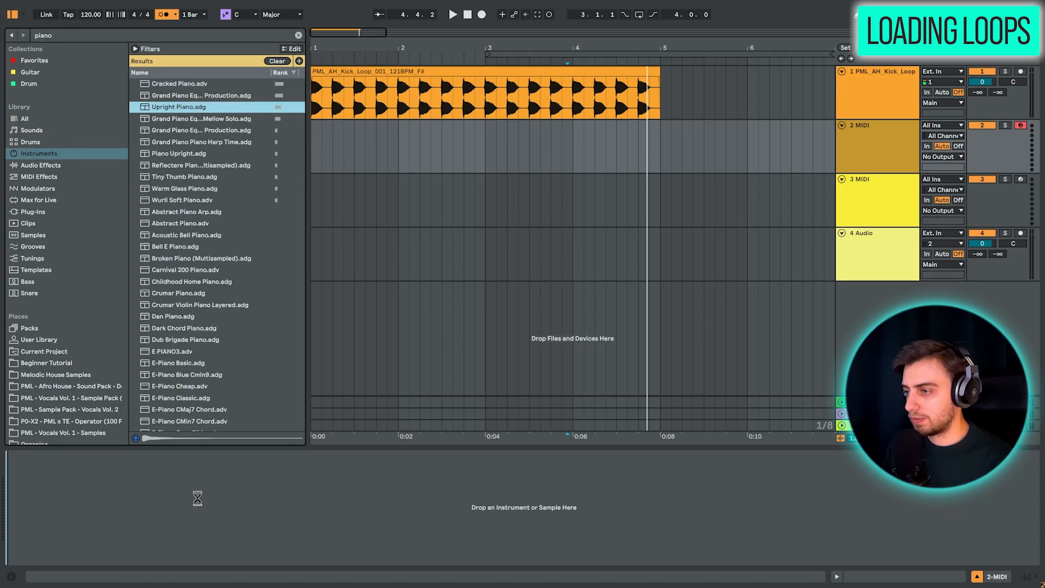
double_click(179, 107)
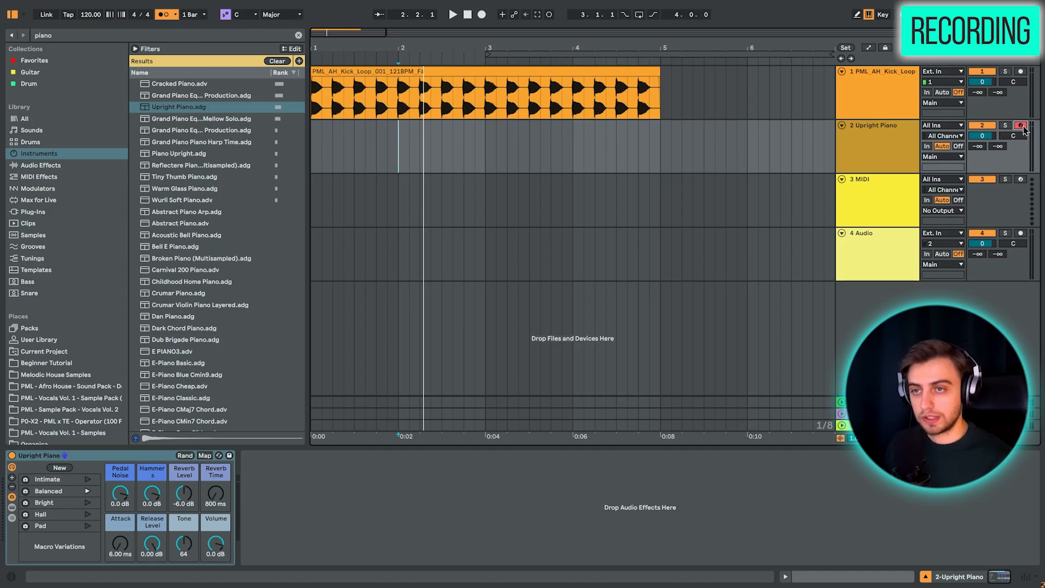
left_click(496, 147)
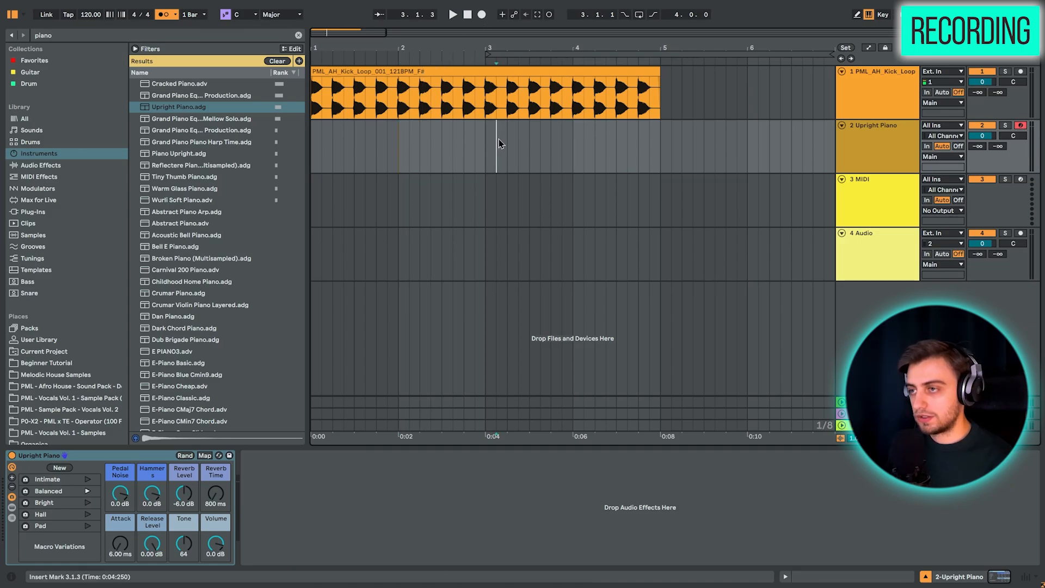
left_click(398, 146)
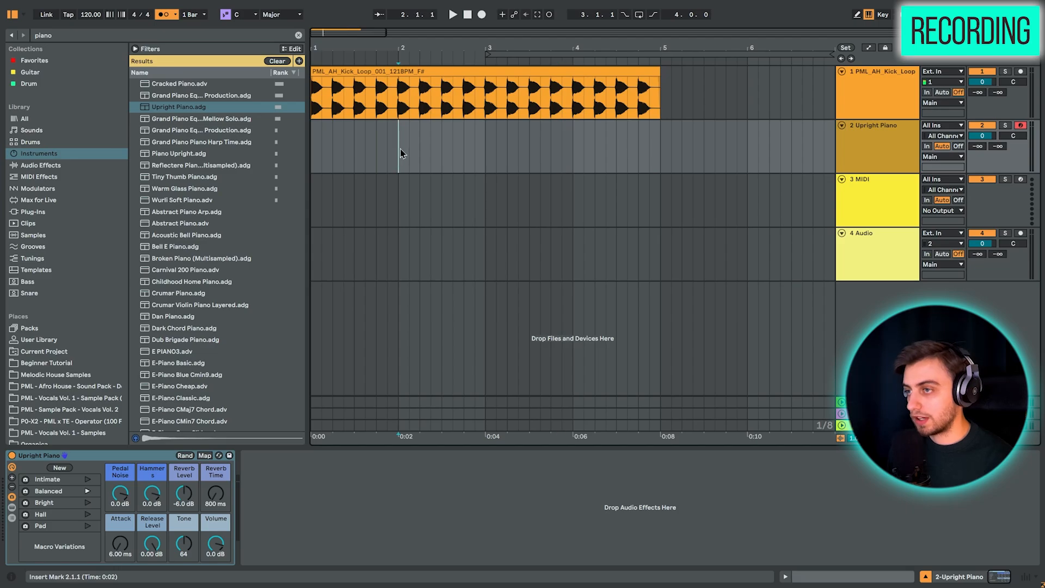
mouse_move(400, 154)
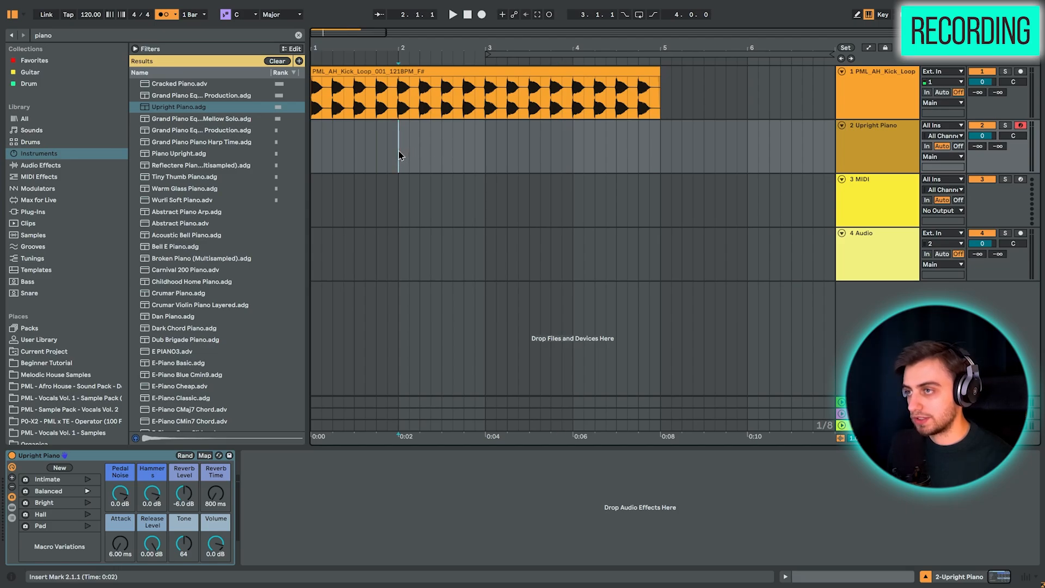
left_click(481, 14)
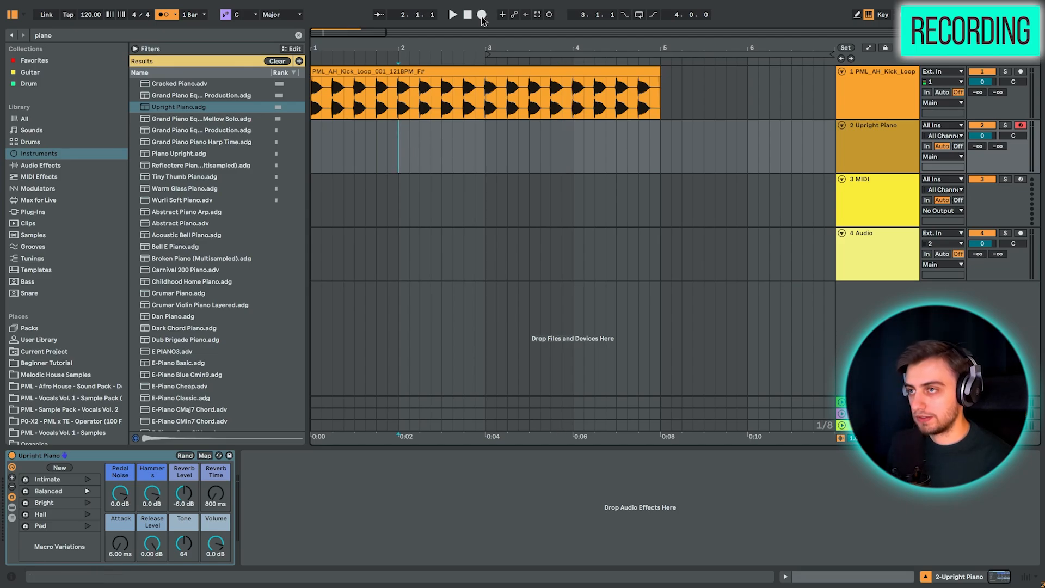
left_click(452, 14)
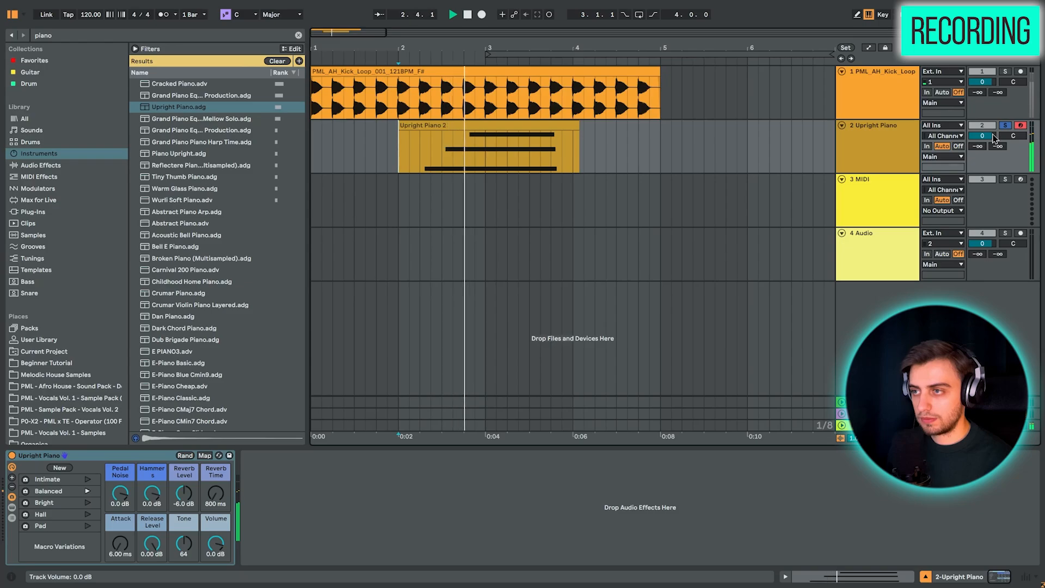
left_click(473, 14)
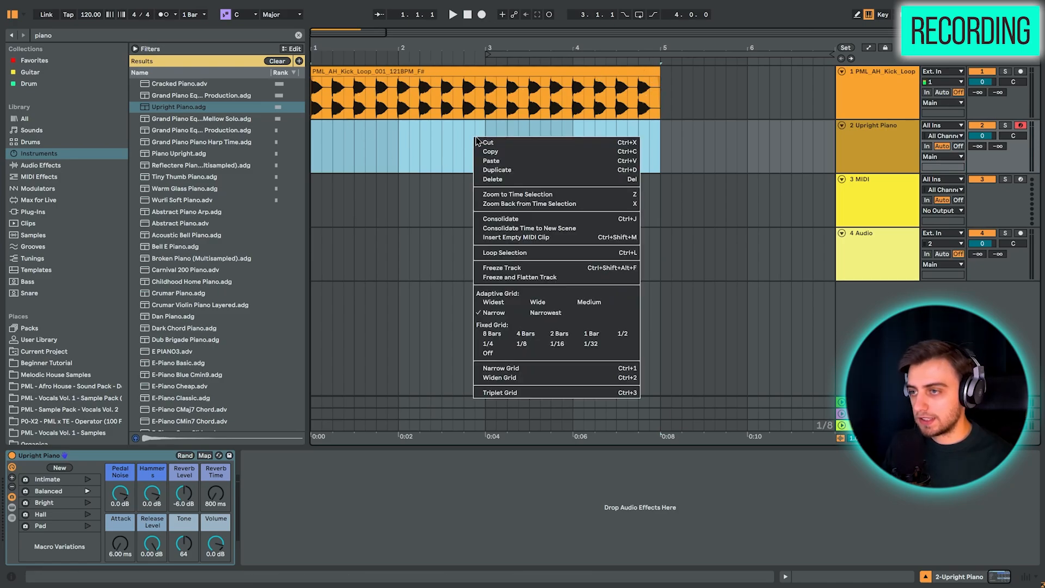
mouse_move(525, 241)
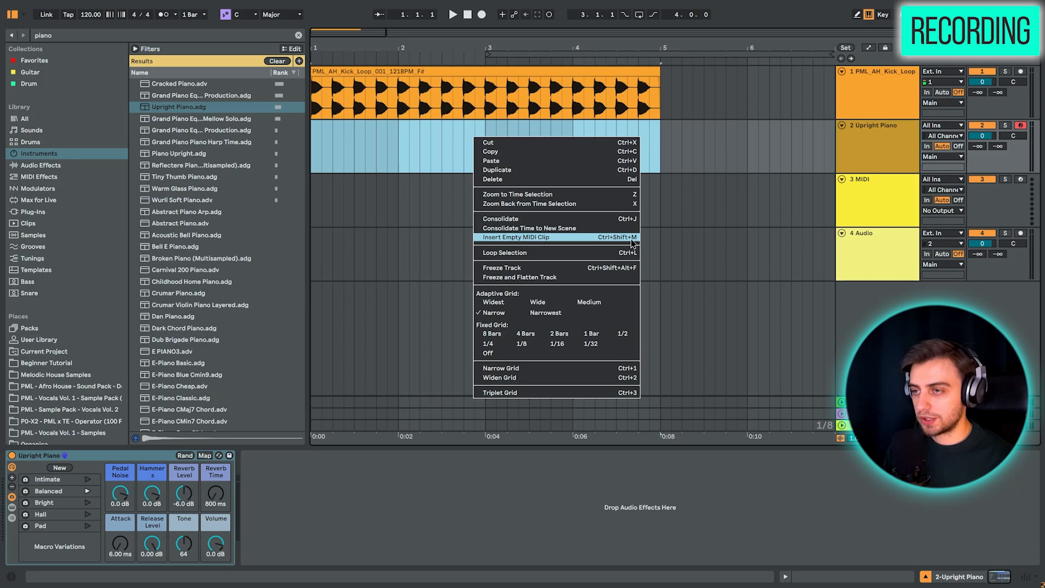
Insert an empty MIDI clip on the piano track for the chords.
left_click(516, 237)
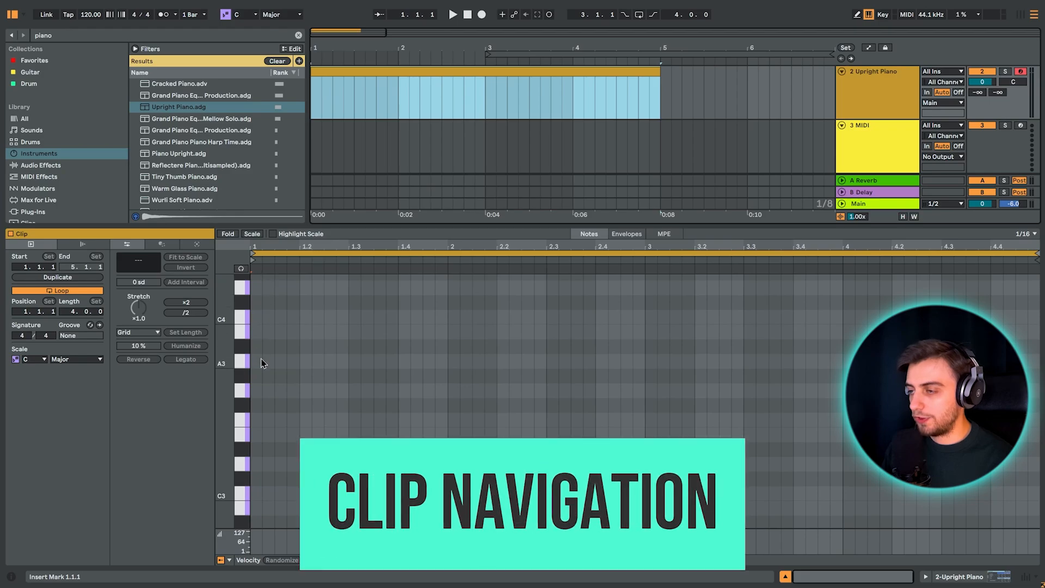
mouse_move(347, 234)
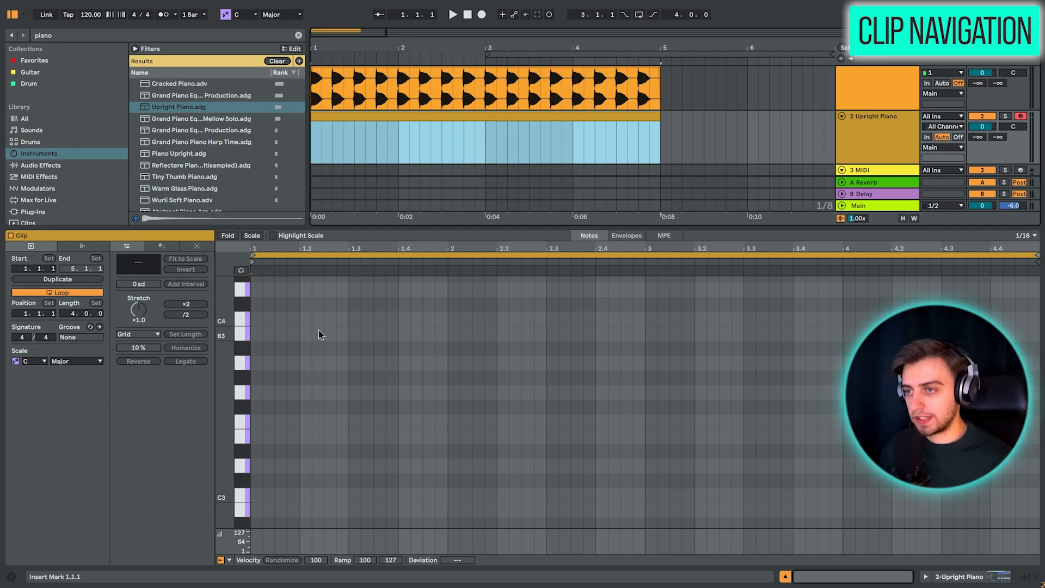
mouse_move(265, 252)
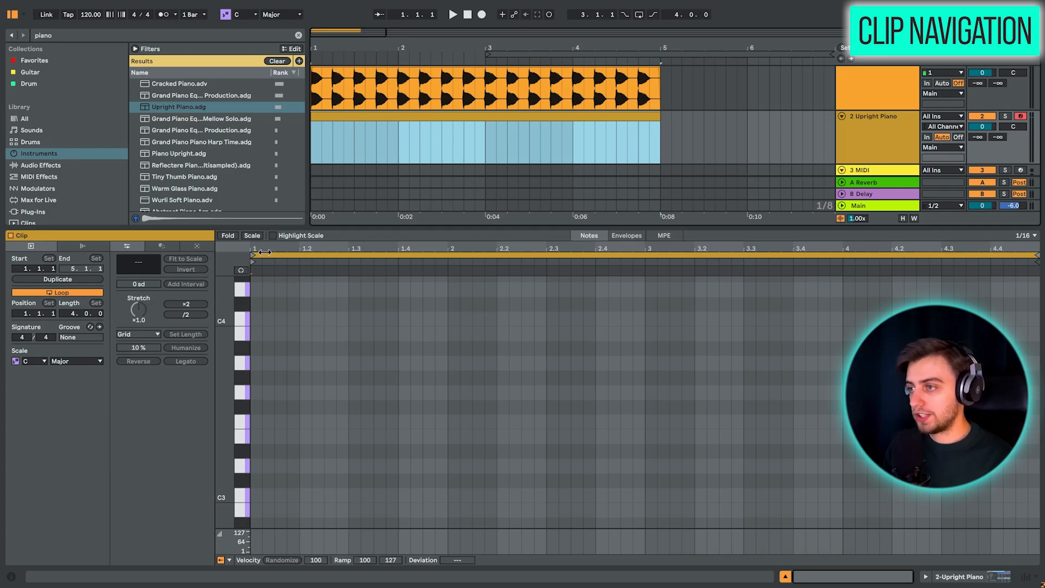
mouse_move(345, 44)
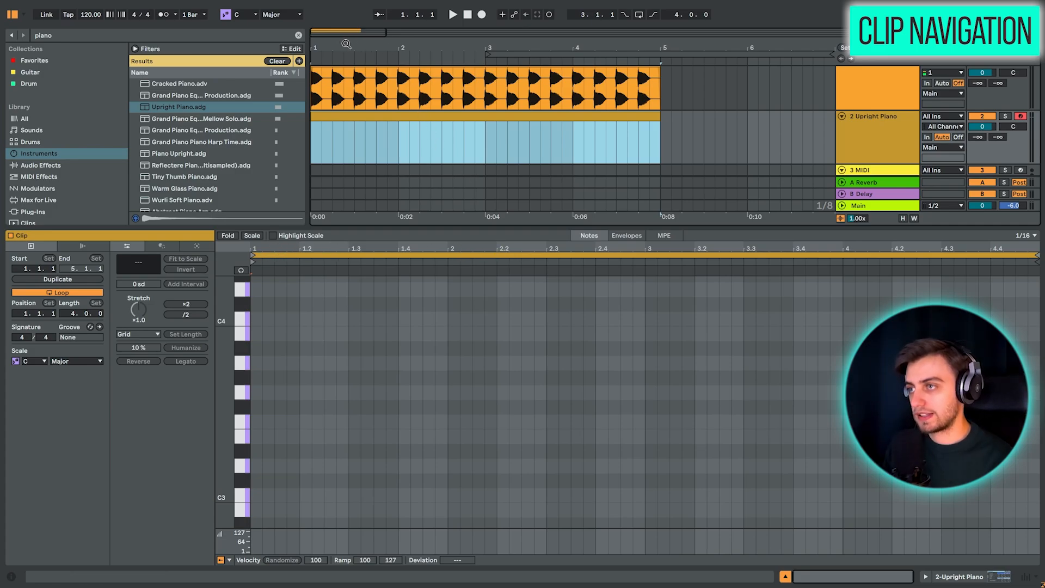
mouse_move(469, 247)
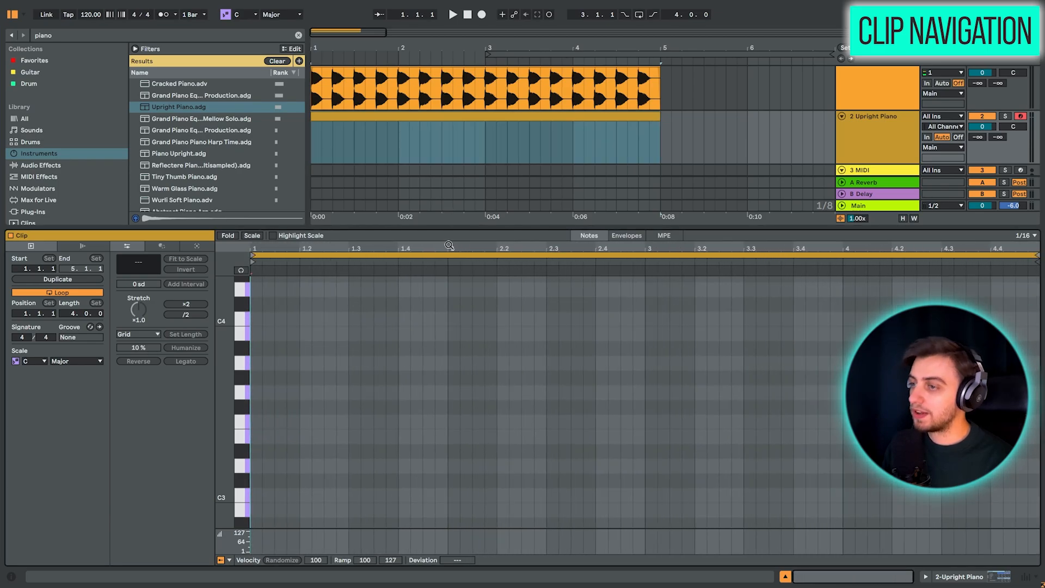
mouse_move(237, 283)
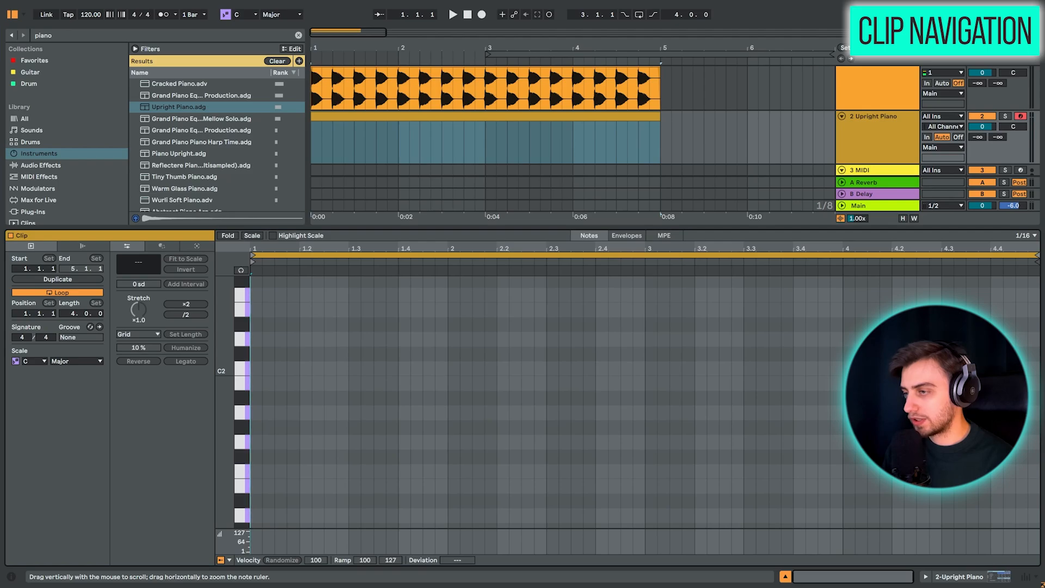
scroll("down", 3)
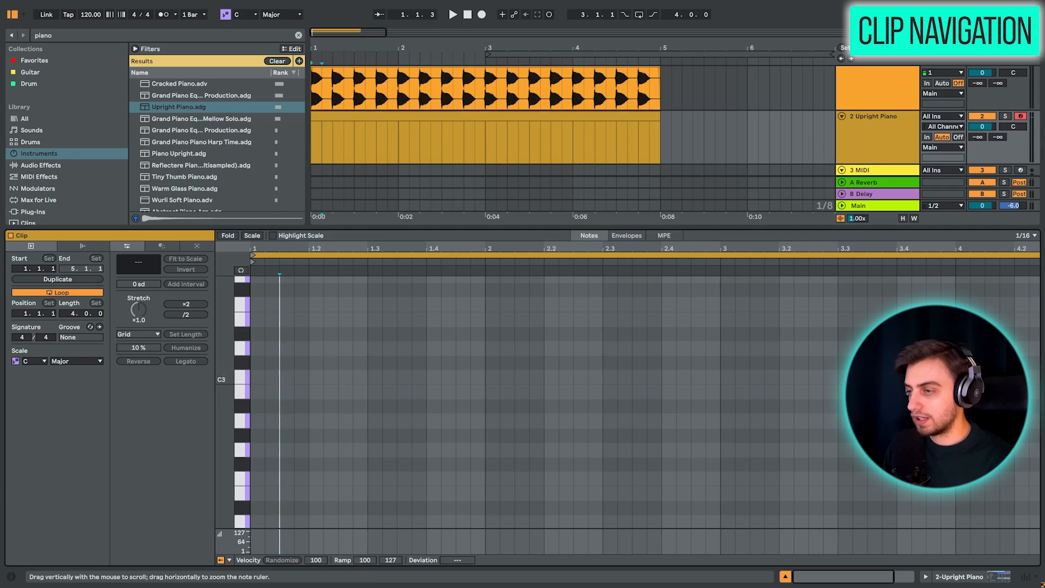
scroll("down", 3)
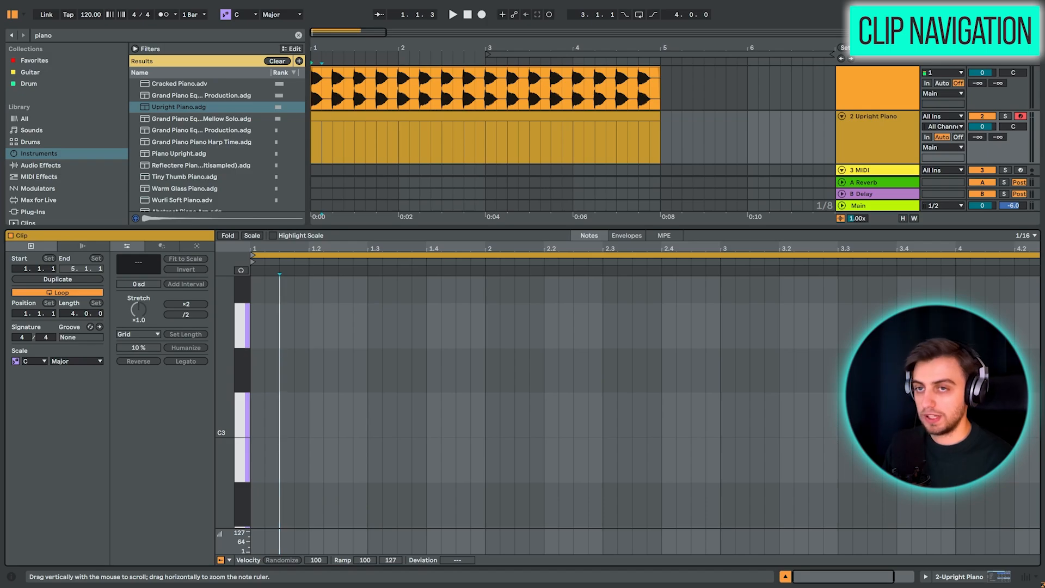
scroll("down", 3)
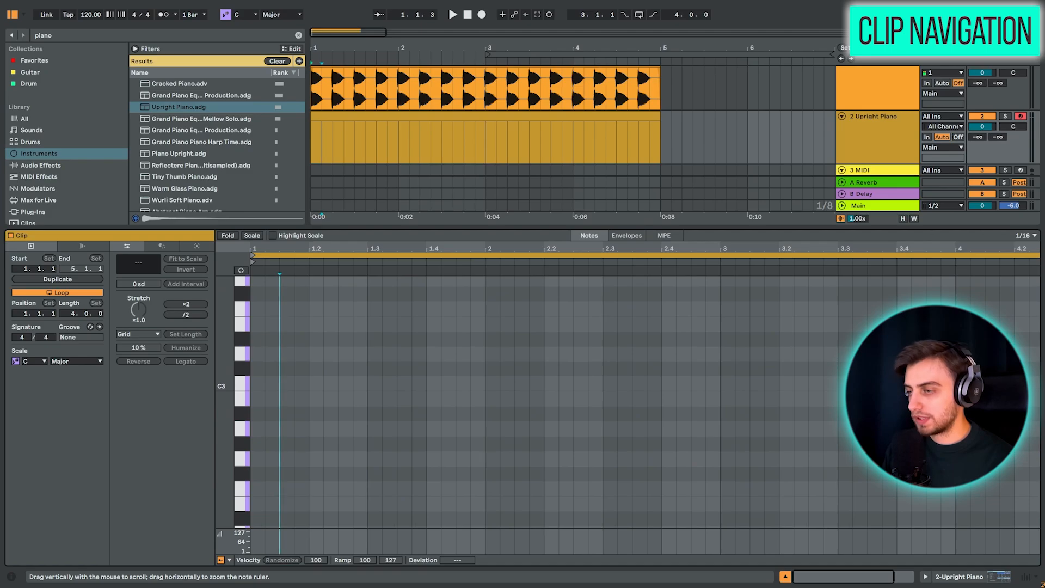
mouse_move(245, 368)
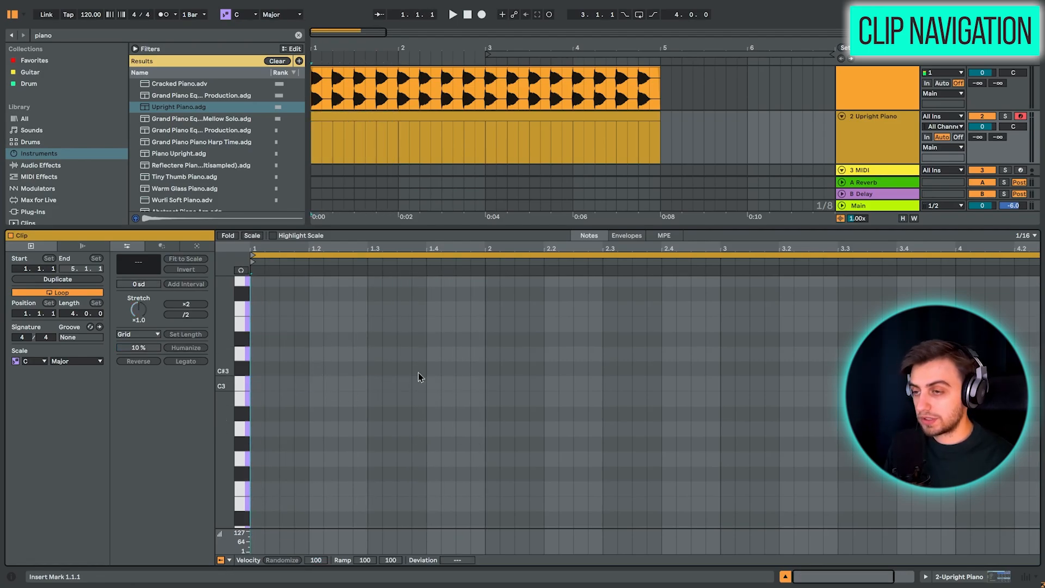
Switch the piano clip's note editor to a fixed 1/4 quarter-note grid.
right_click(419, 377)
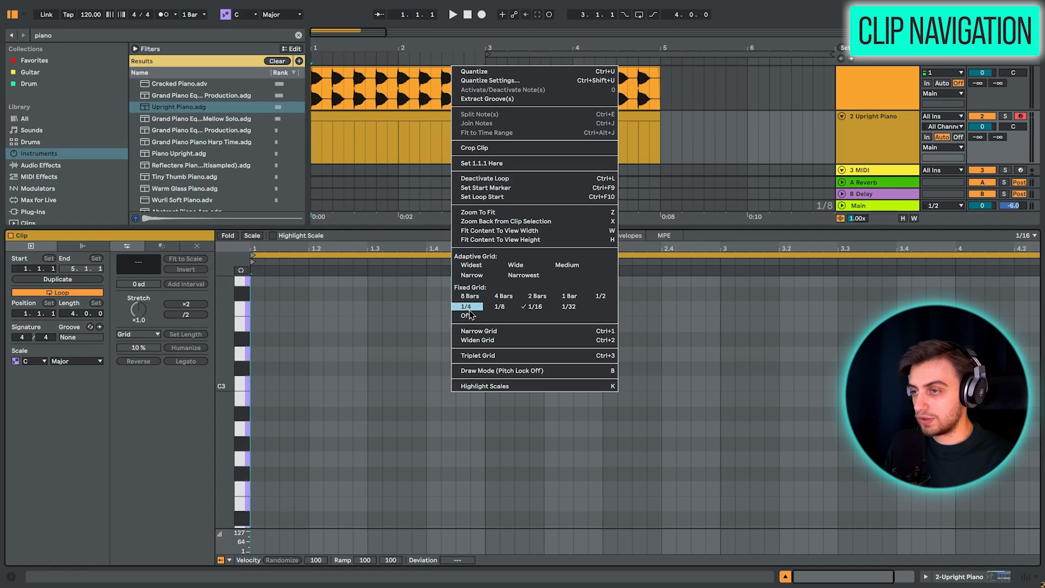
left_click(533, 307)
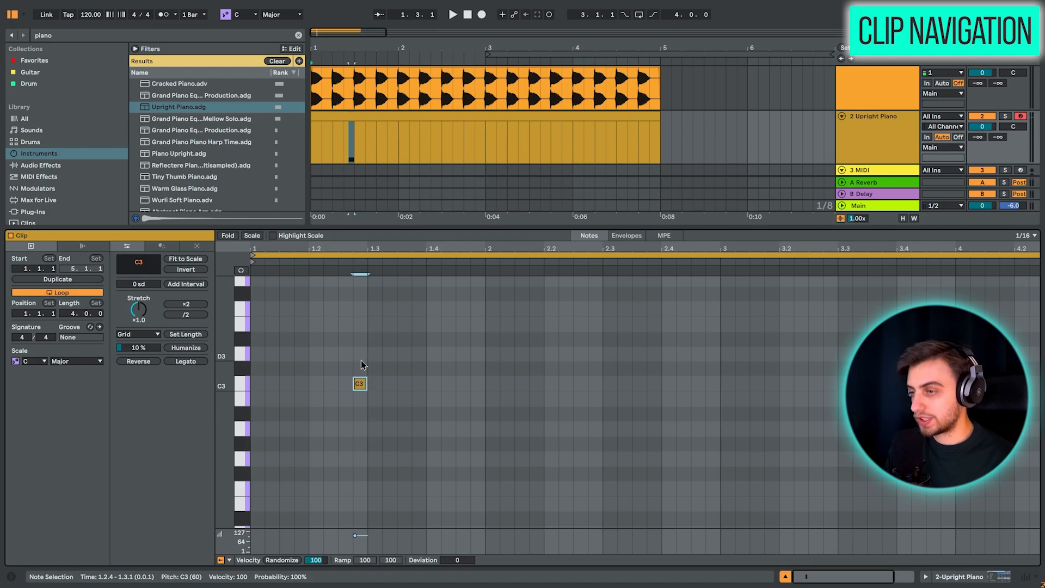
right_click(359, 383)
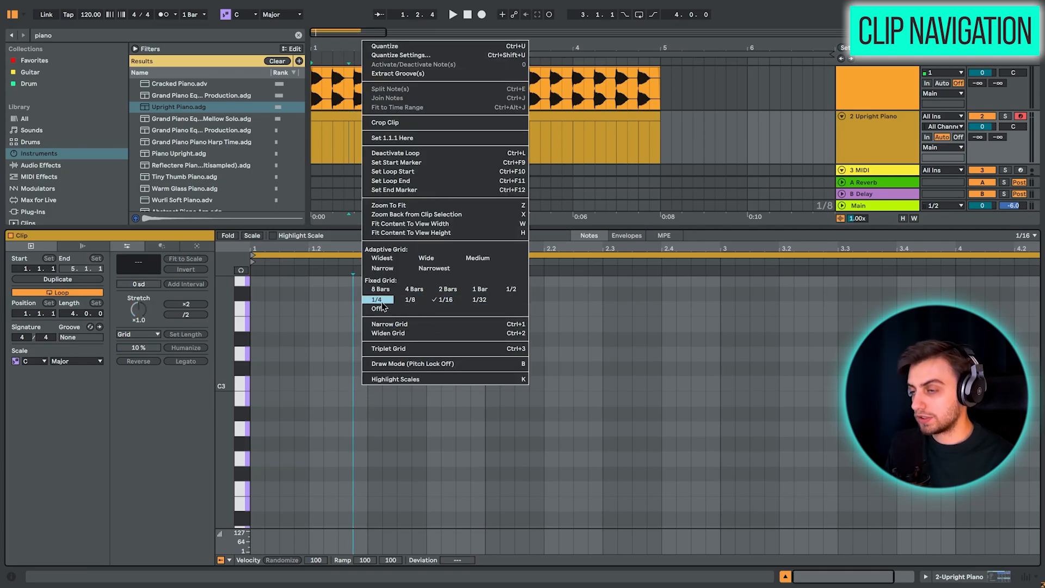
left_click(377, 299)
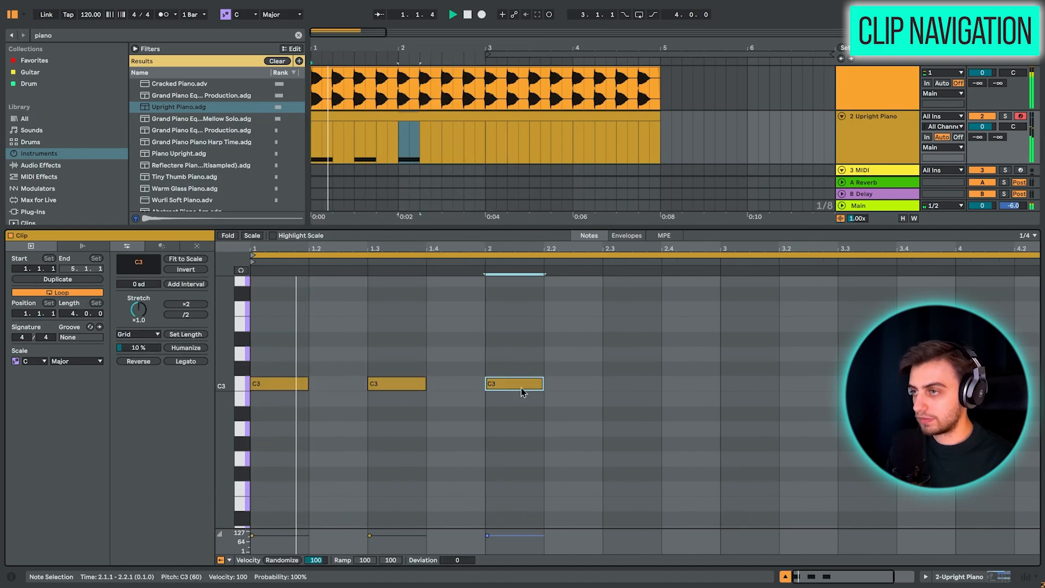
right_click(523, 392)
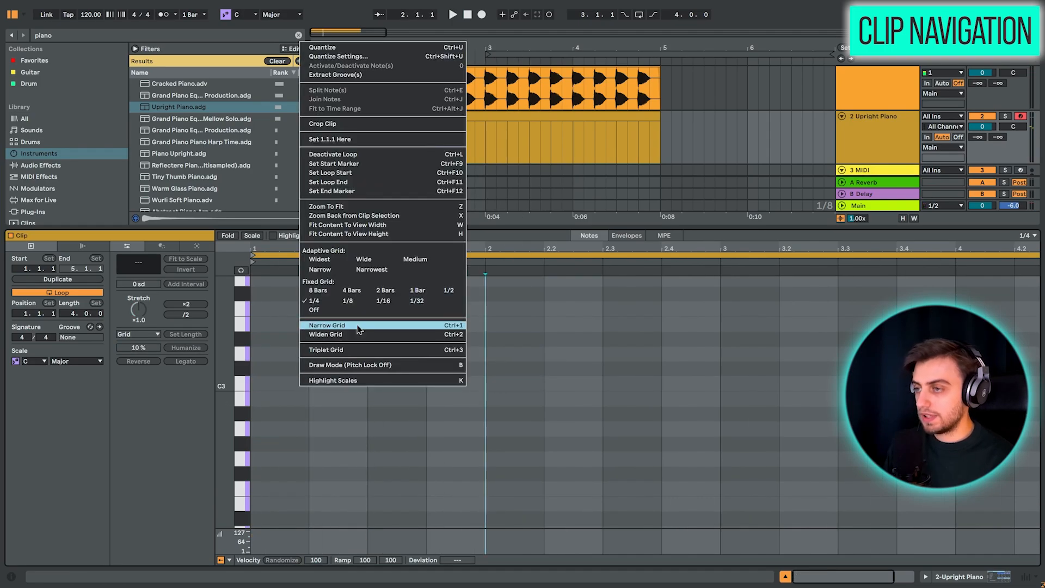
mouse_move(416, 291)
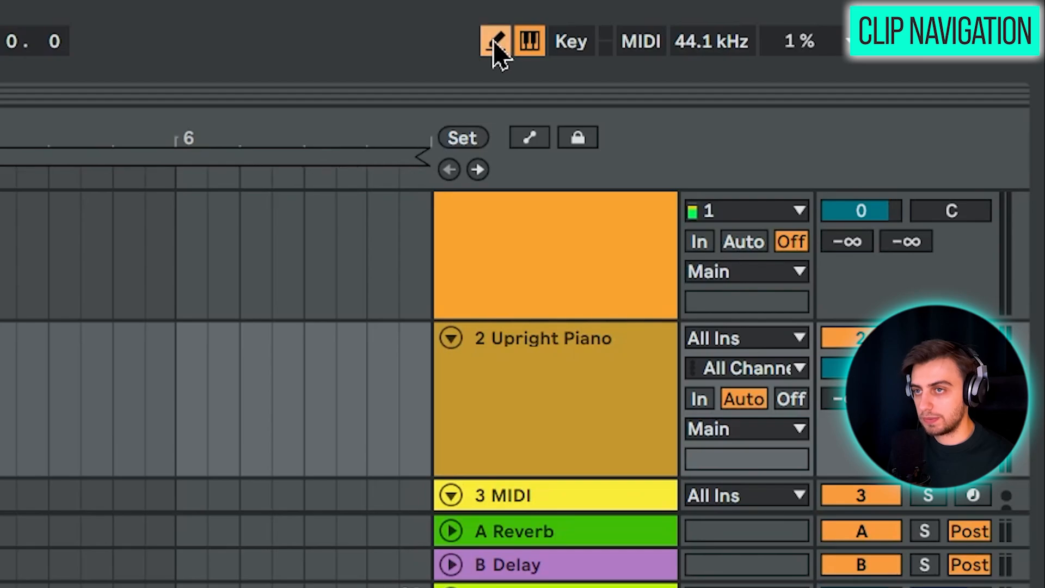
Turn on Draw Mode with the pencil button in the top bar.
left_click(495, 41)
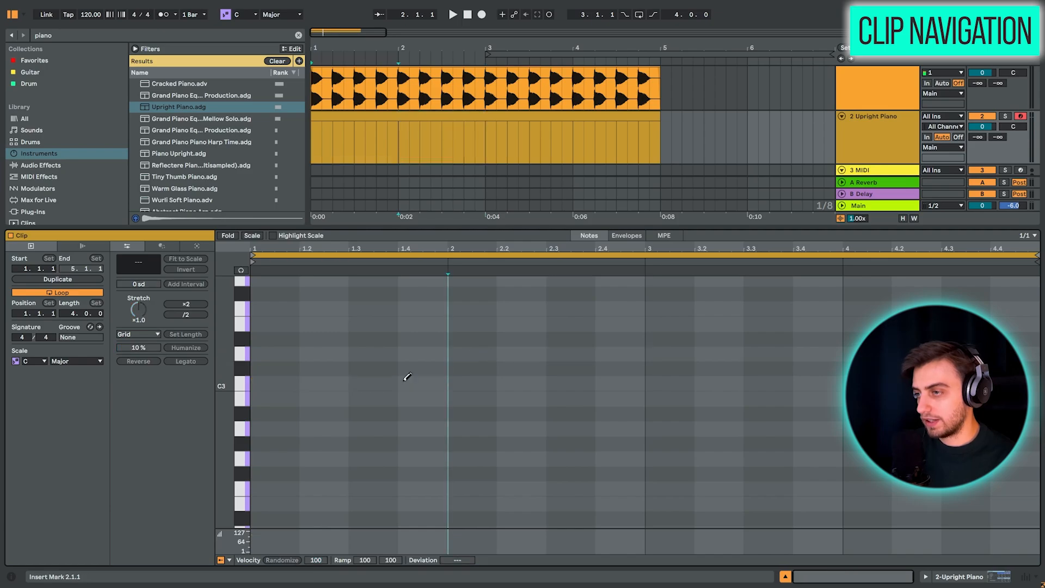
mouse_move(680, 354)
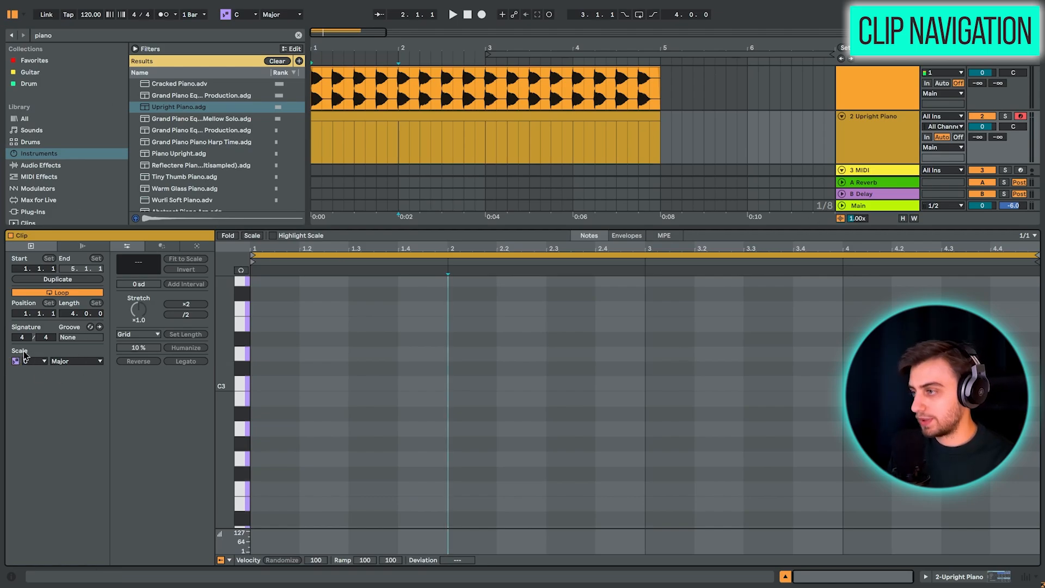
Enable scale highlighting and choose Minor as the clip's scale type.
left_click(30, 360)
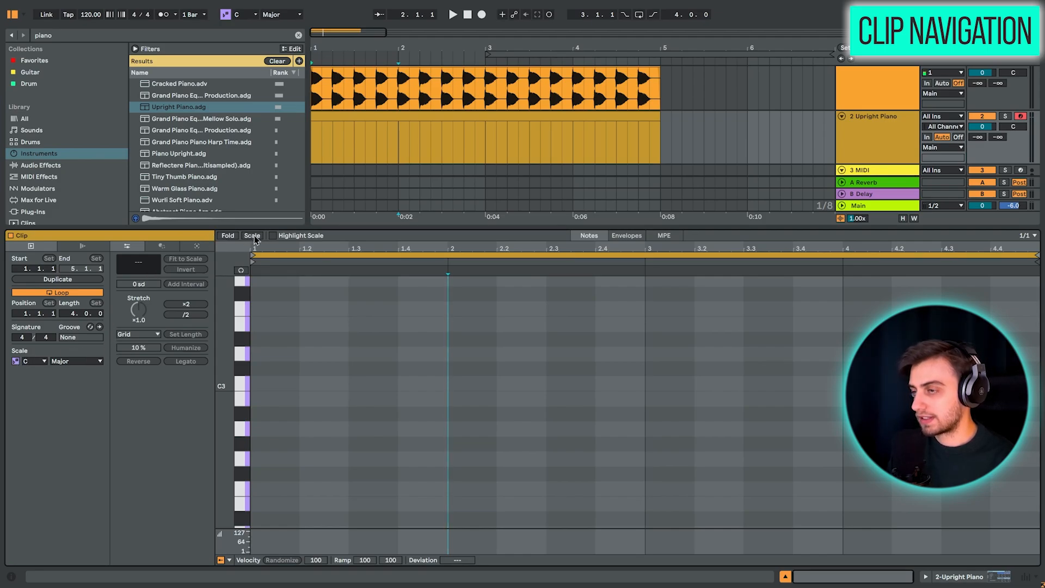
left_click(252, 235)
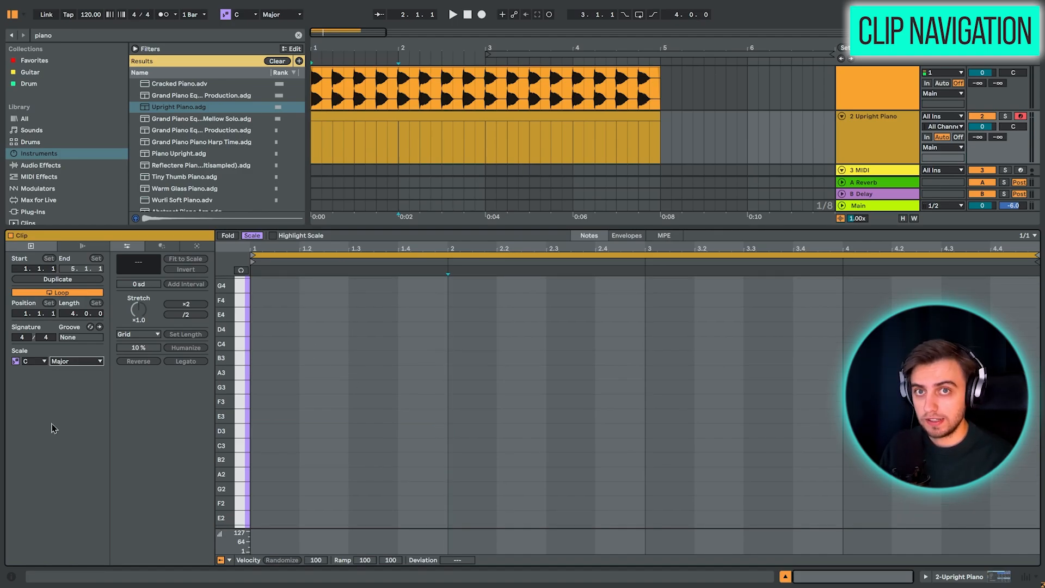
left_click(76, 360)
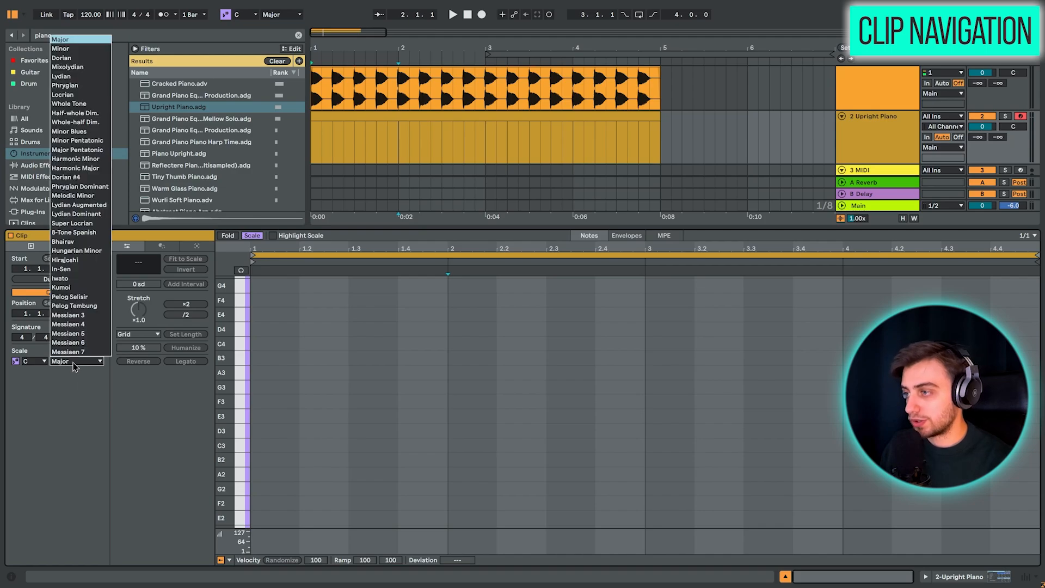
left_click(60, 48)
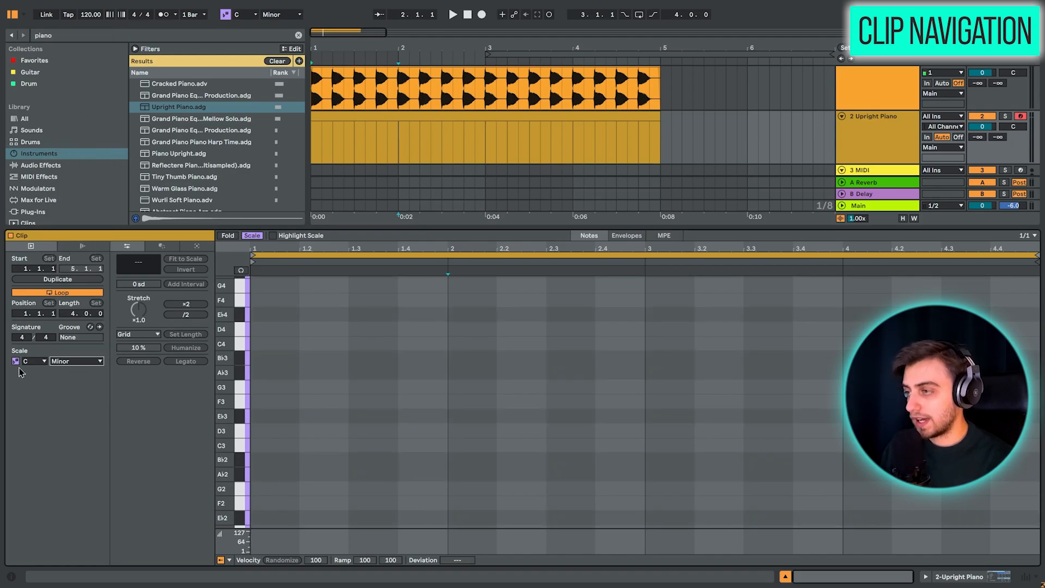
mouse_move(84, 372)
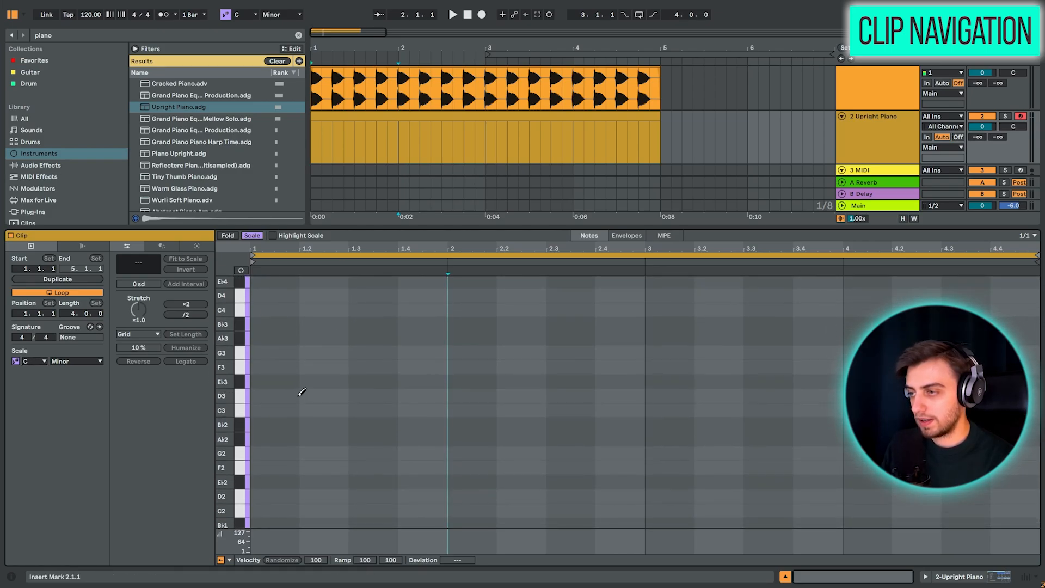
Draw whole-bar root notes Ab2, Bb2, F2 and C2, removing the test Eb3 note.
scroll("down", 3)
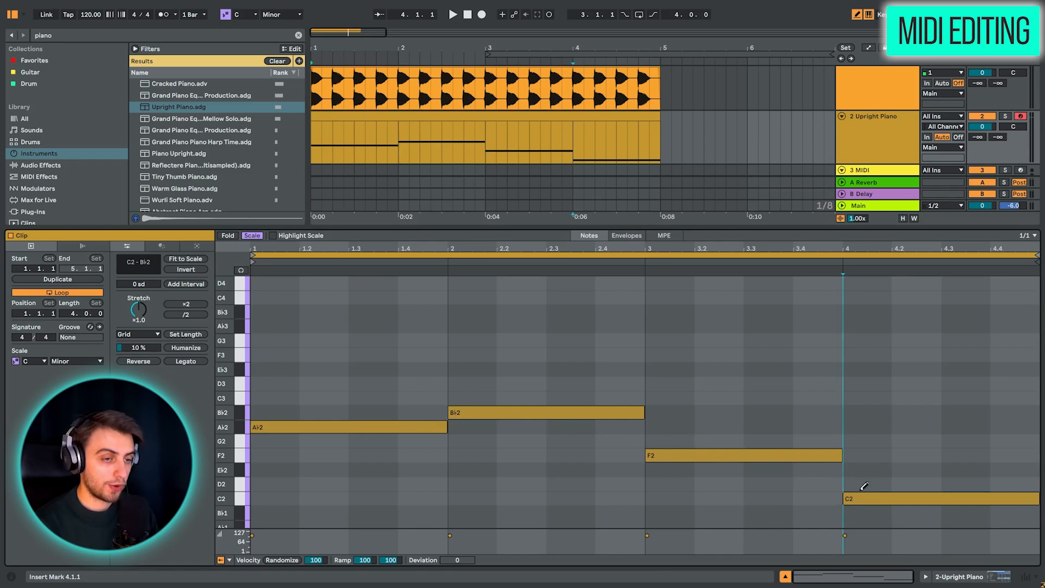
mouse_move(620, 433)
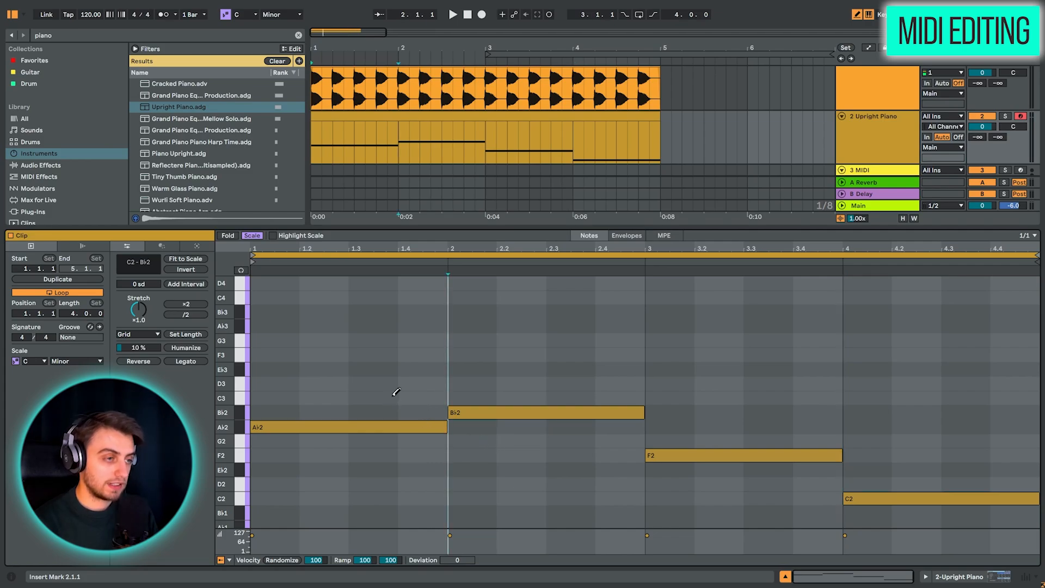
left_click(347, 398)
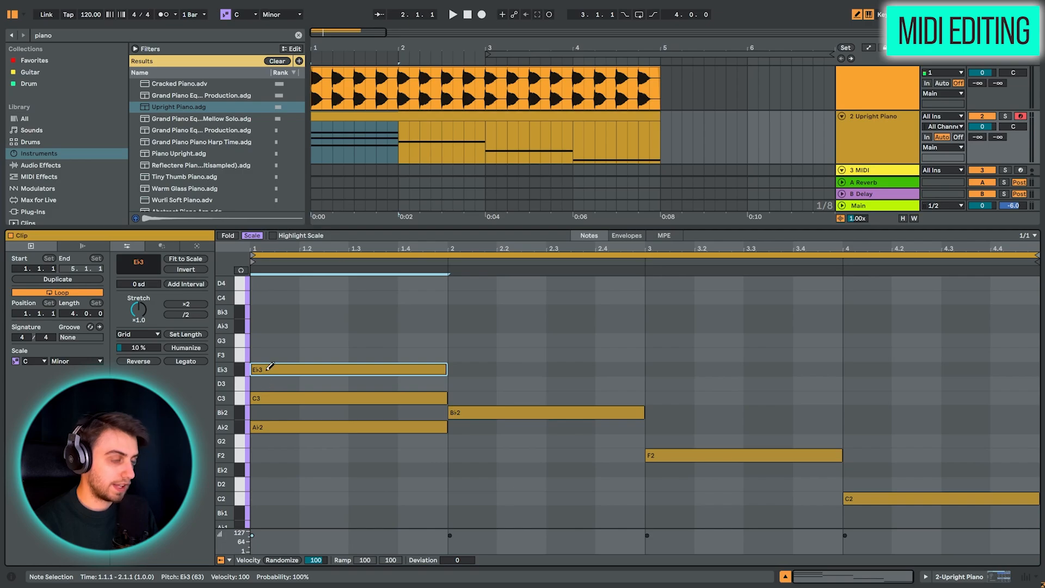
left_click(546, 383)
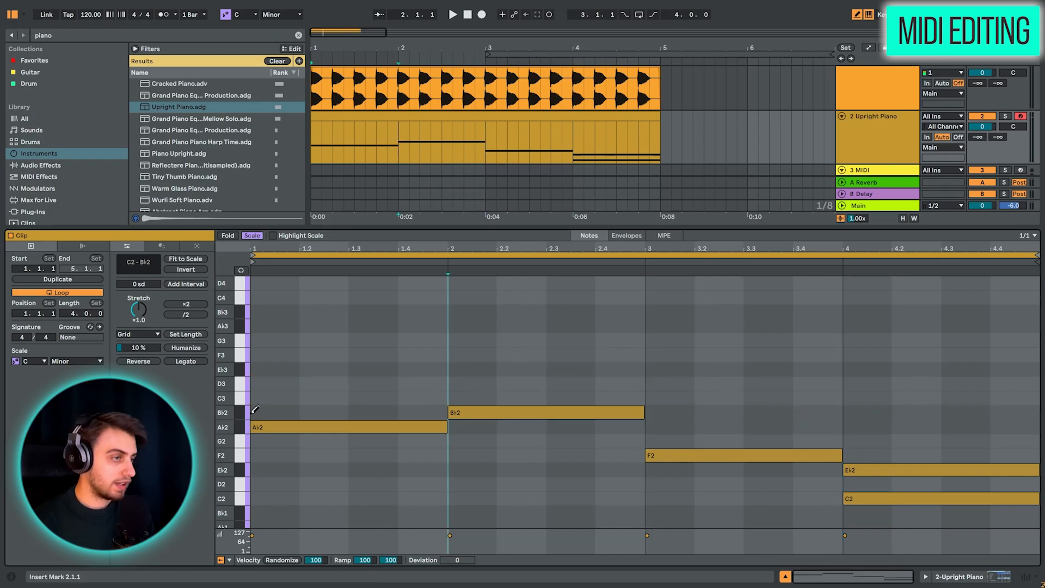
mouse_move(213, 321)
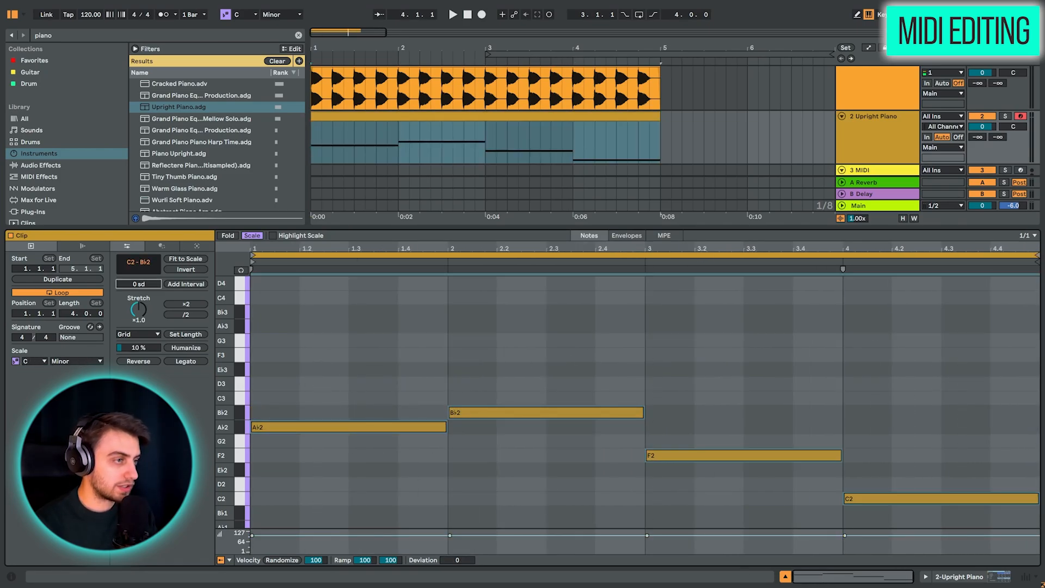
left_click(138, 283)
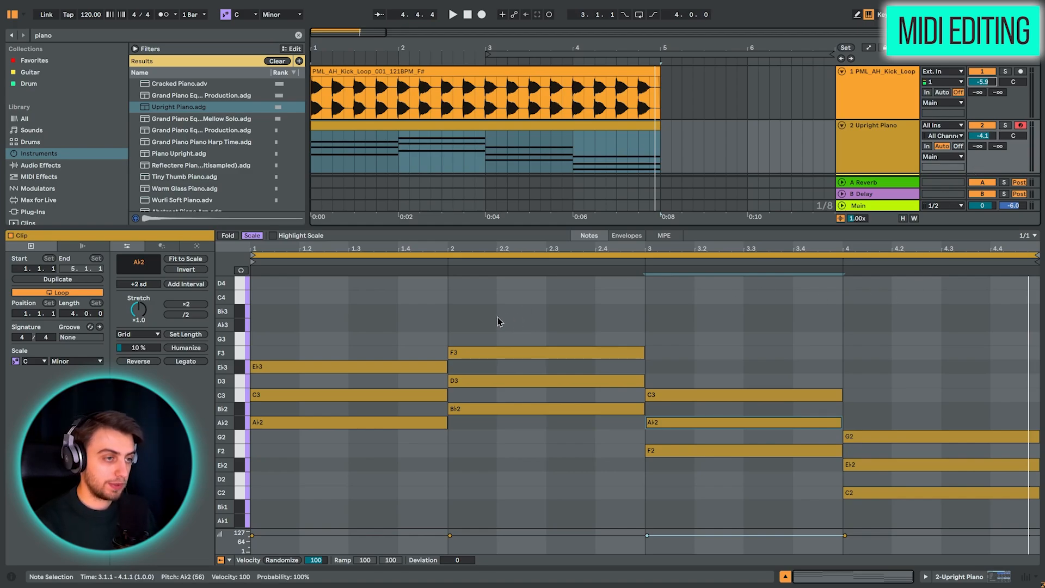
Select bar two's top F3 note to drop it an octave.
left_click(546, 352)
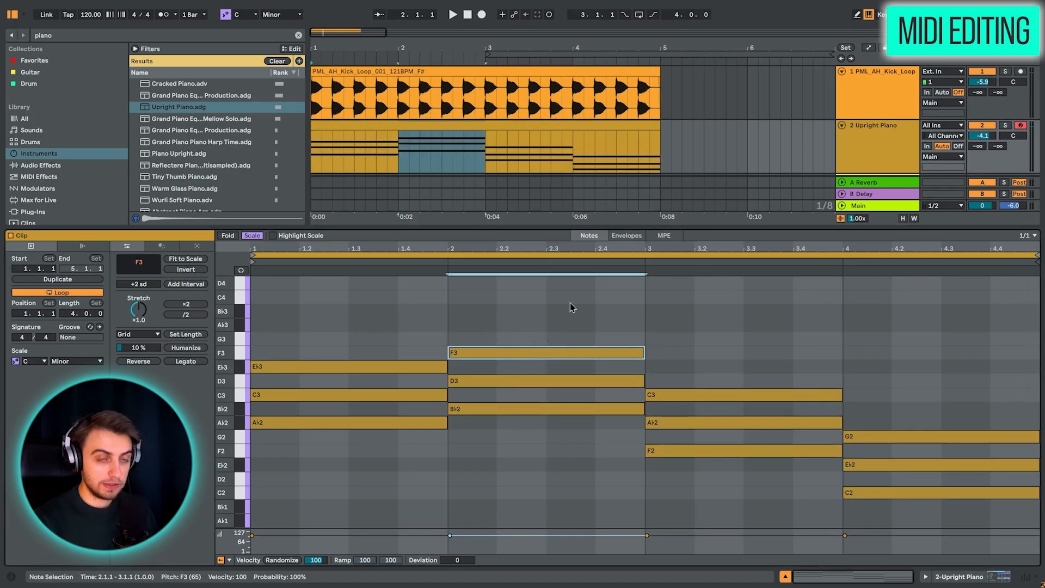
mouse_move(472, 359)
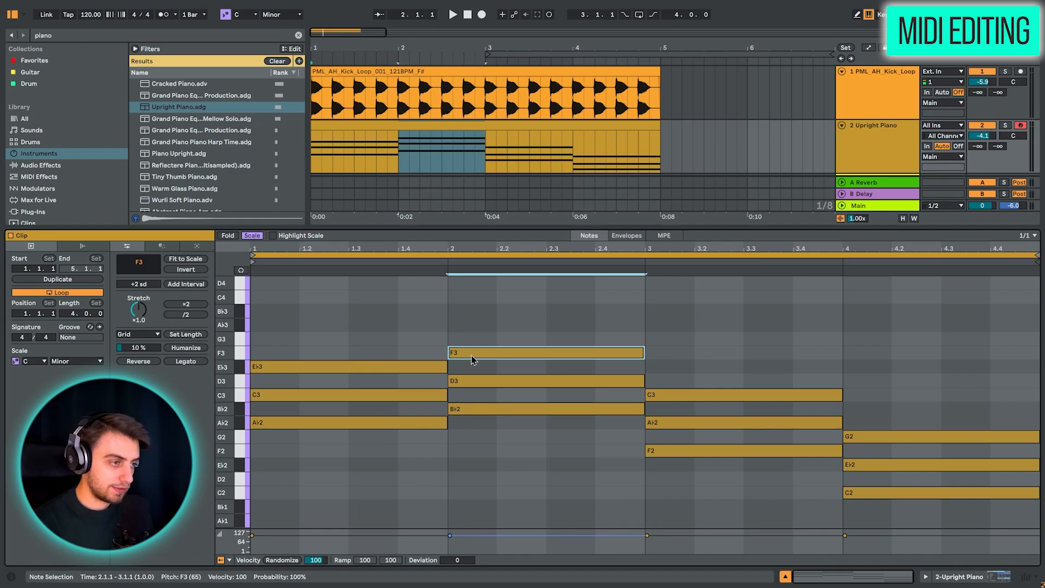
mouse_move(480, 356)
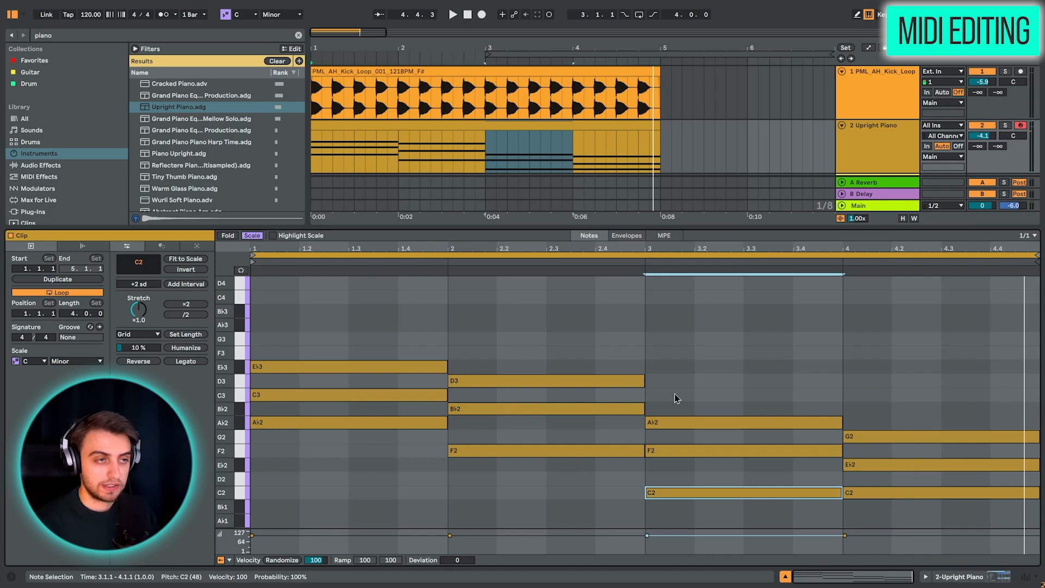
mouse_move(557, 524)
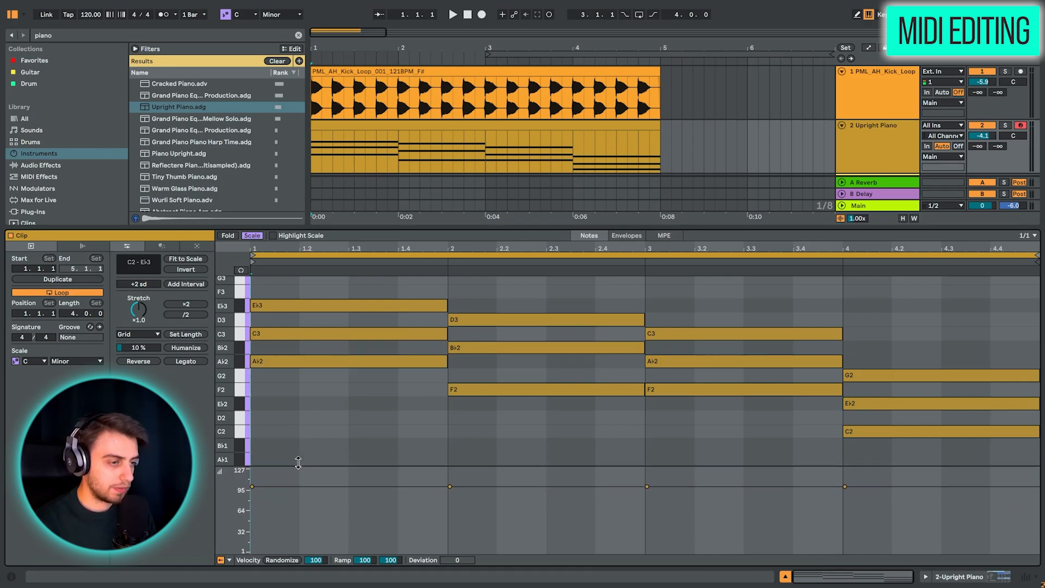
Select first-bar chord notes such as C3 and adjust their velocities.
left_click(347, 360)
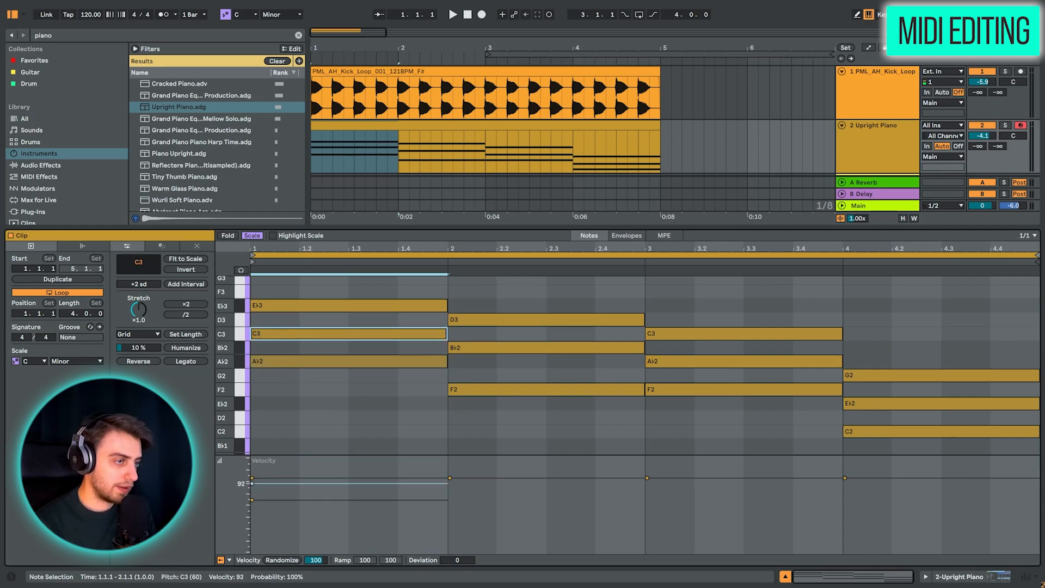
left_click(287, 305)
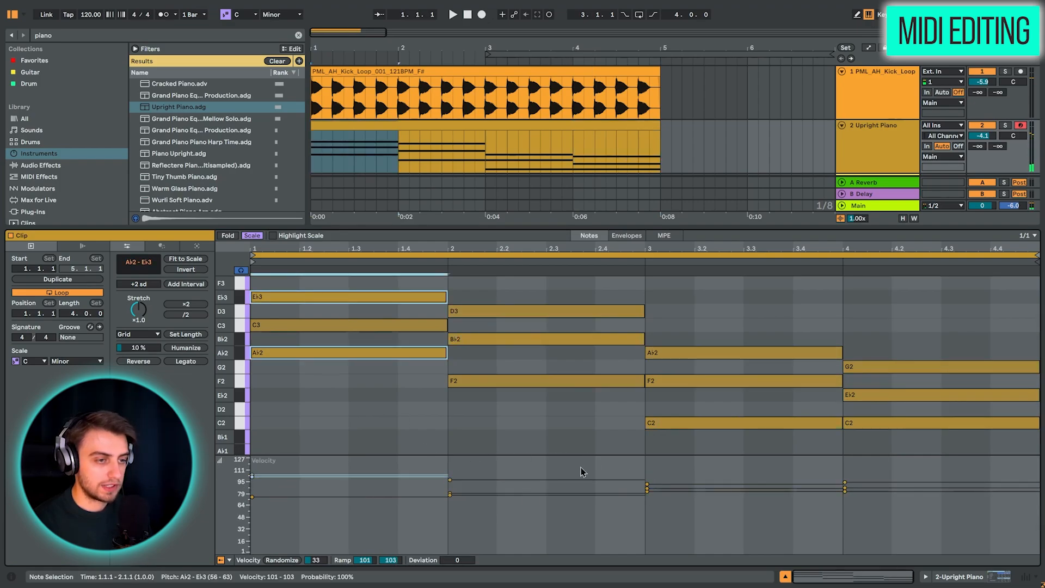
left_click(933, 366)
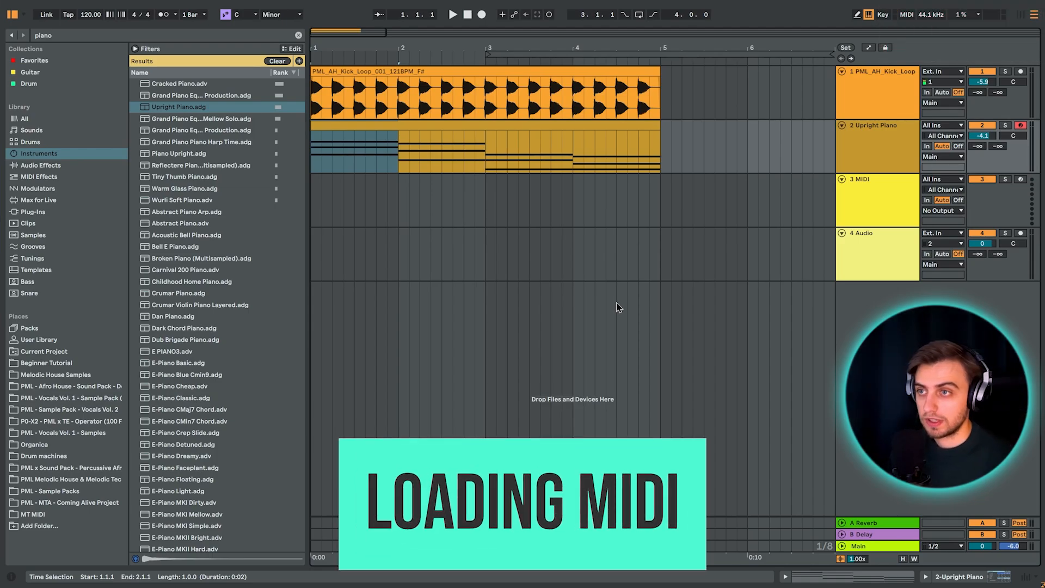
Select the PML_Radiance_125BPM_Cmin_Chord MIDI file in the tutorial folder, toggling preview.
left_click(47, 363)
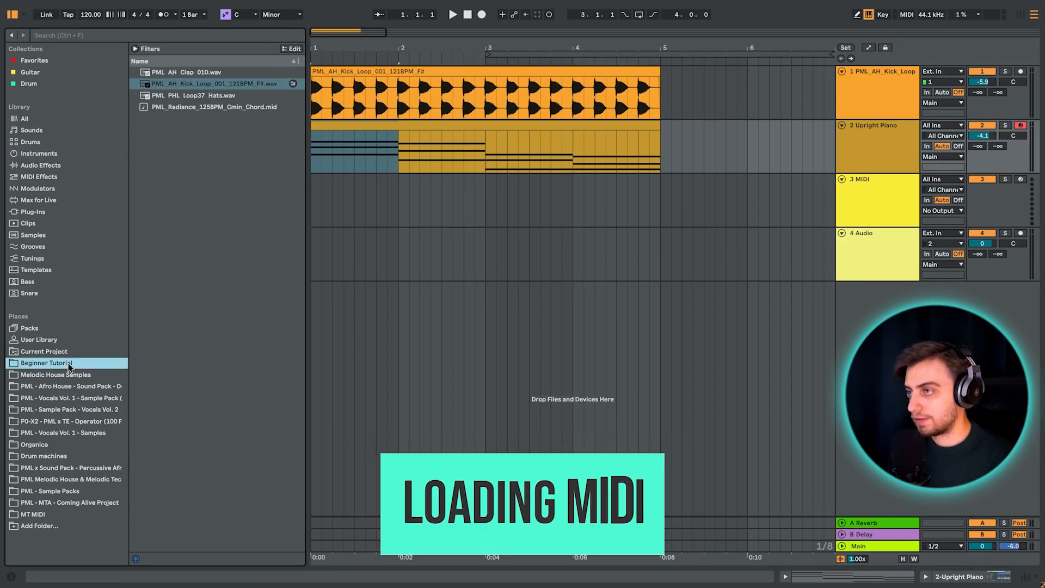
left_click(213, 107)
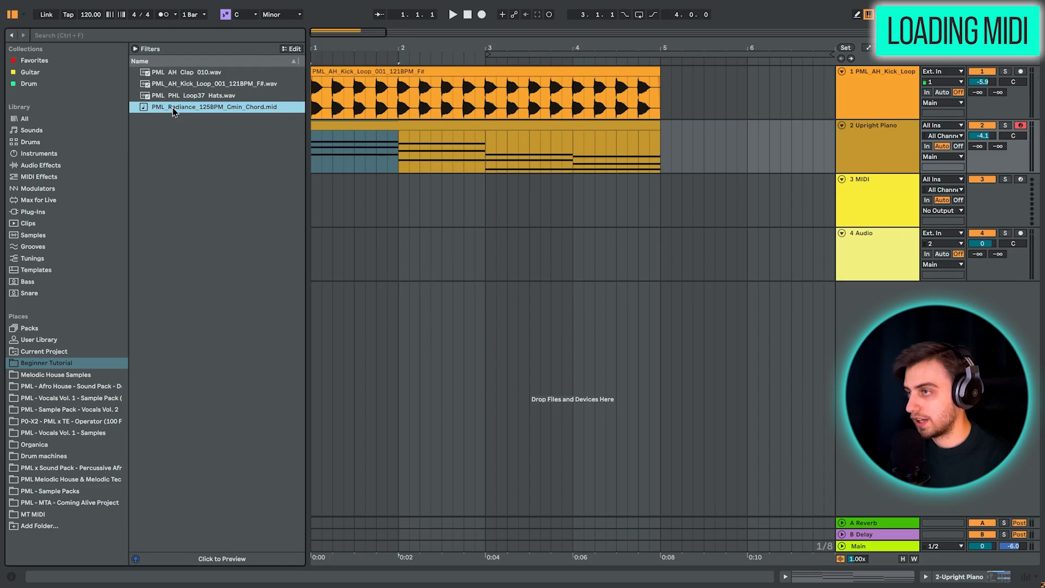
mouse_move(210, 565)
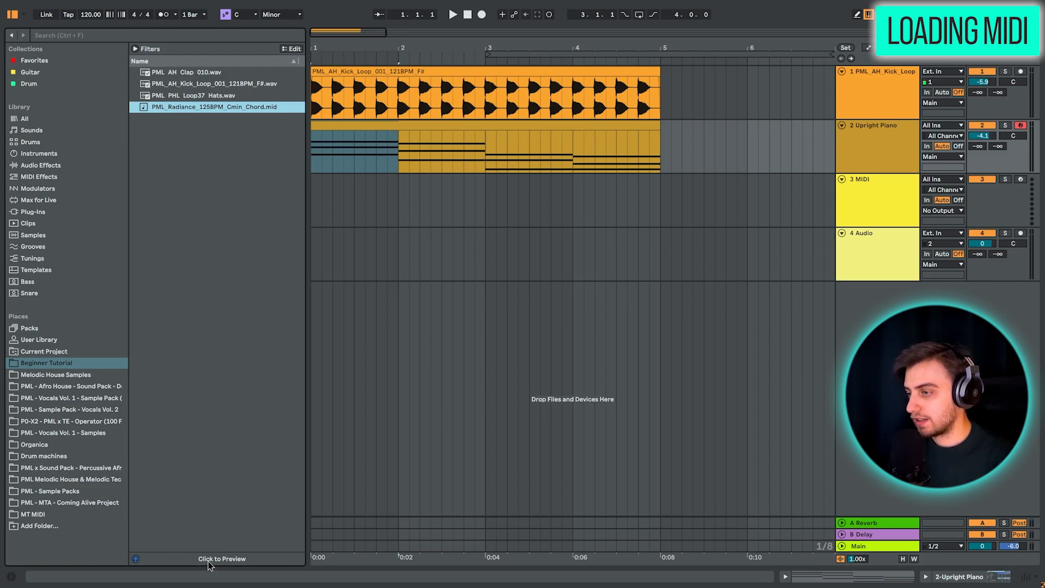
left_click(223, 558)
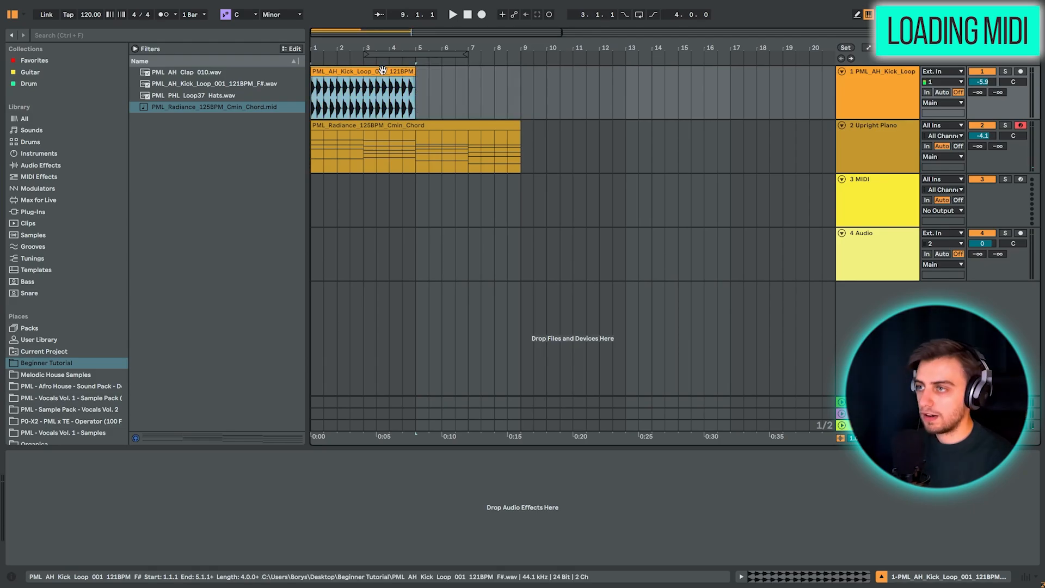
Open the kick loop clip and enable Loop in Clip View.
double_click(360, 93)
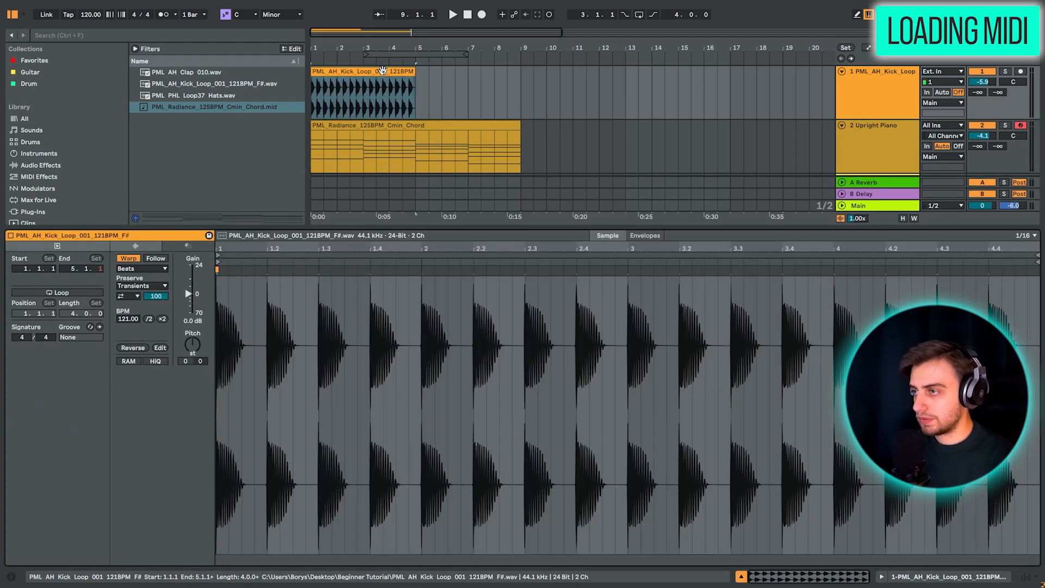
left_click(61, 292)
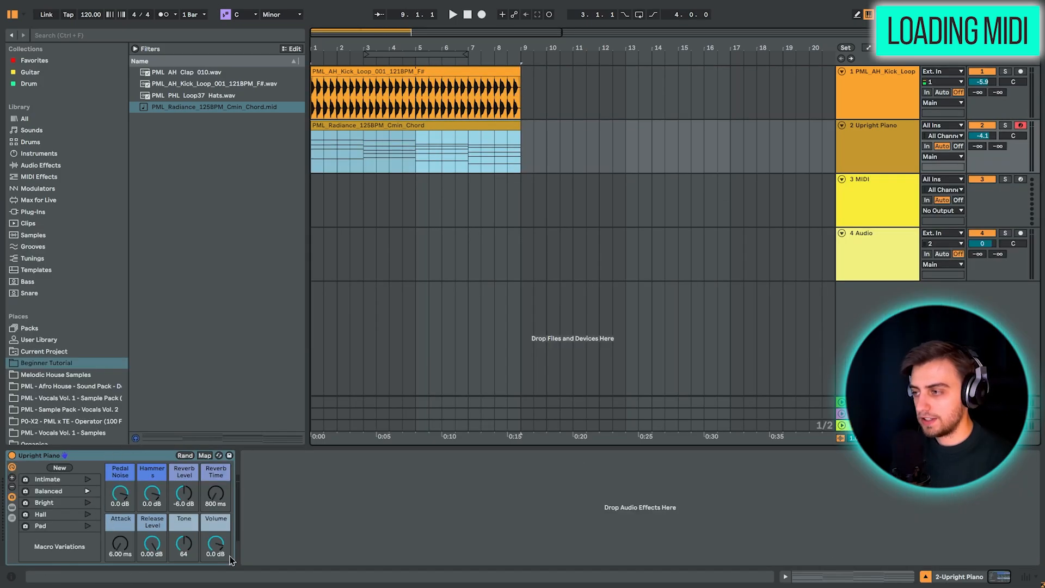
Focus the Upright Piano instrument and select the empty MIDI track 3.
double_click(415, 146)
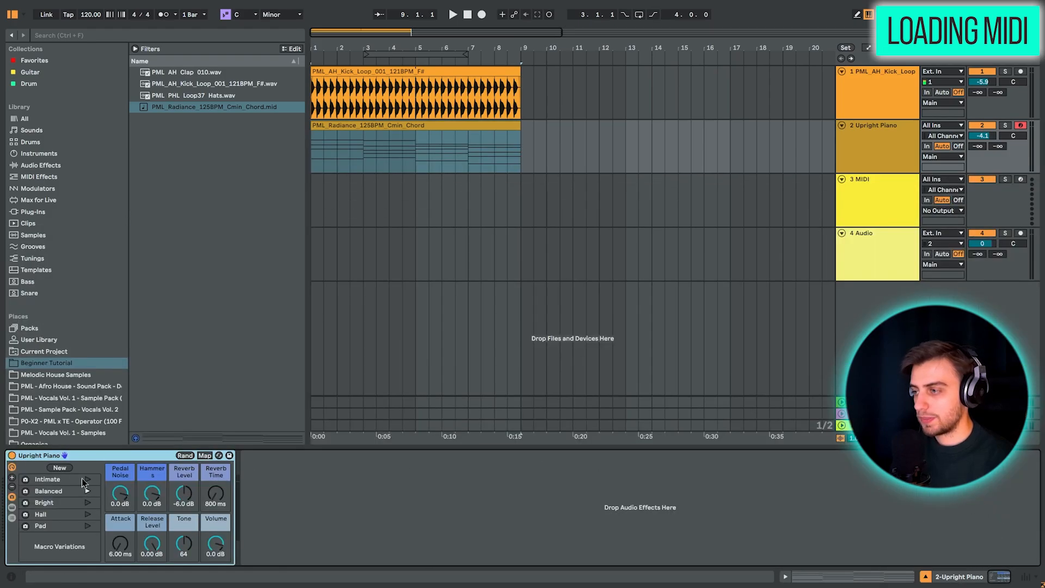
mouse_move(184, 396)
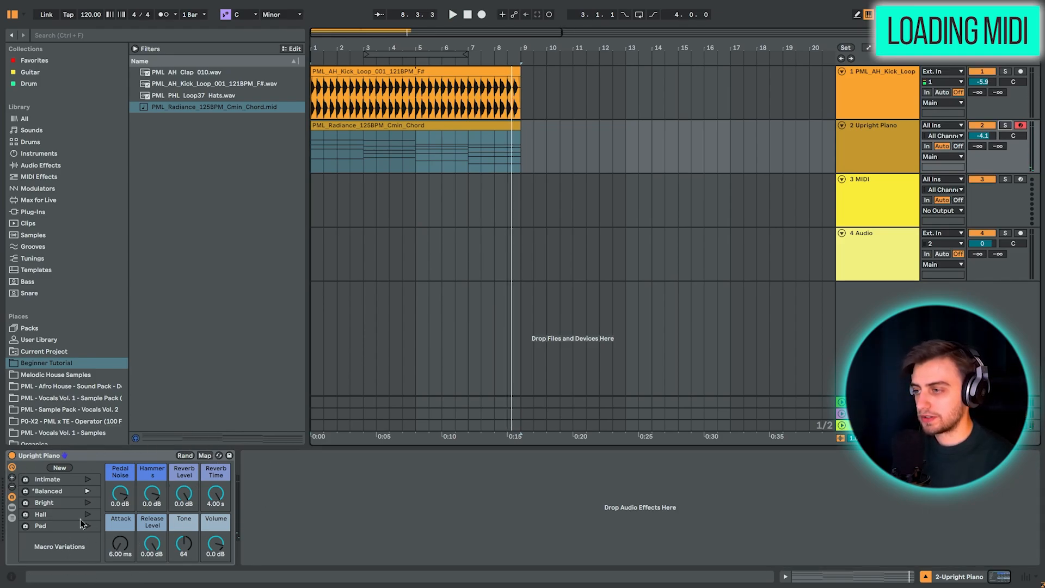
mouse_move(163, 496)
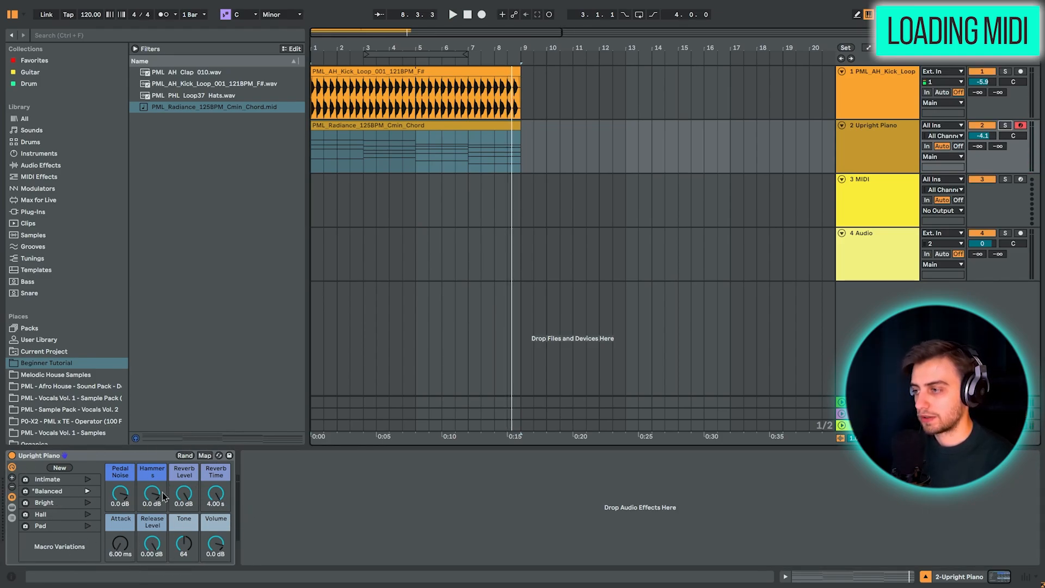
left_click(876, 200)
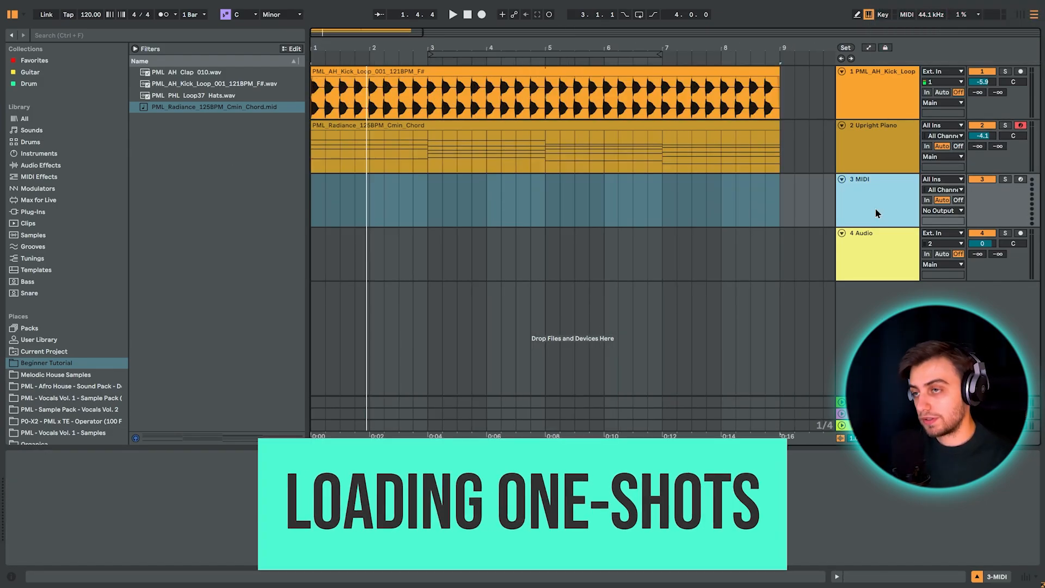
Pick the PML_AH_Clap_010 sample in the browser.
left_click(194, 72)
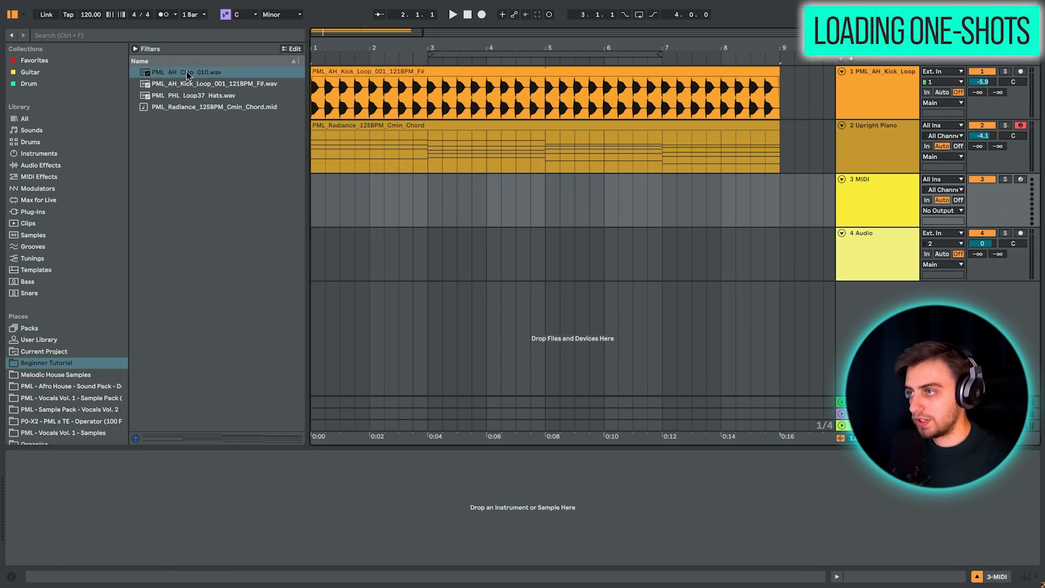
left_click(199, 72)
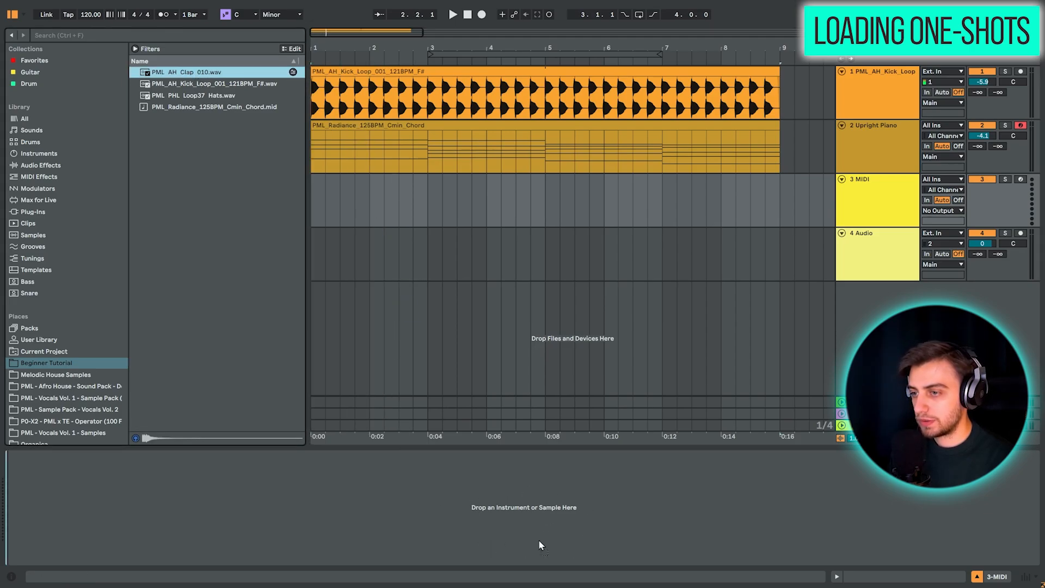
mouse_move(527, 502)
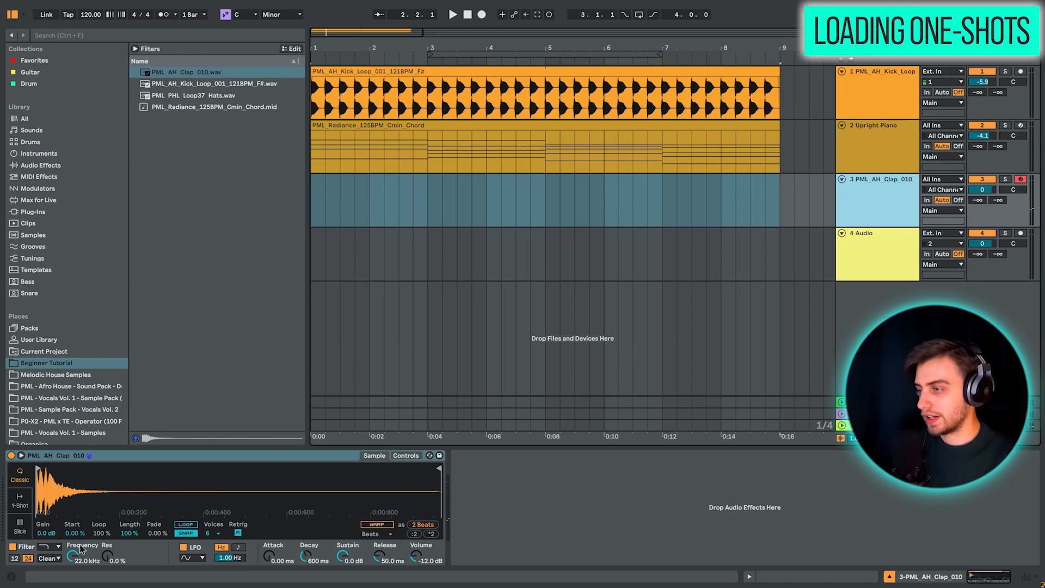
mouse_move(473, 510)
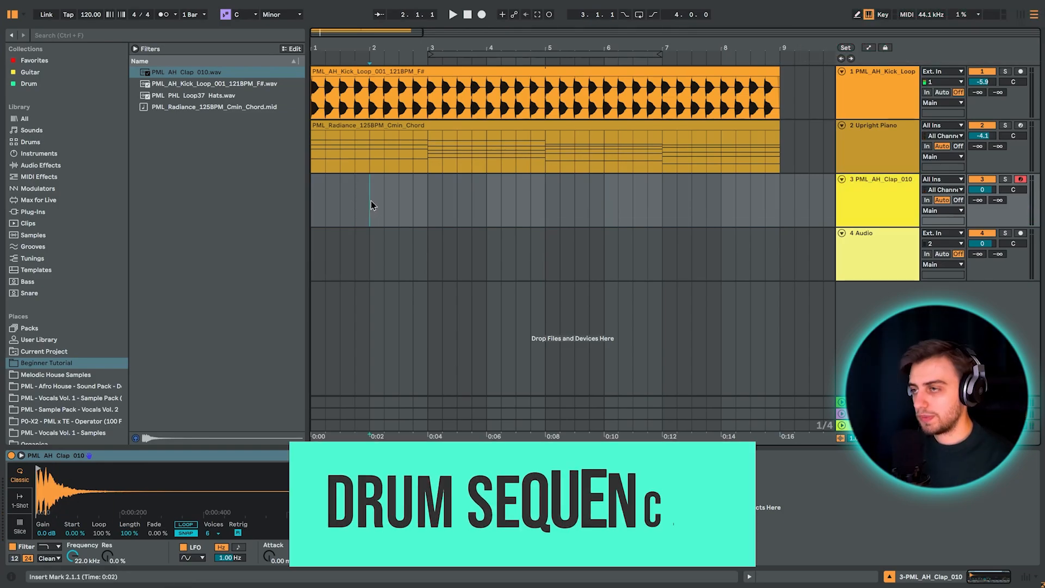
Insert an empty MIDI clip at bar 1 of the clap track and open it for editing.
right_click(337, 196)
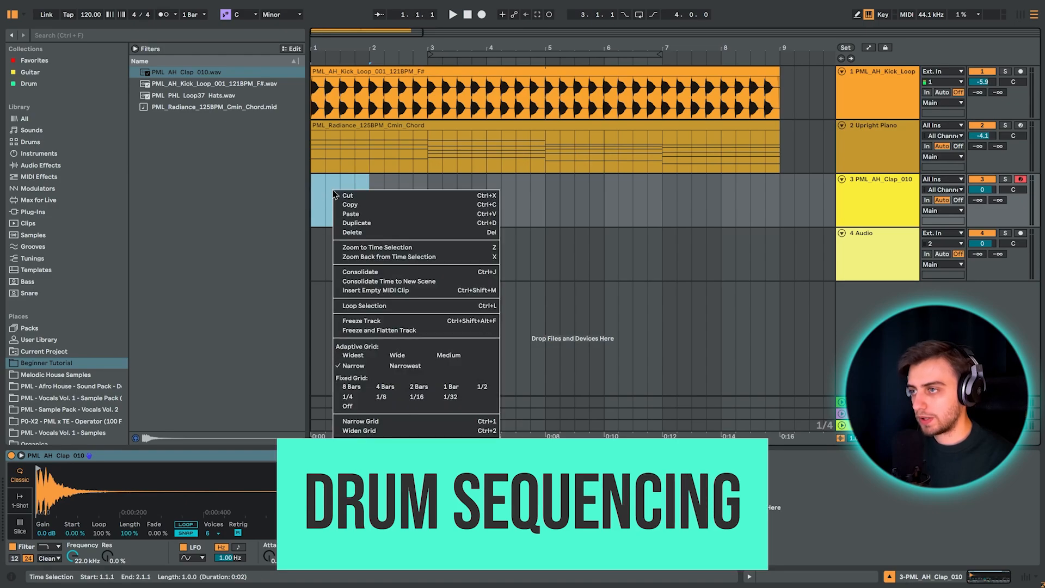
left_click(386, 290)
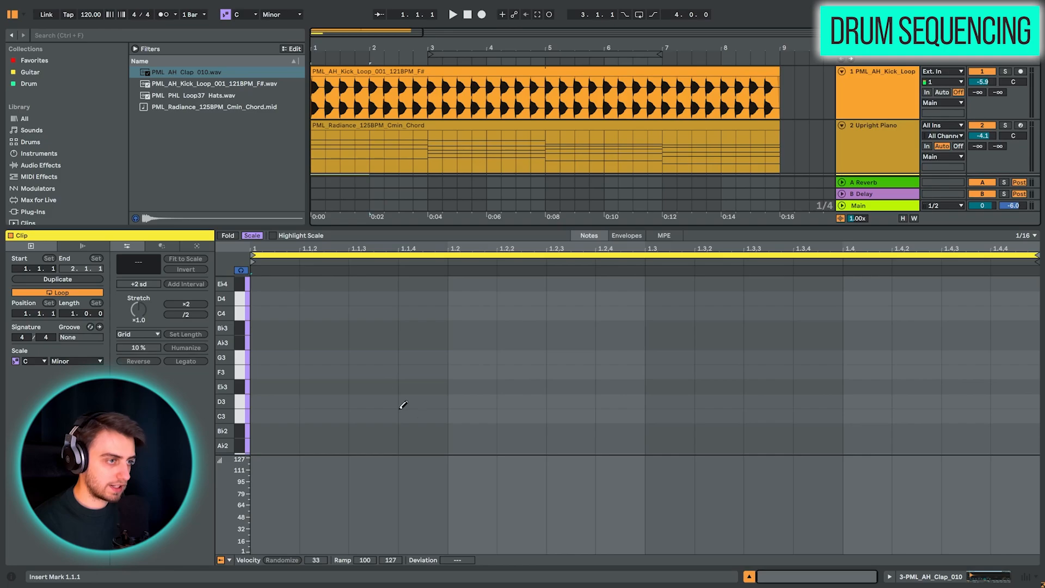
mouse_move(468, 408)
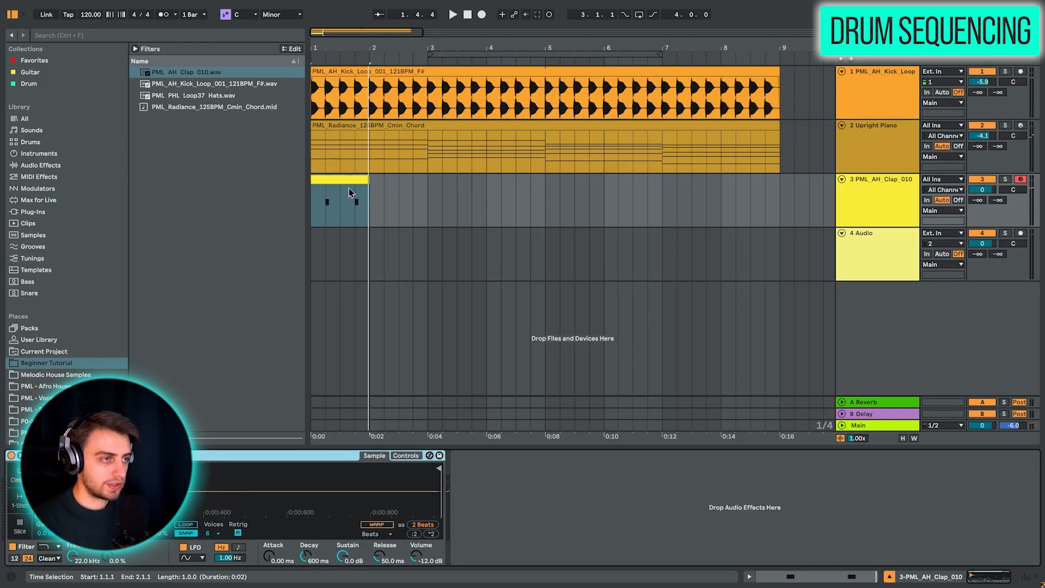
double_click(340, 194)
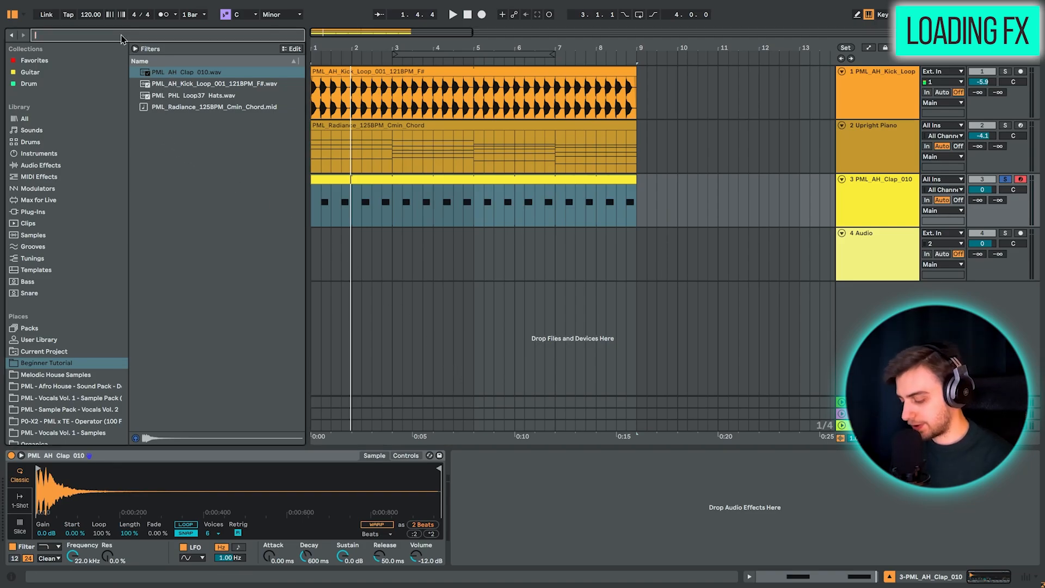
Load the Reverb audio effect from the browser onto the clap track.
left_click(41, 164)
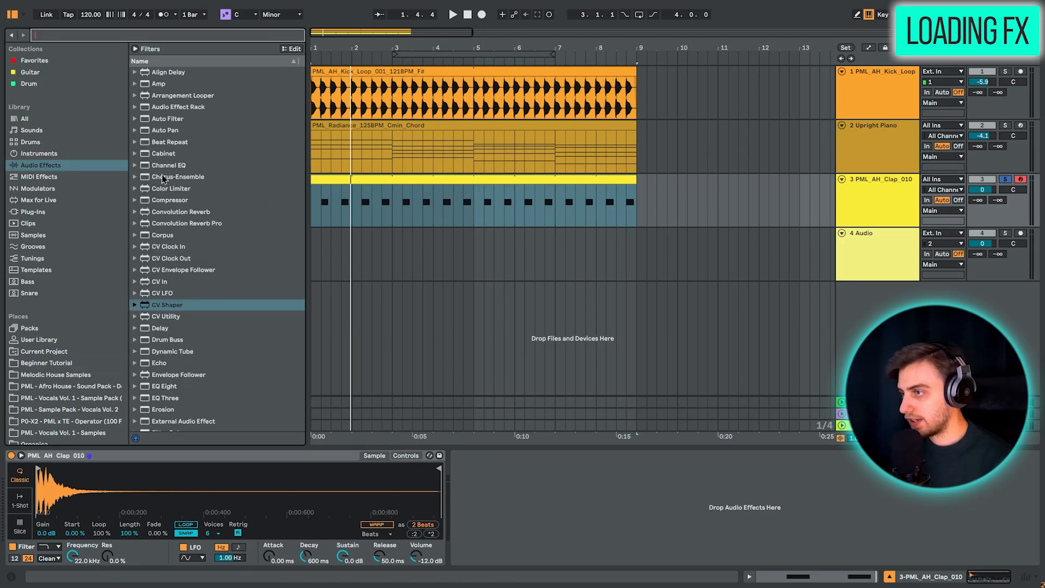
scroll("down", 3)
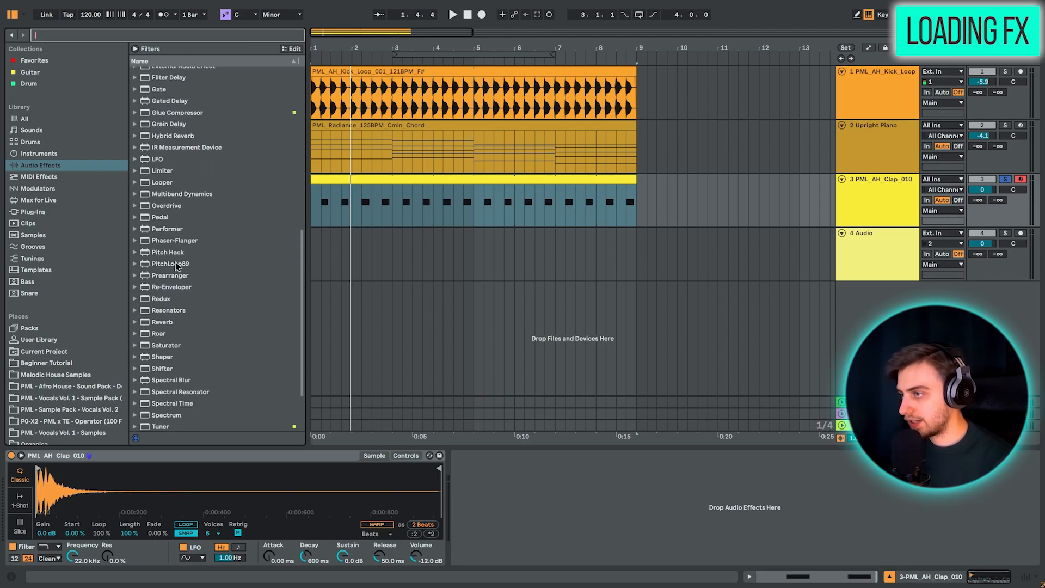
left_click(162, 321)
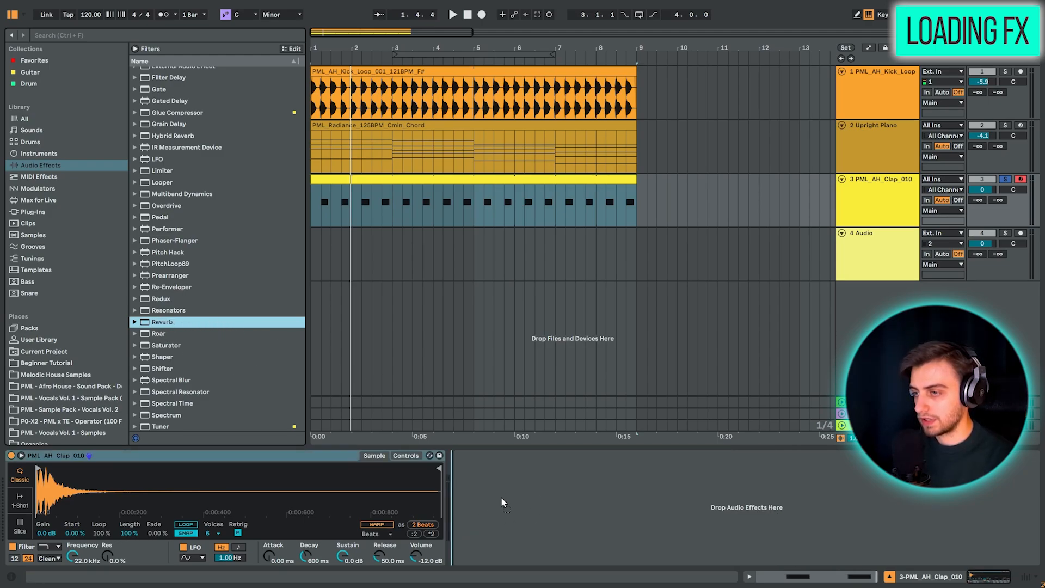
mouse_move(567, 514)
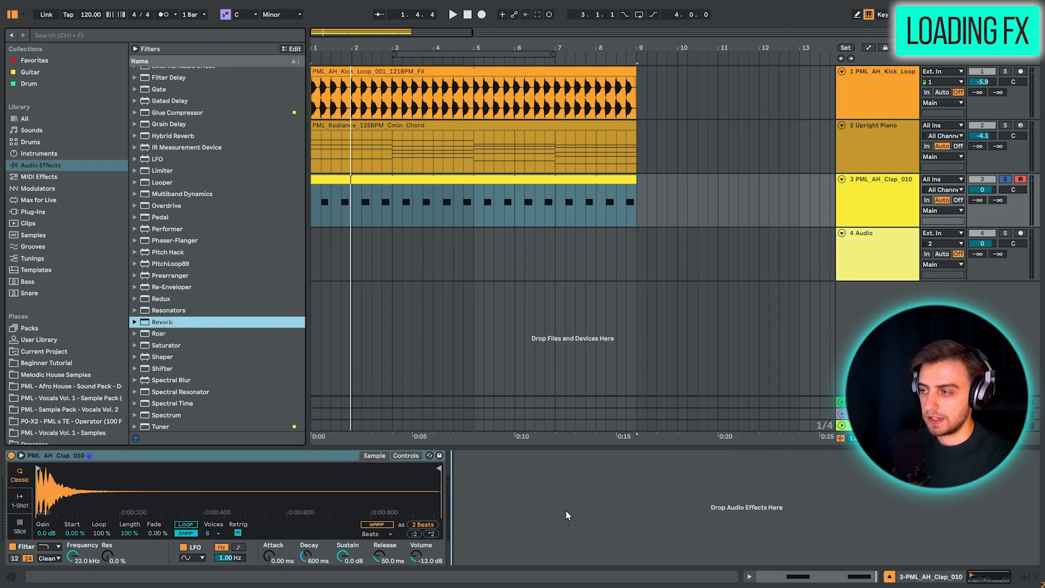
double_click(162, 322)
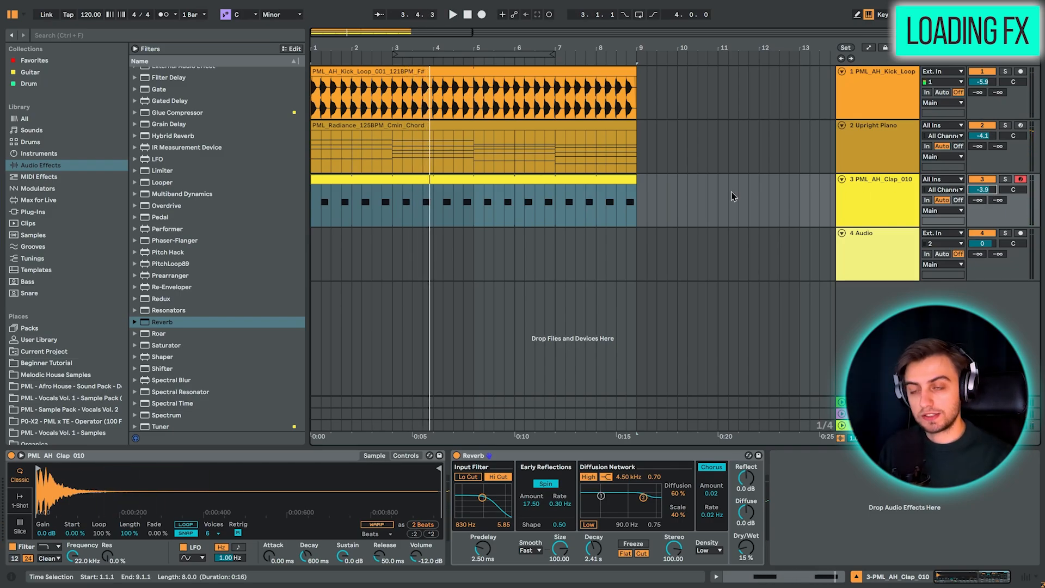
mouse_move(864, 245)
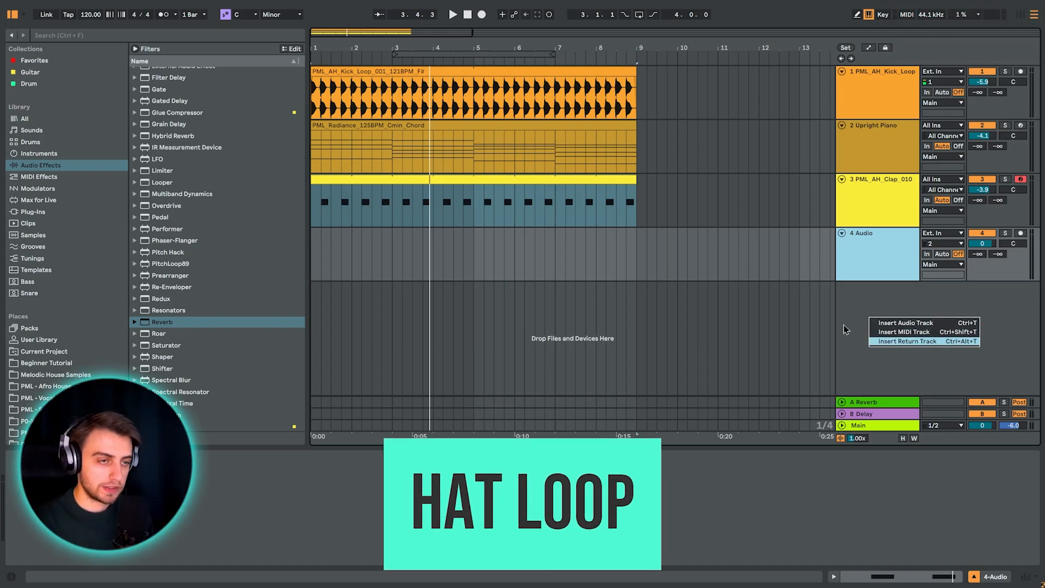
Rename the hats loop file in the Beginner Tutorial folder to include 120BPM.
left_click(47, 363)
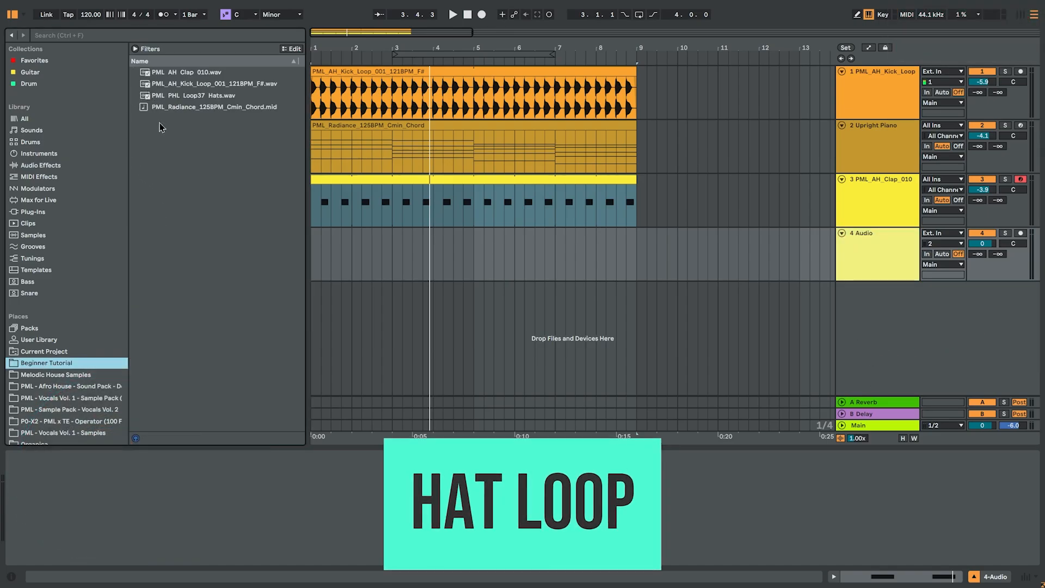
left_click(193, 95)
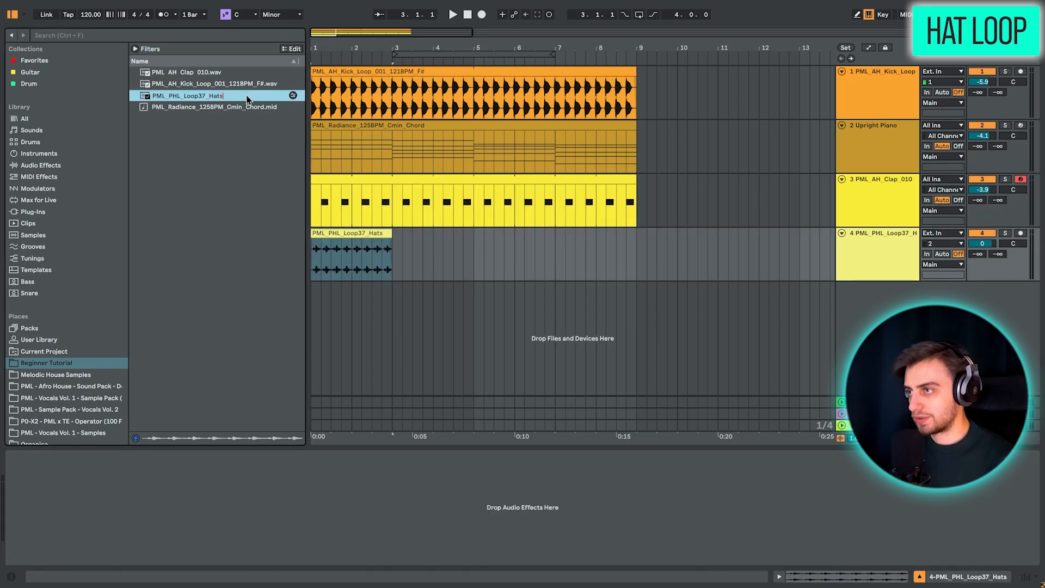
type("_1208")
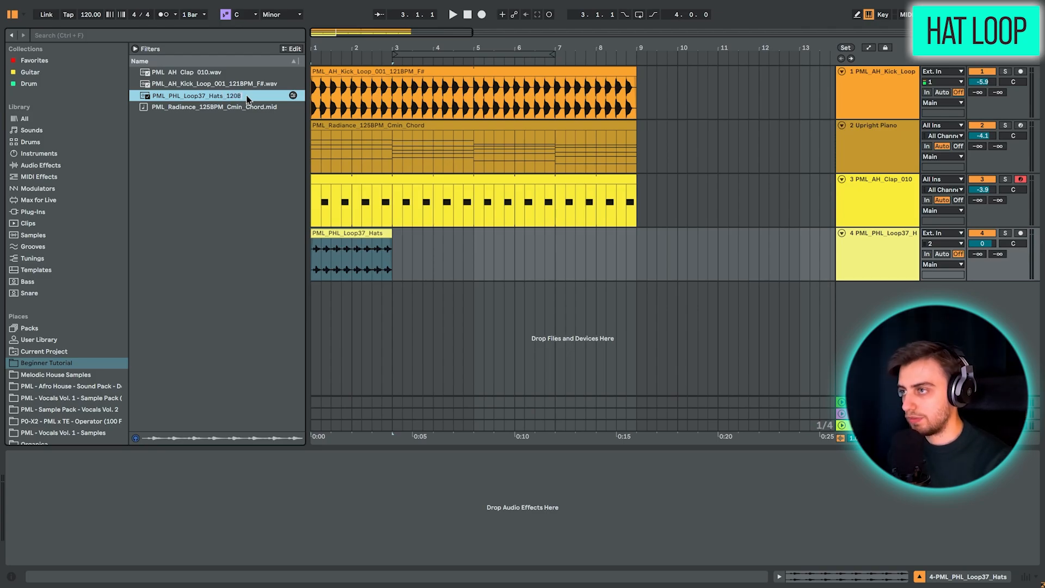
left_click(452, 14)
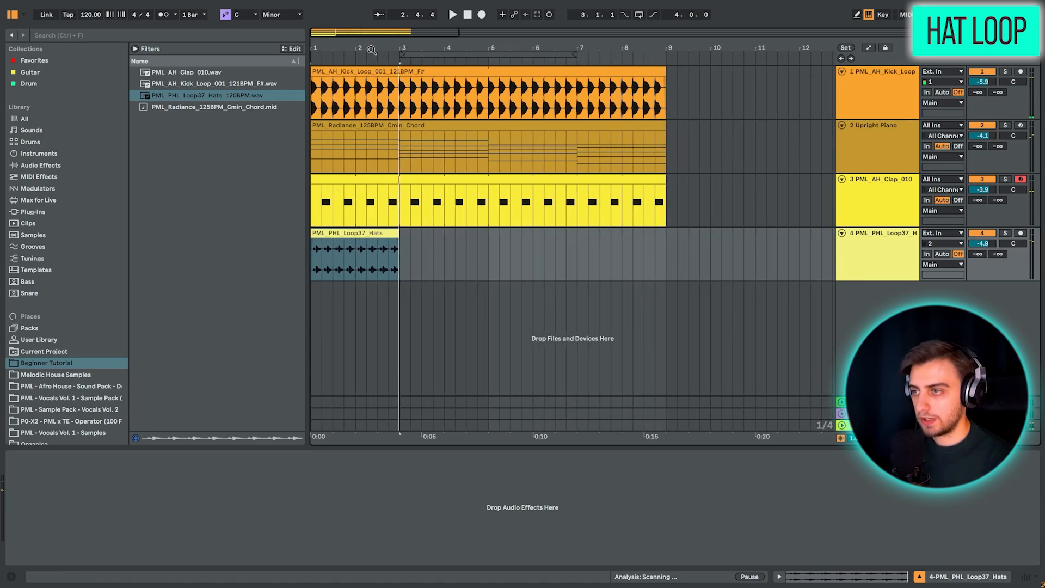
Open the hats clip on track 4 and enable Warp and Loop for it.
left_click(354, 249)
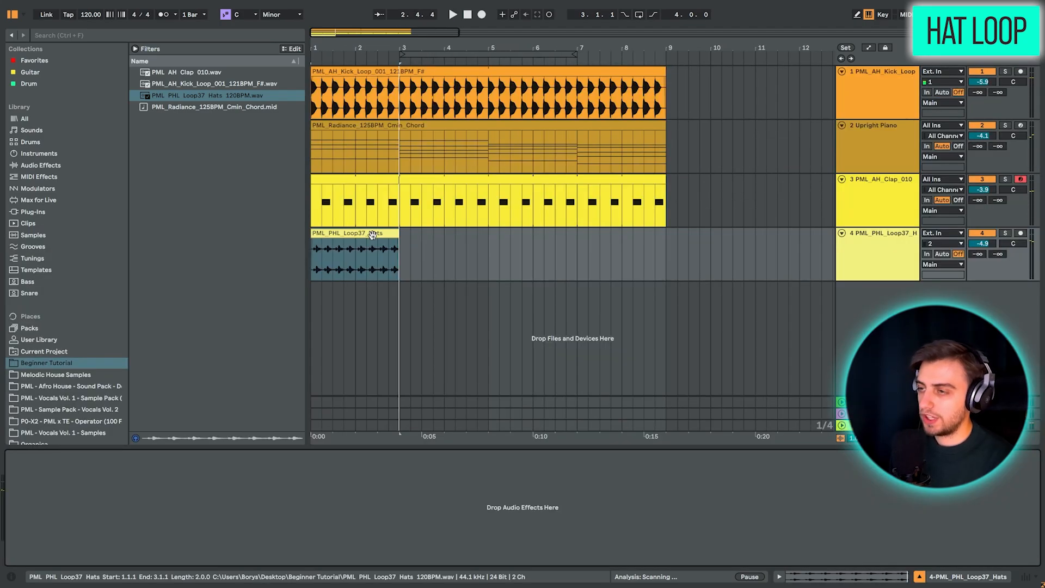
double_click(354, 253)
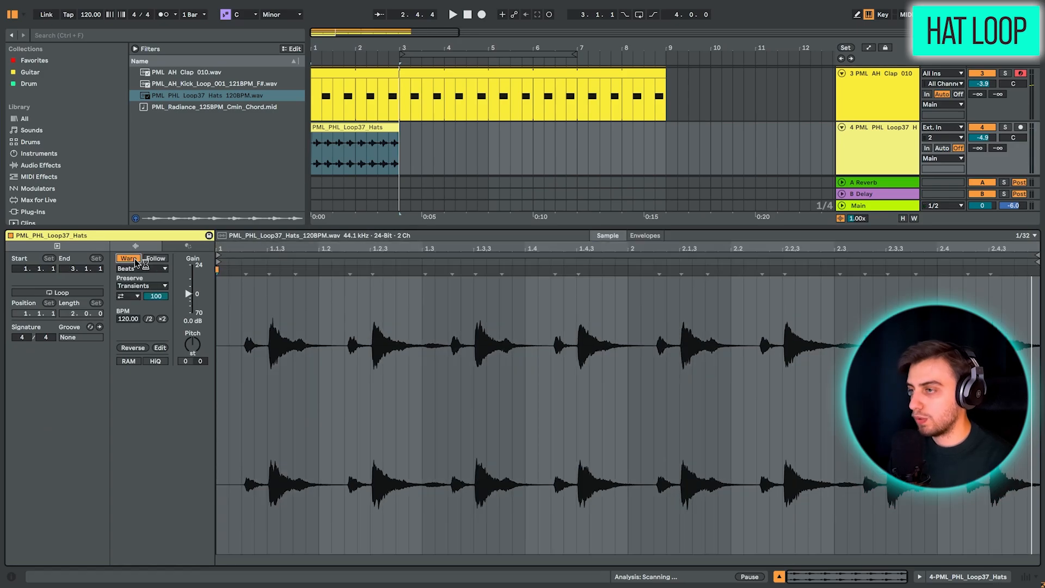
left_click(57, 291)
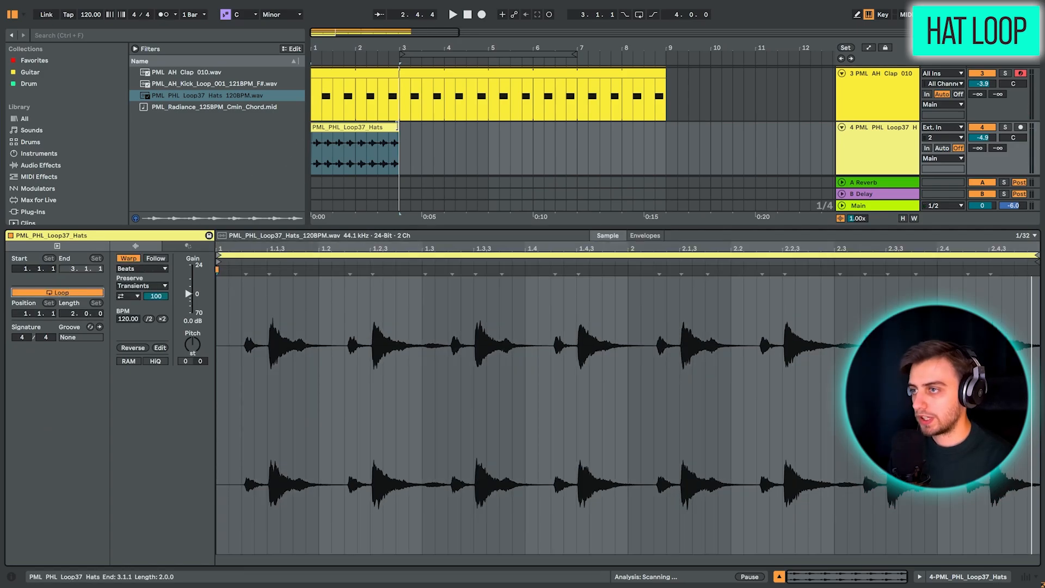
left_click(451, 14)
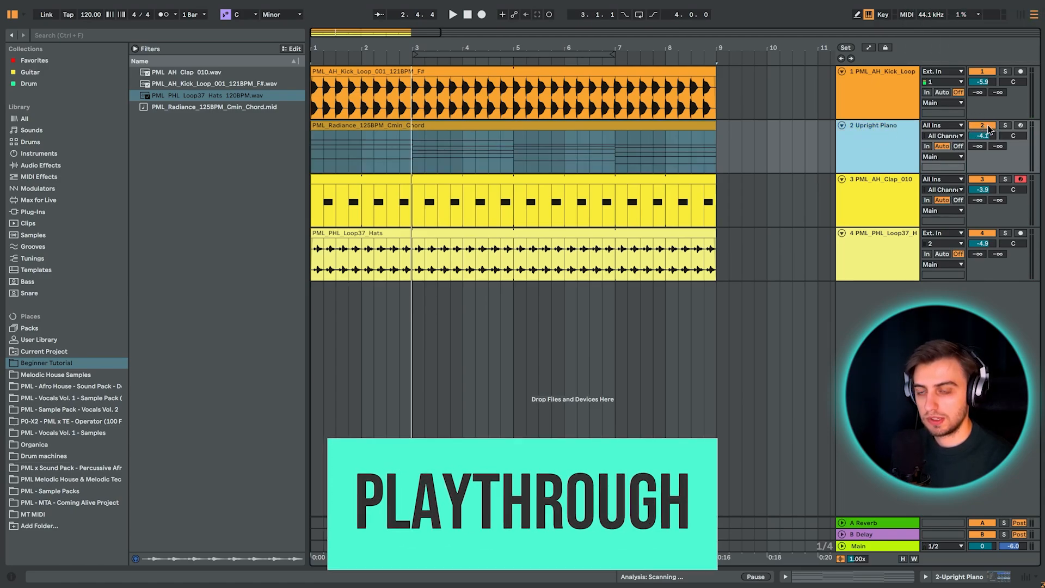
left_click(452, 14)
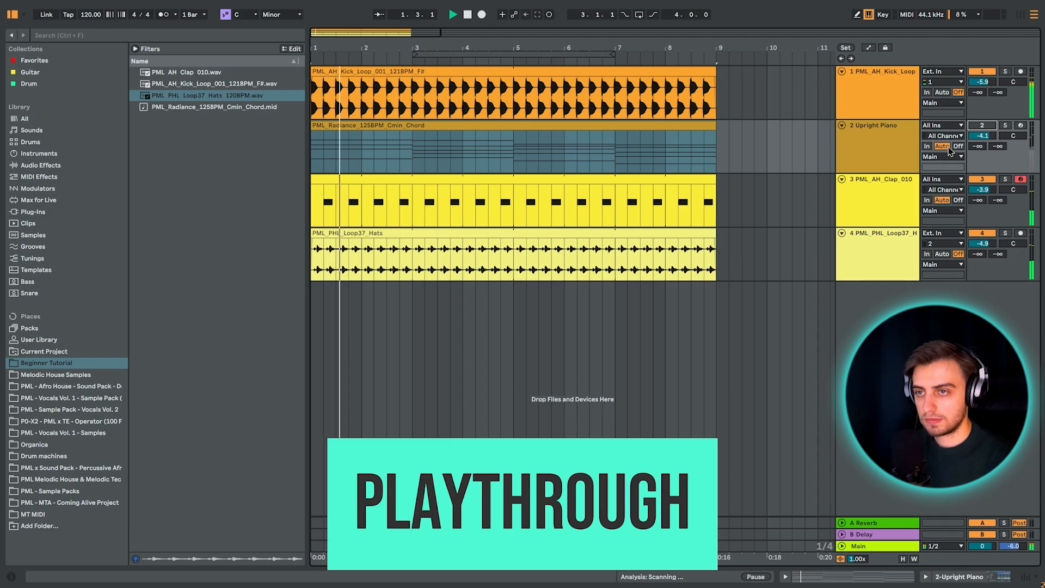